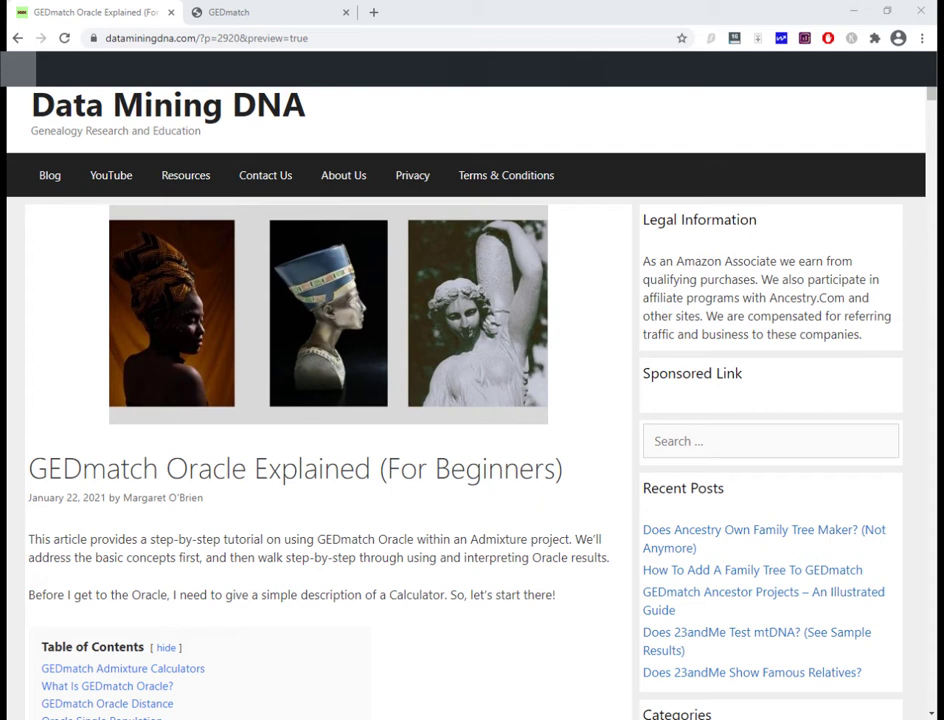
- Scroll the GEDmatch home page down to the DNA Applications list
scroll("down", 3)
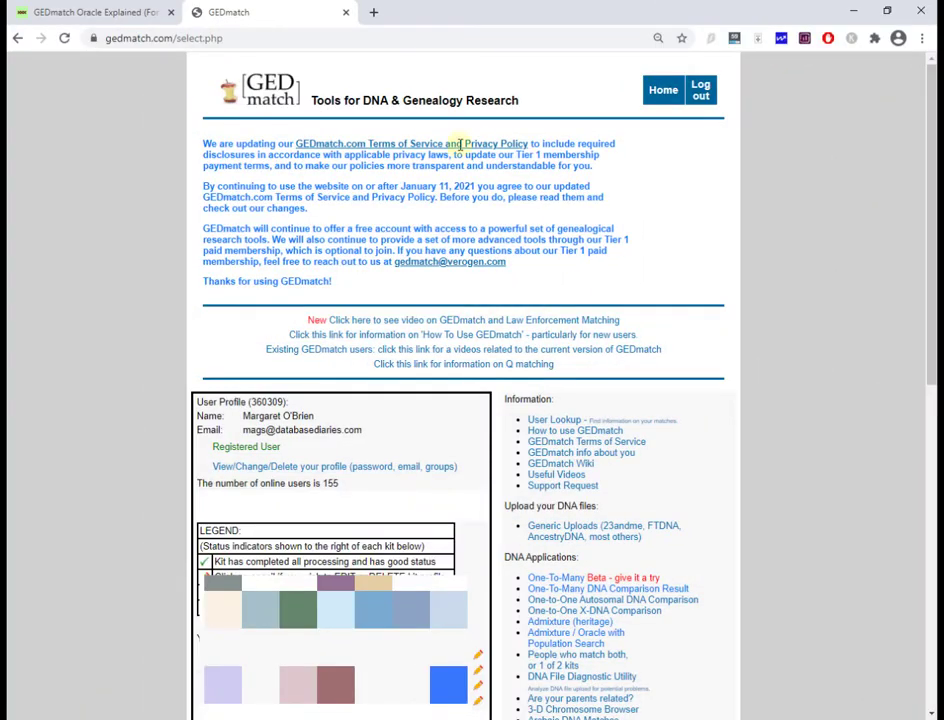
mouse_move(422, 228)
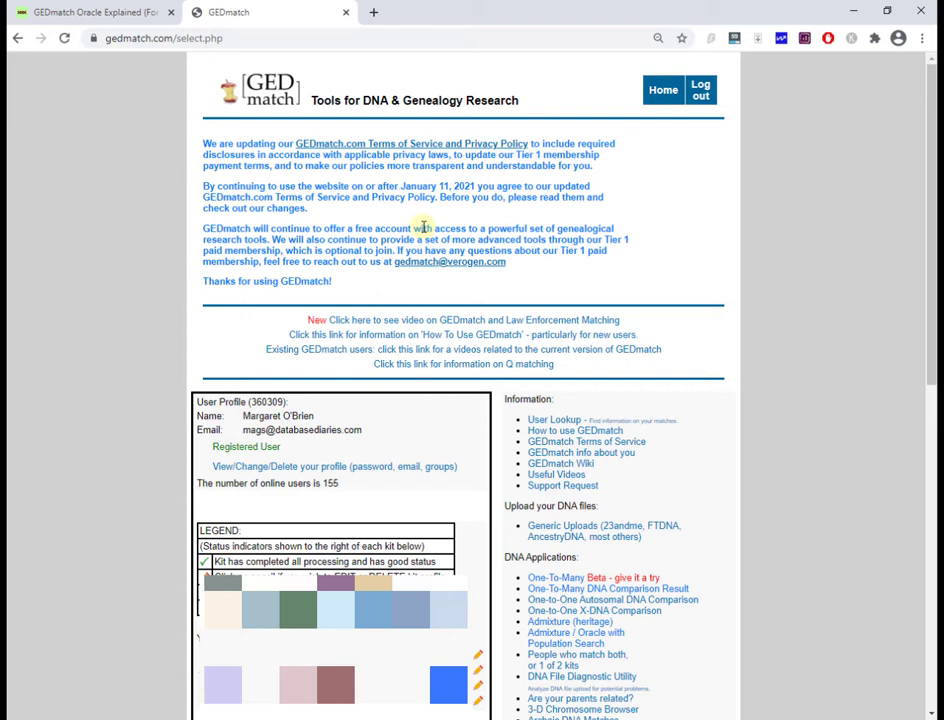
mouse_move(536, 236)
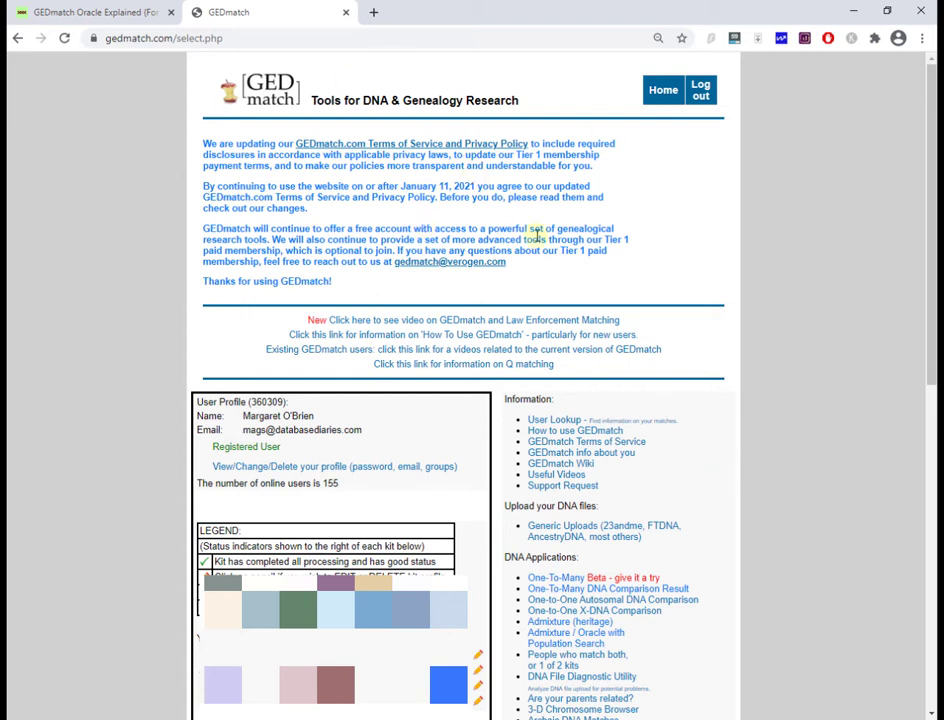
scroll("down", 3)
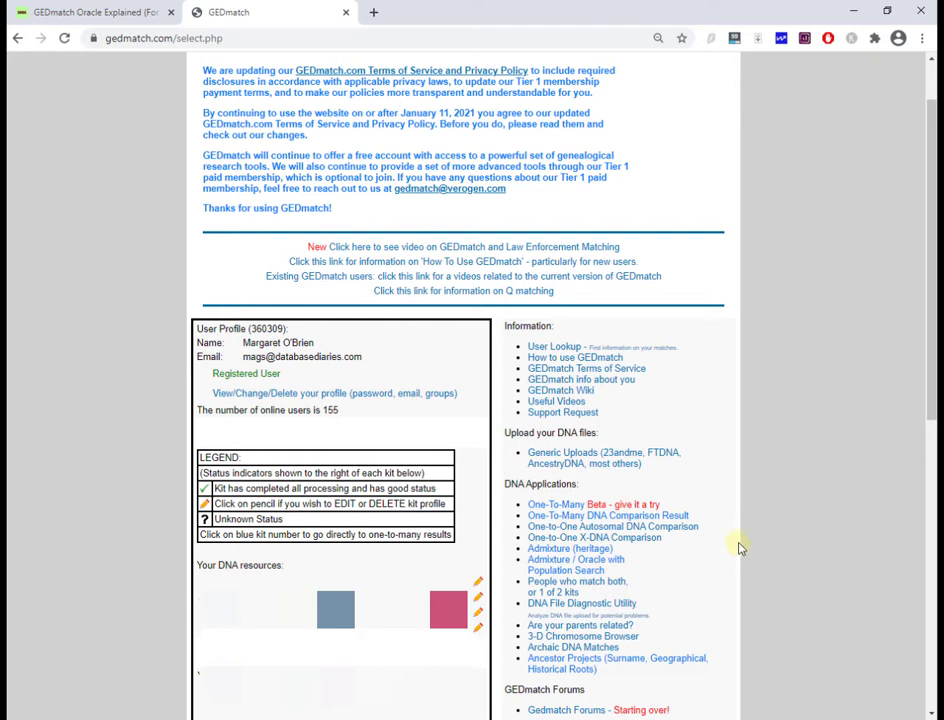
mouse_move(570, 548)
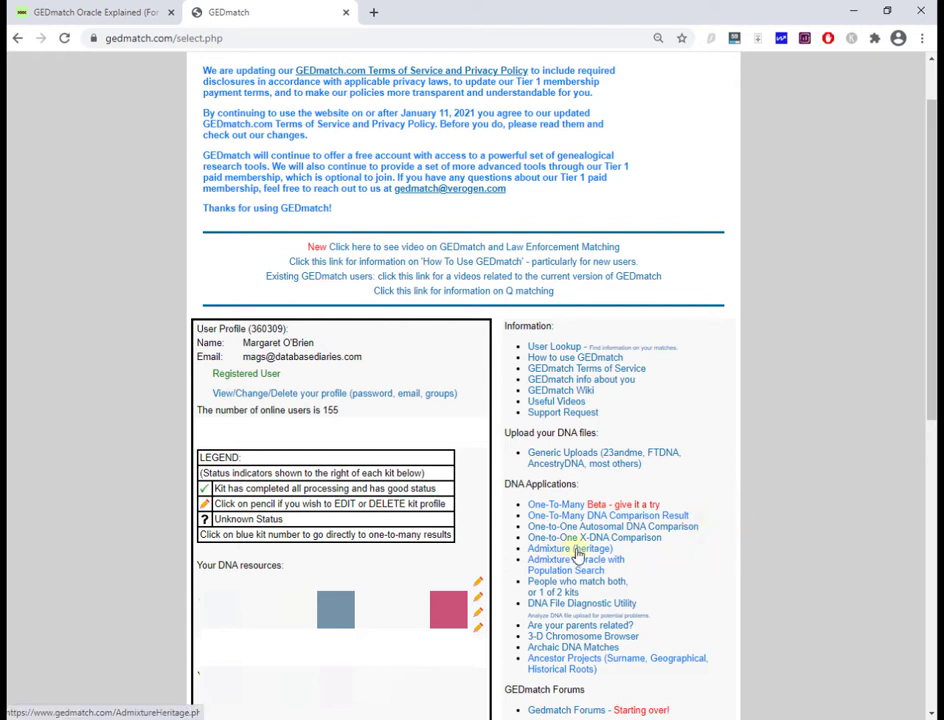
- Start the Admixture (heritage) tool and choose the Dodecad project
left_click(558, 548)
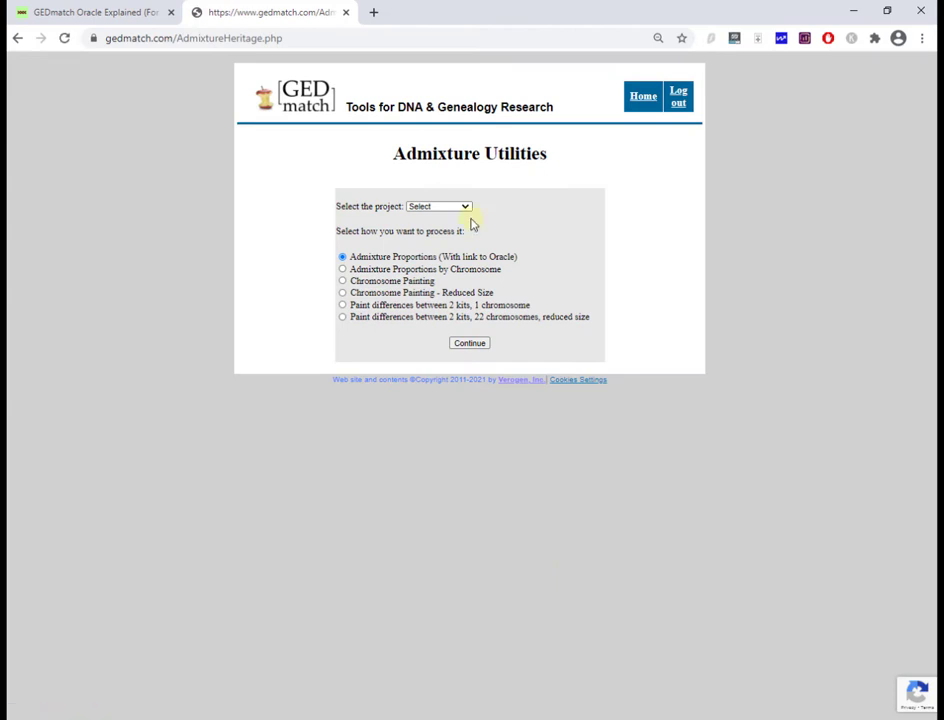
left_click(438, 206)
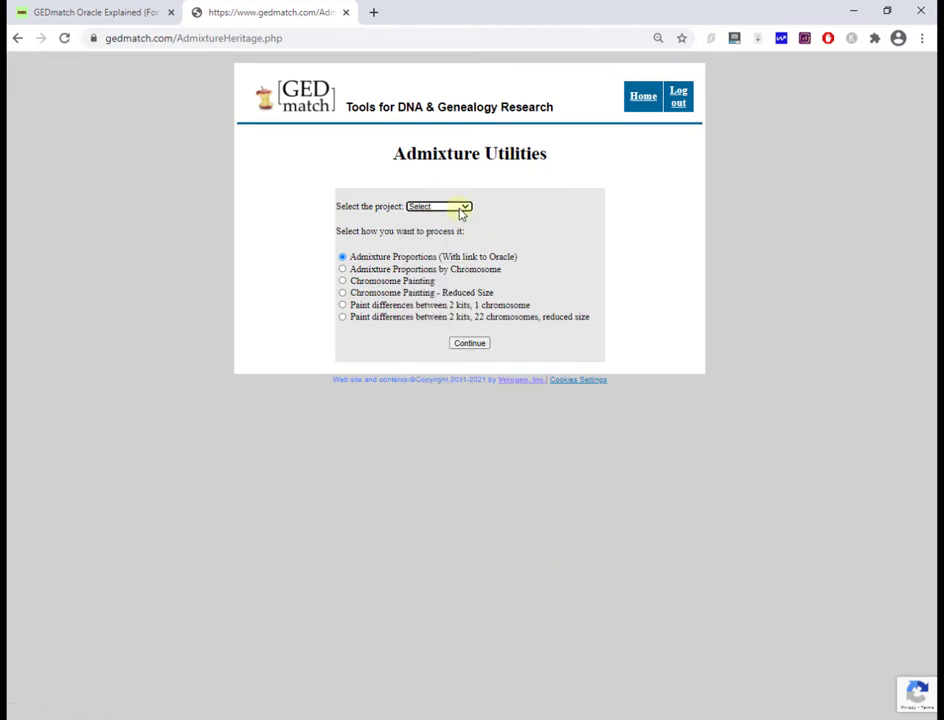
left_click(436, 206)
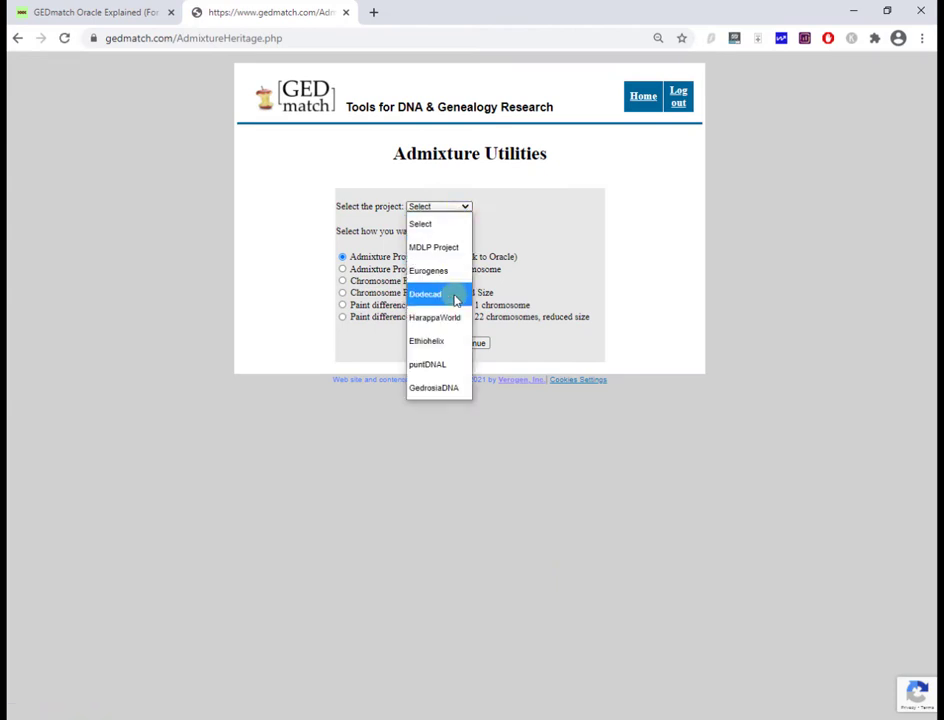
left_click(424, 292)
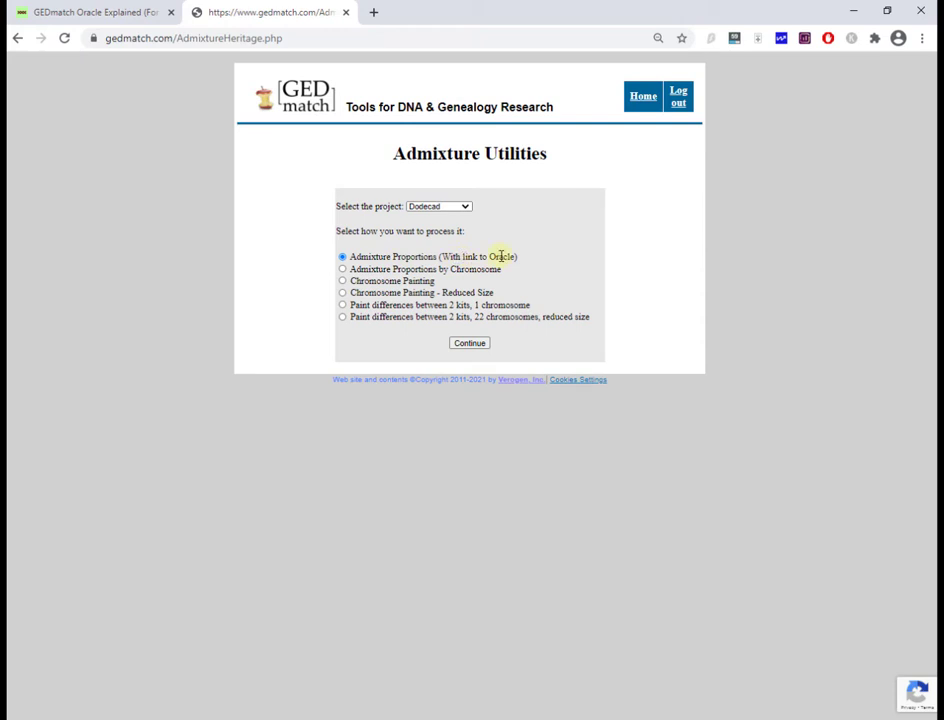
- Run Admixture Proportions with Oracle link using the Dodecad V3 calculator to get the pie chart
left_click(468, 344)
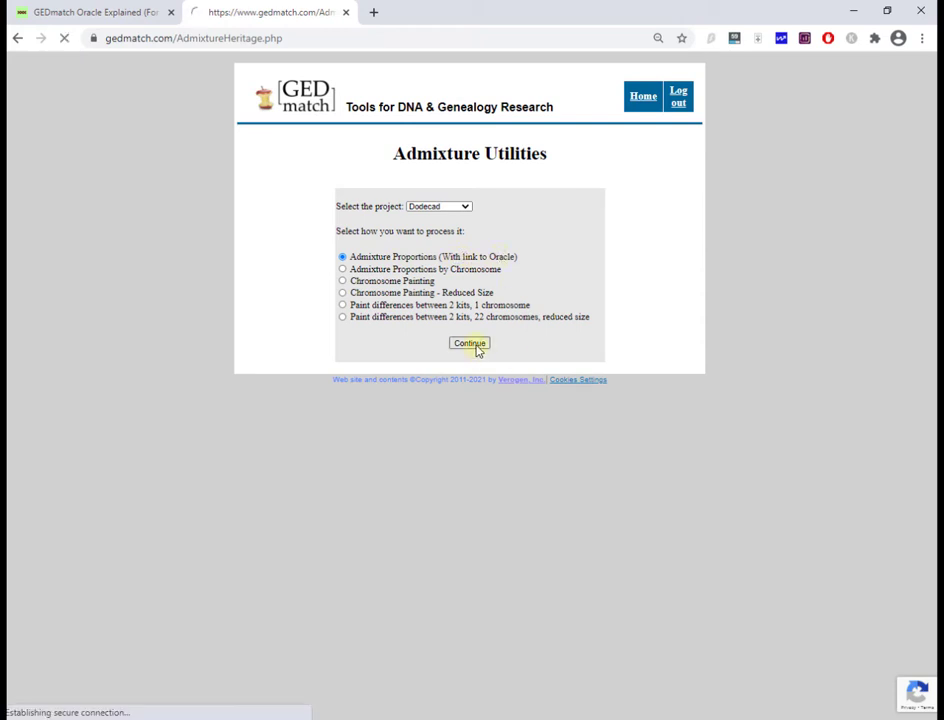
left_click(468, 344)
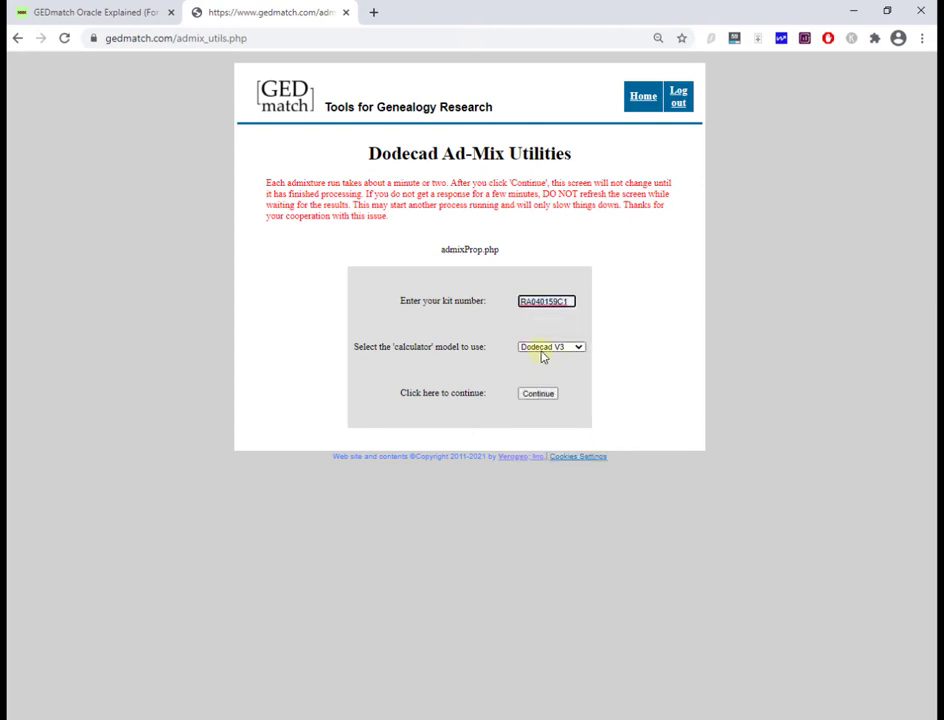
left_click(538, 392)
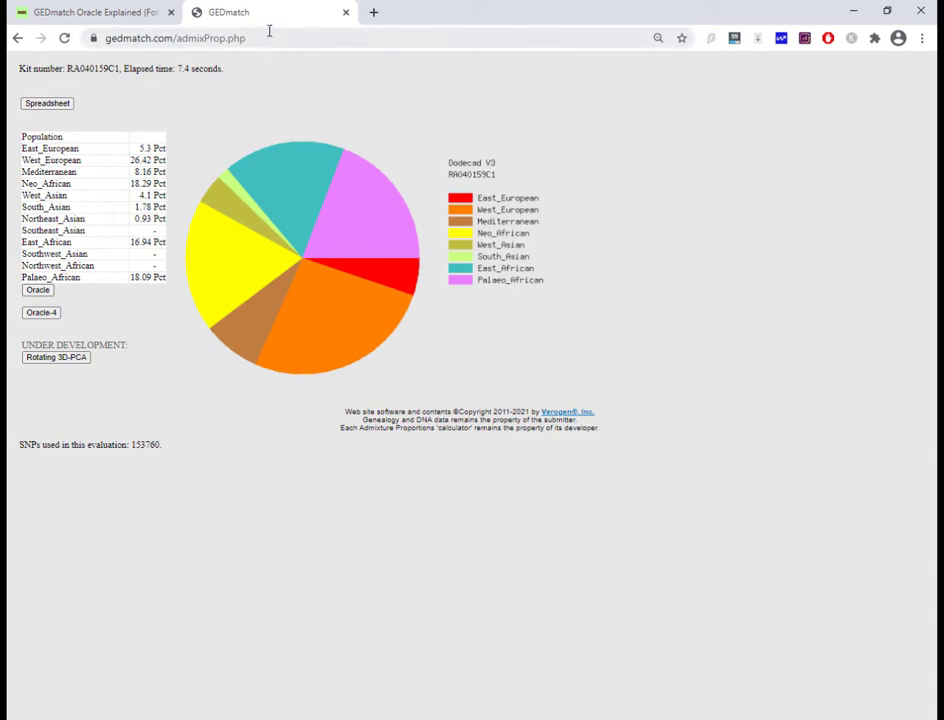
mouse_move(250, 104)
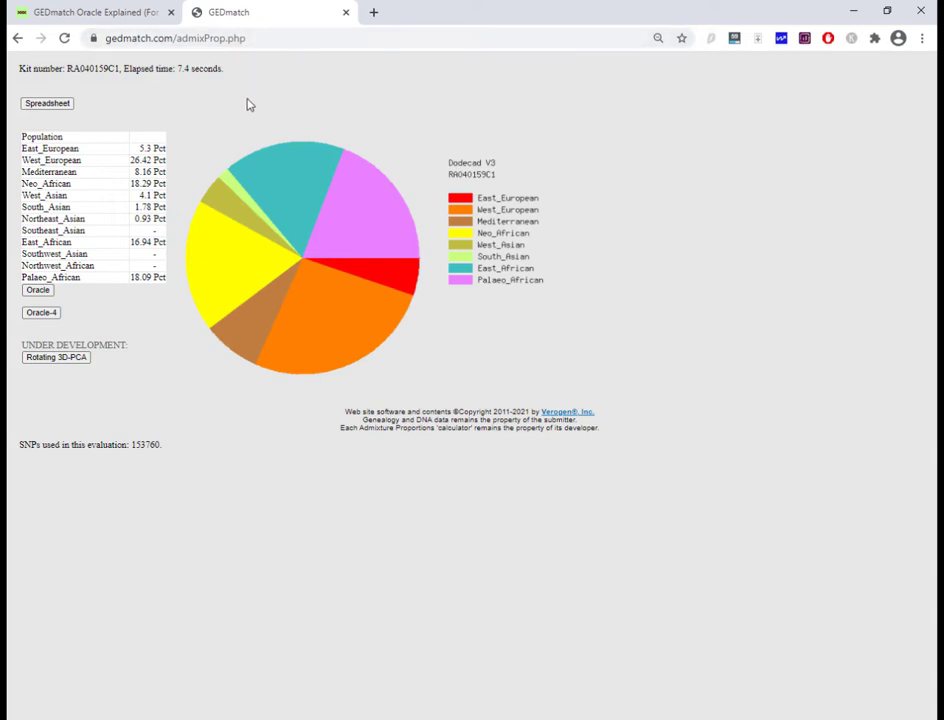
mouse_move(270, 12)
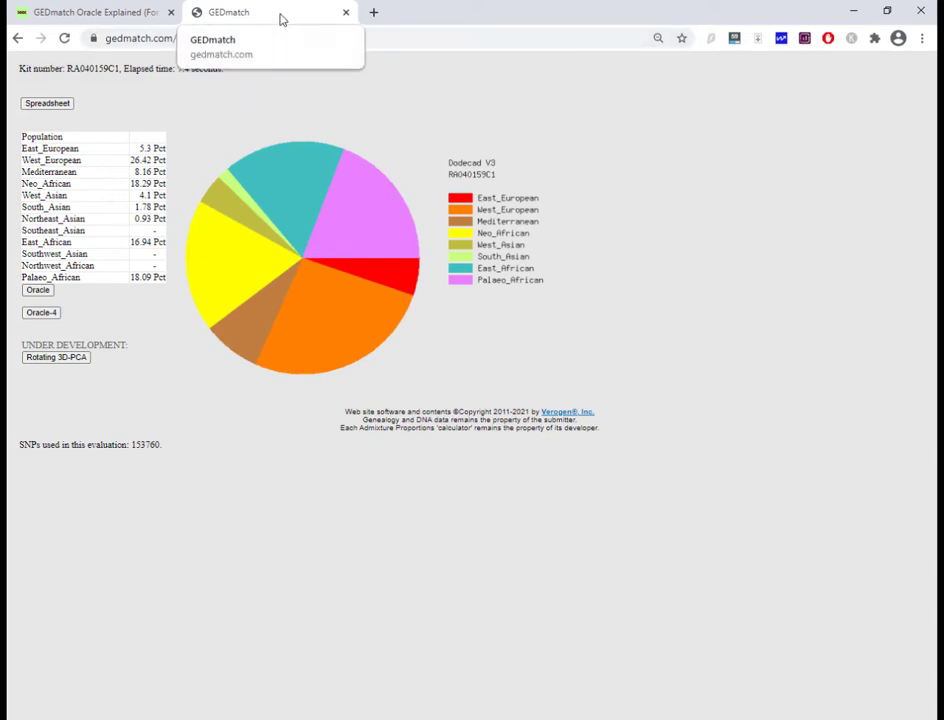
- Duplicate the Dodecad results tab twice so the pie chart shows in several tabs
right_click(240, 12)
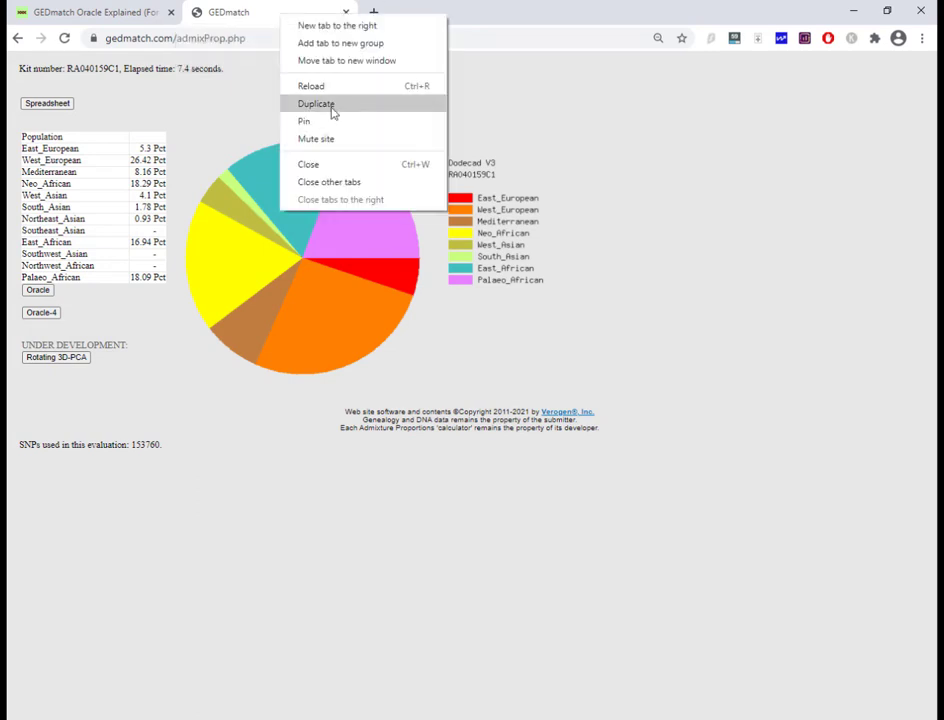
left_click(316, 104)
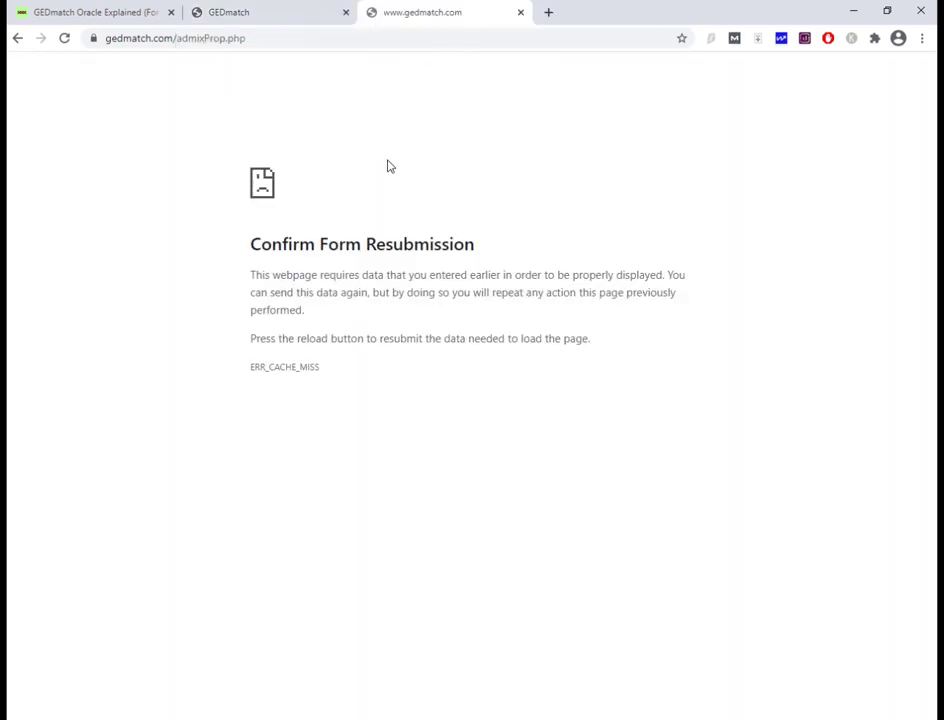
mouse_move(398, 164)
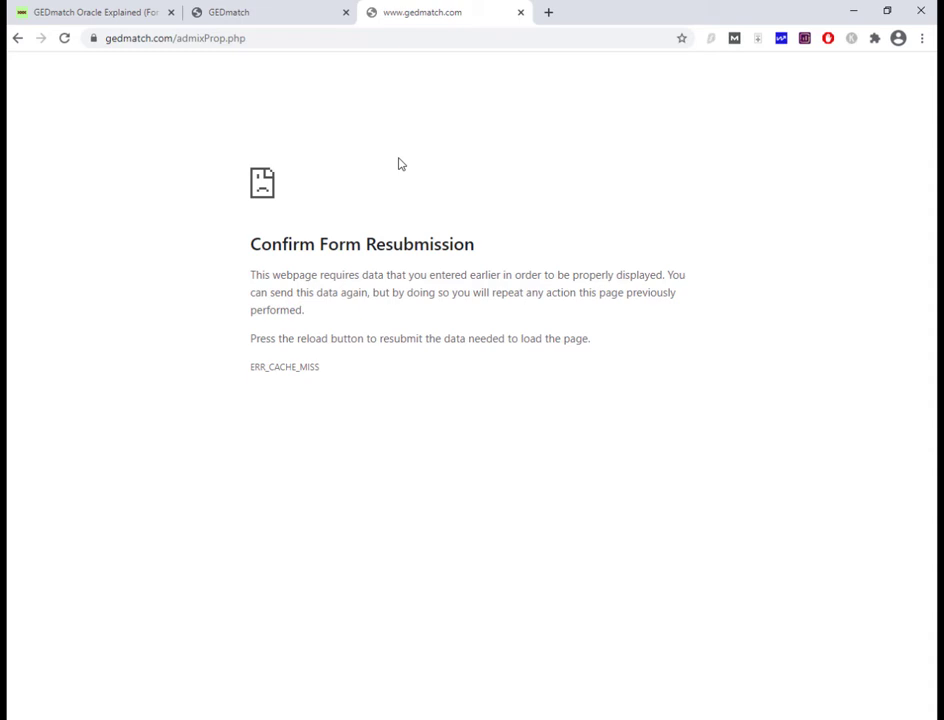
mouse_move(310, 336)
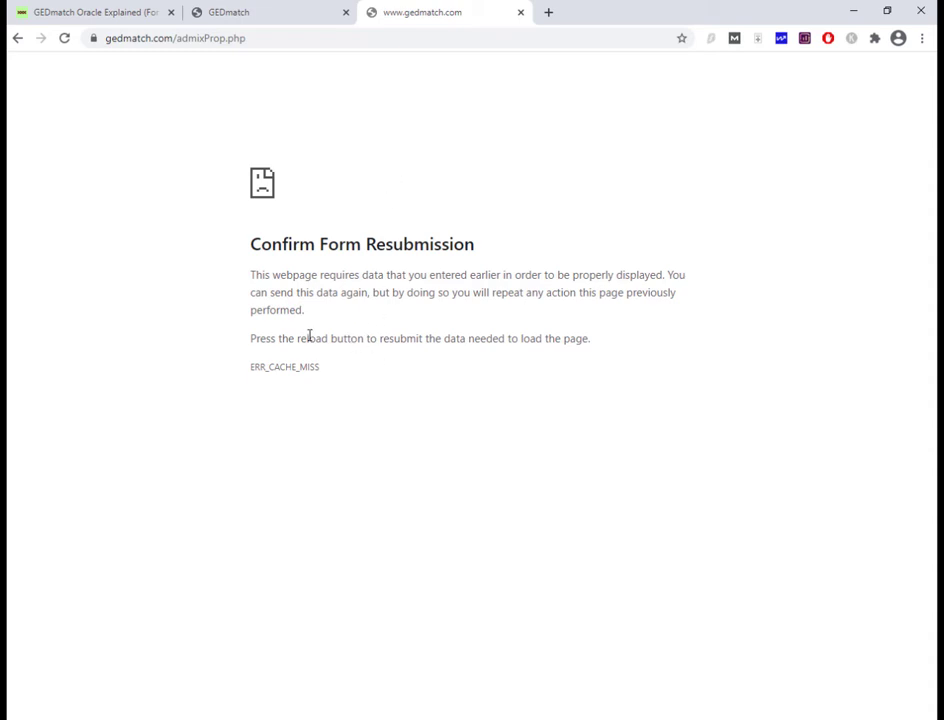
mouse_move(374, 206)
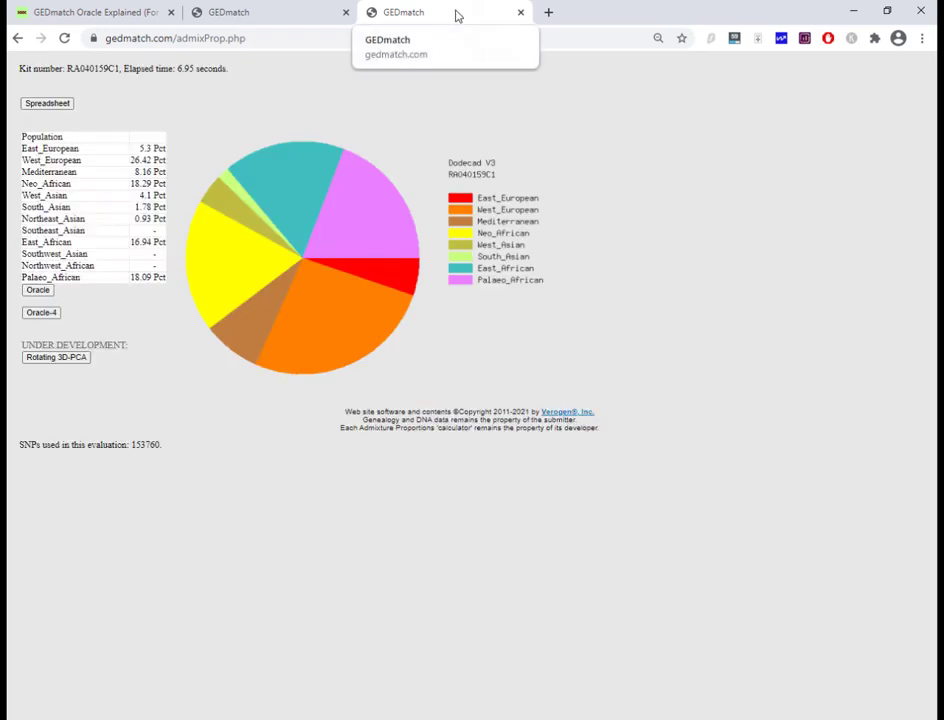
right_click(404, 12)
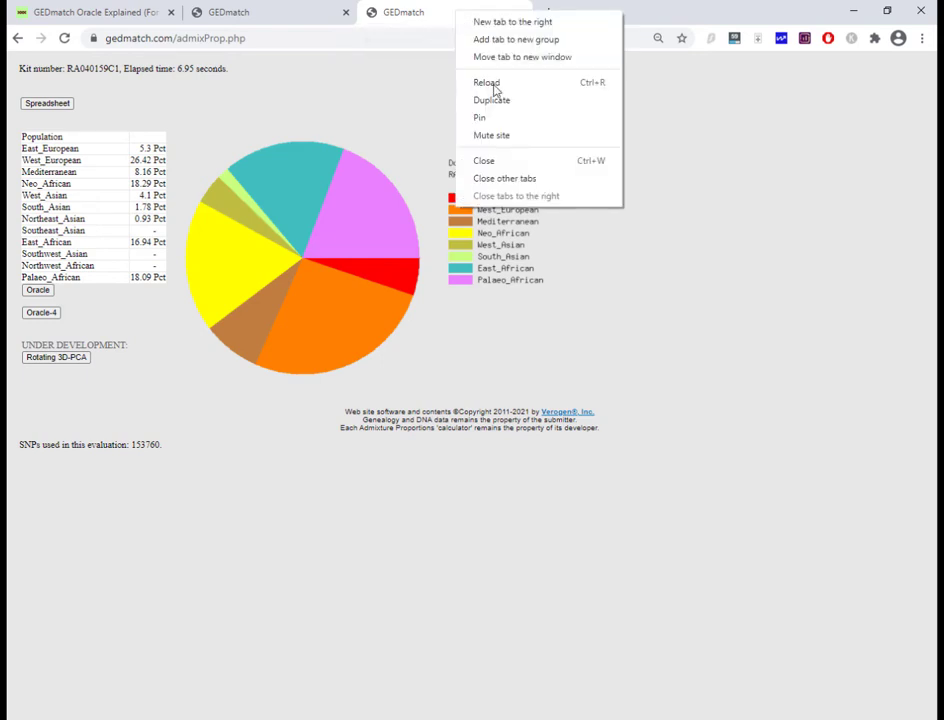
mouse_move(500, 104)
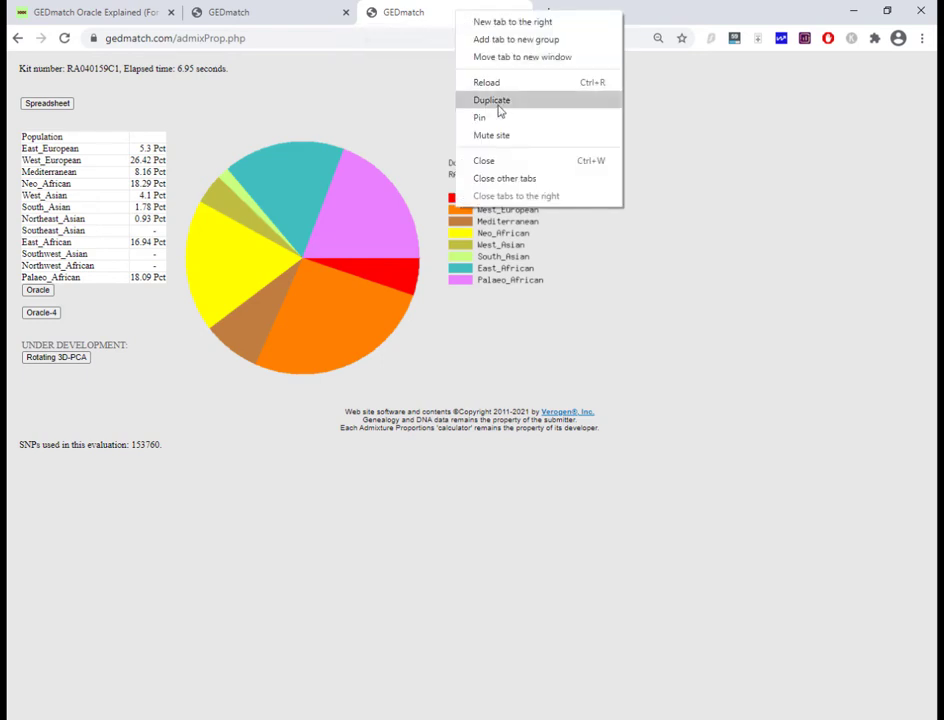
left_click(492, 100)
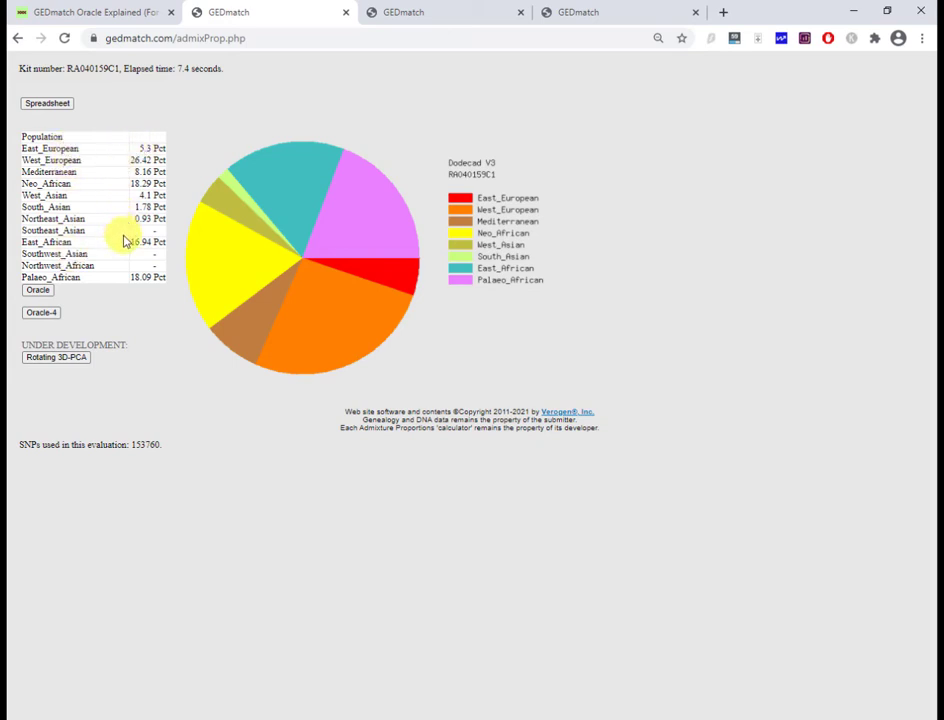
mouse_move(120, 232)
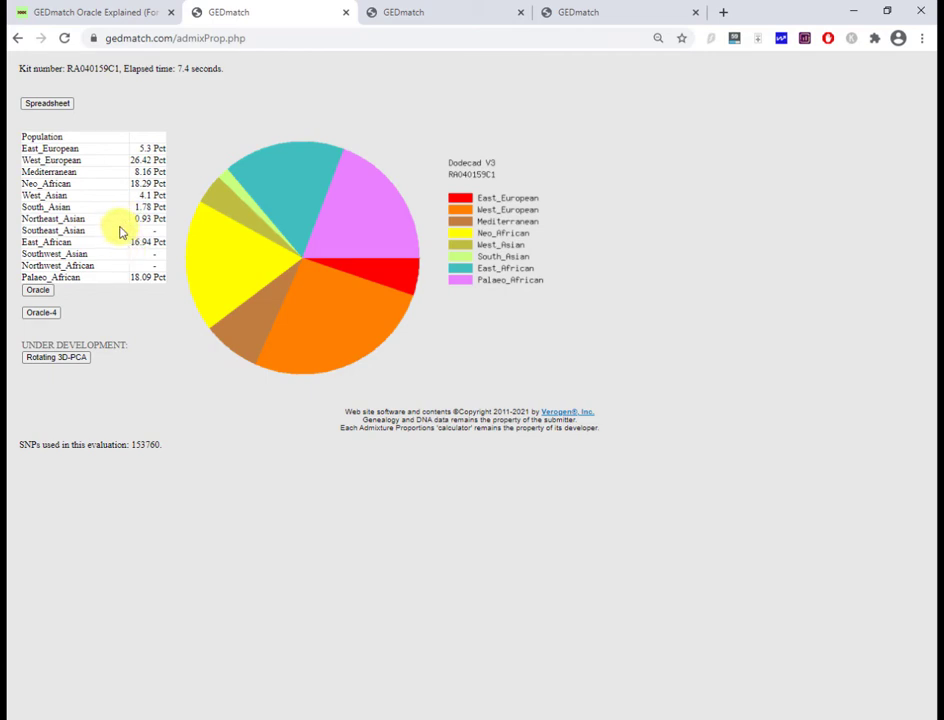
mouse_move(126, 308)
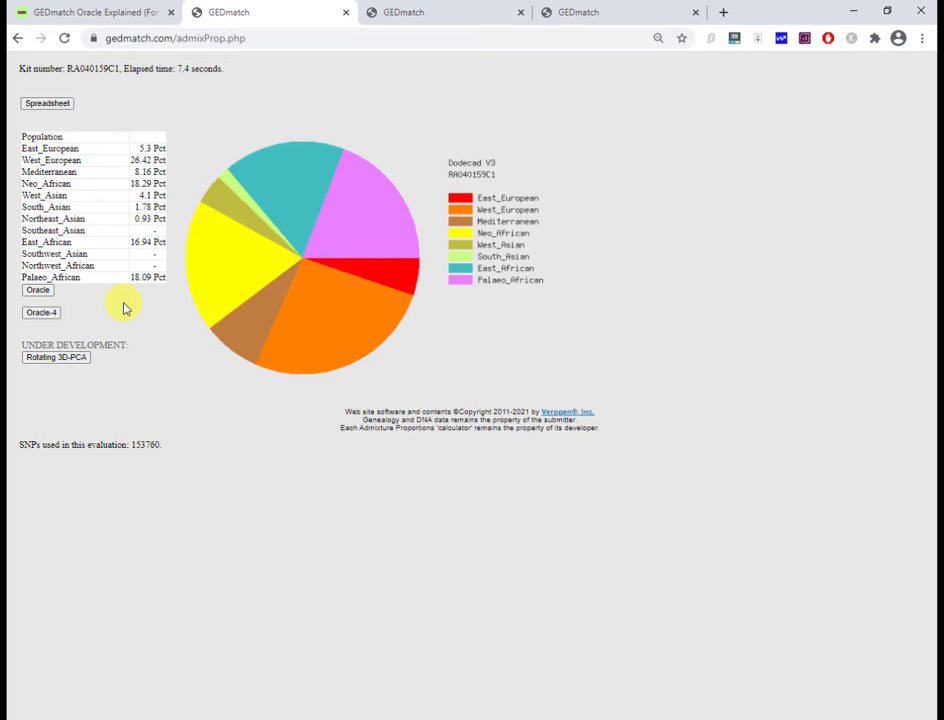
mouse_move(40, 312)
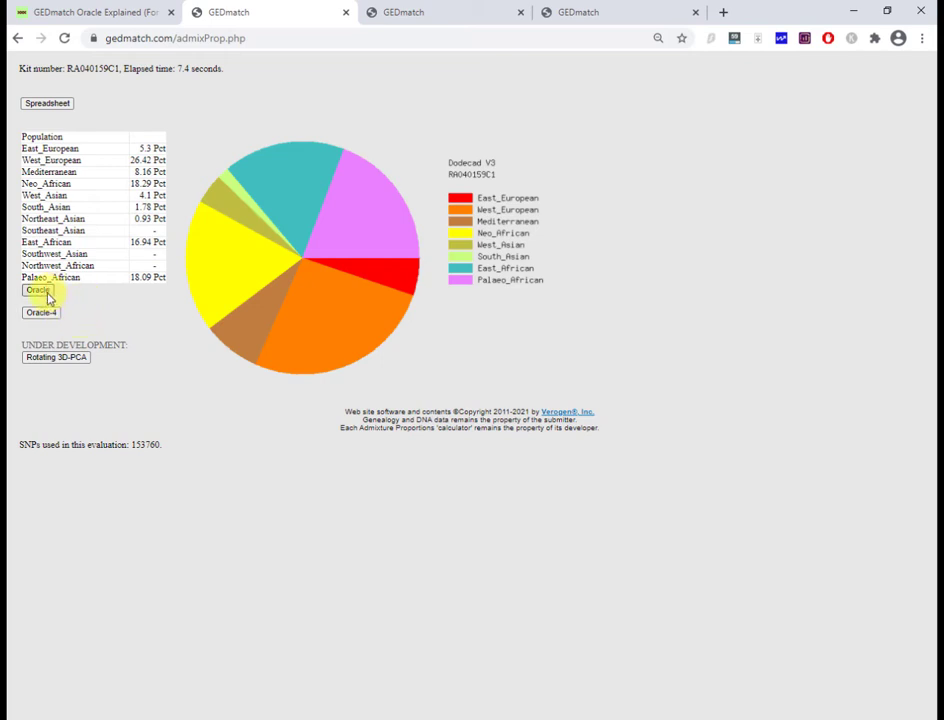
mouse_move(72, 322)
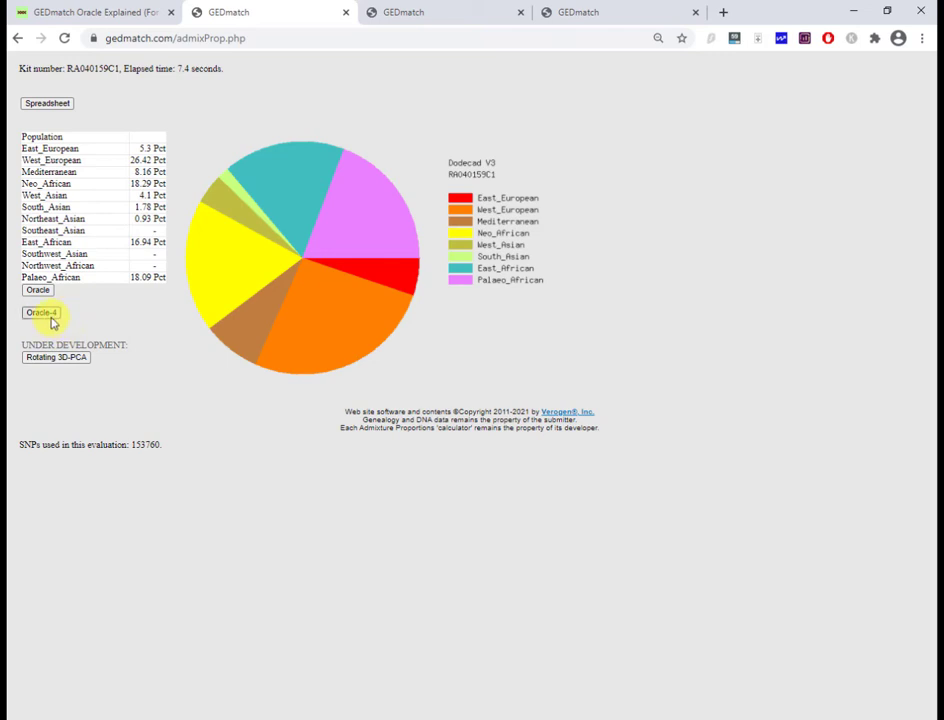
mouse_move(90, 316)
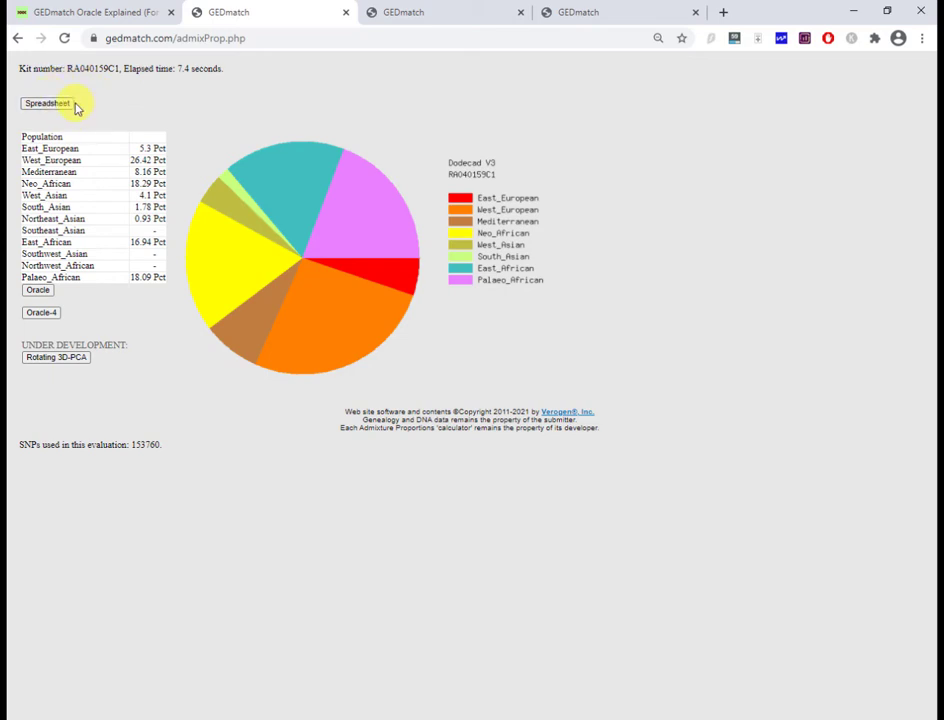
mouse_move(196, 152)
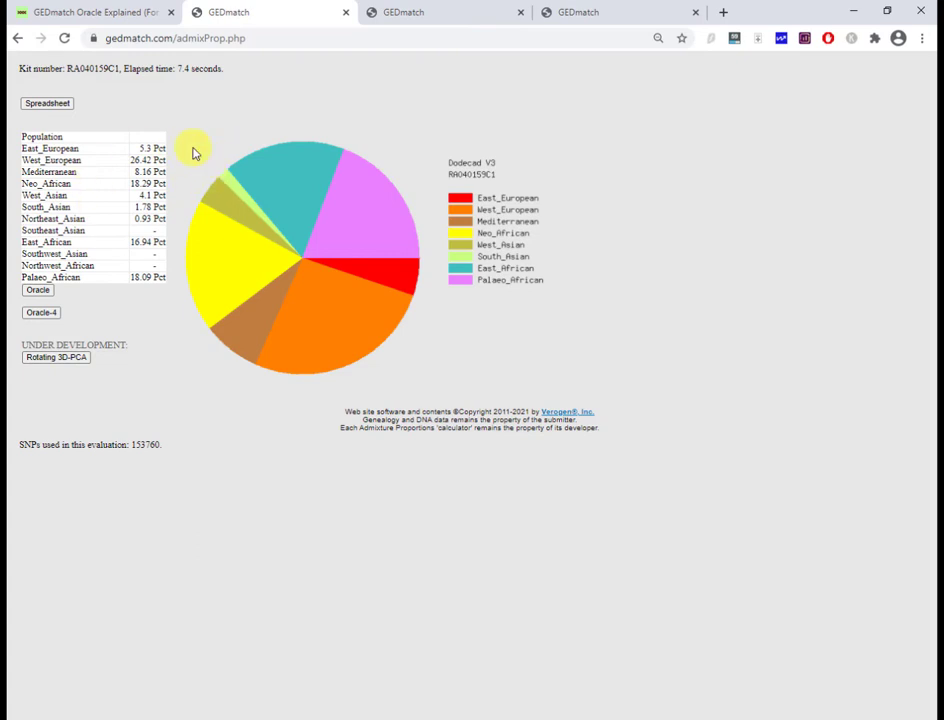
mouse_move(42, 312)
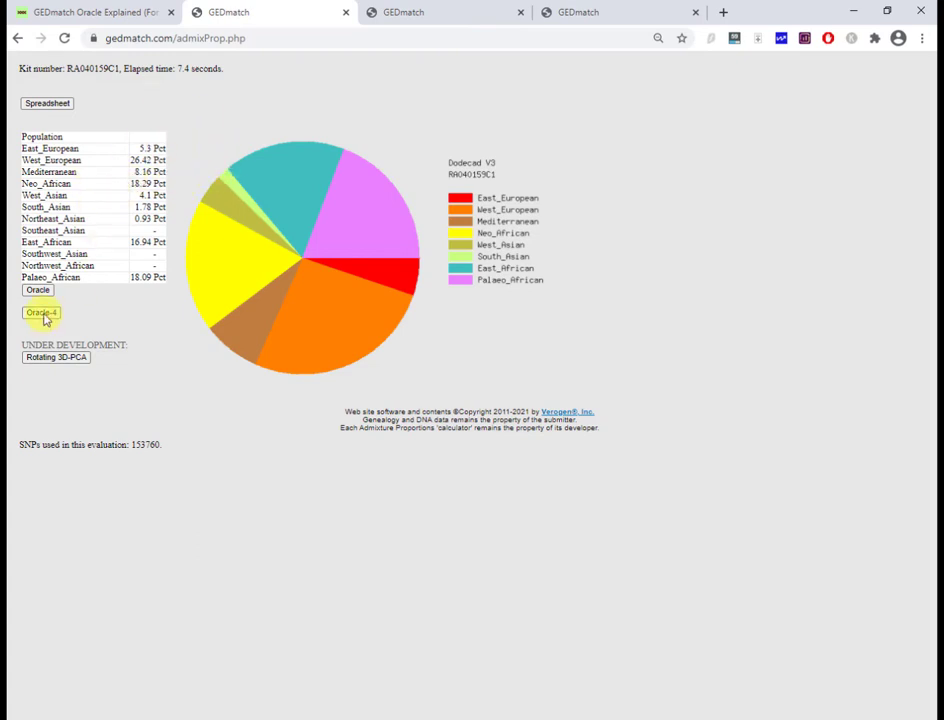
- Bring up link options for the Oracle button on the Dodecad V3 results page
right_click(42, 312)
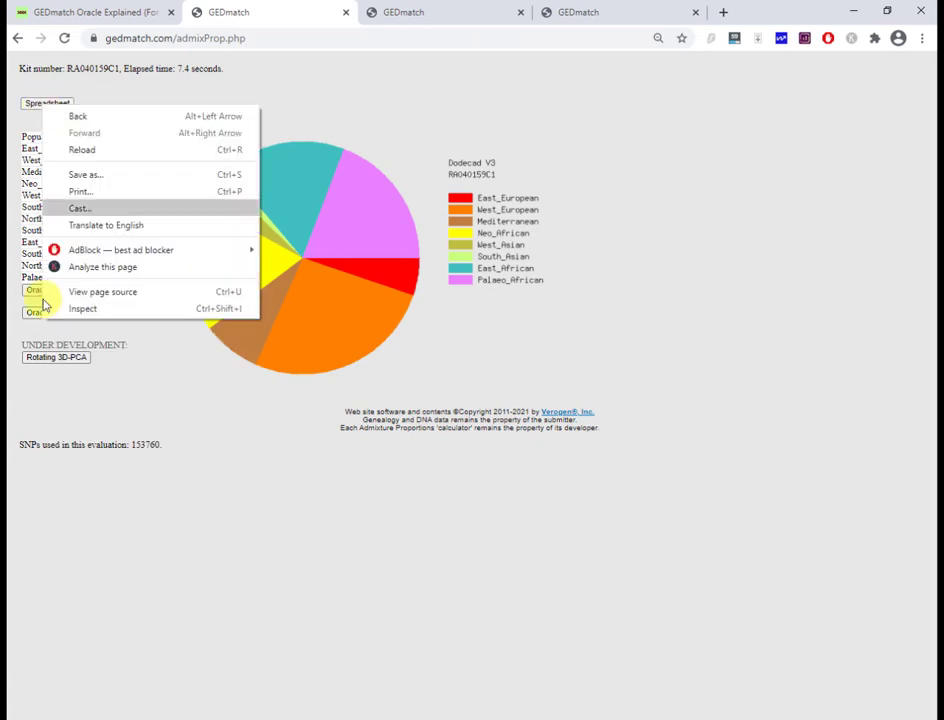
mouse_move(452, 18)
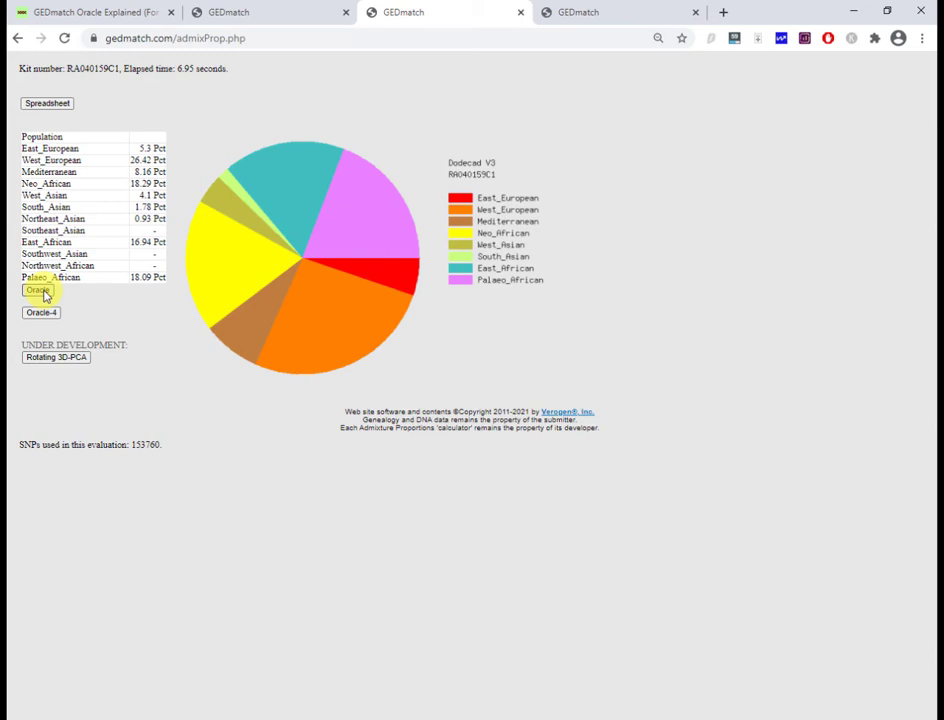
- Open the Dodecad V3 Oracle results listing admix percentages, single and mixed-mode sharing
left_click(40, 290)
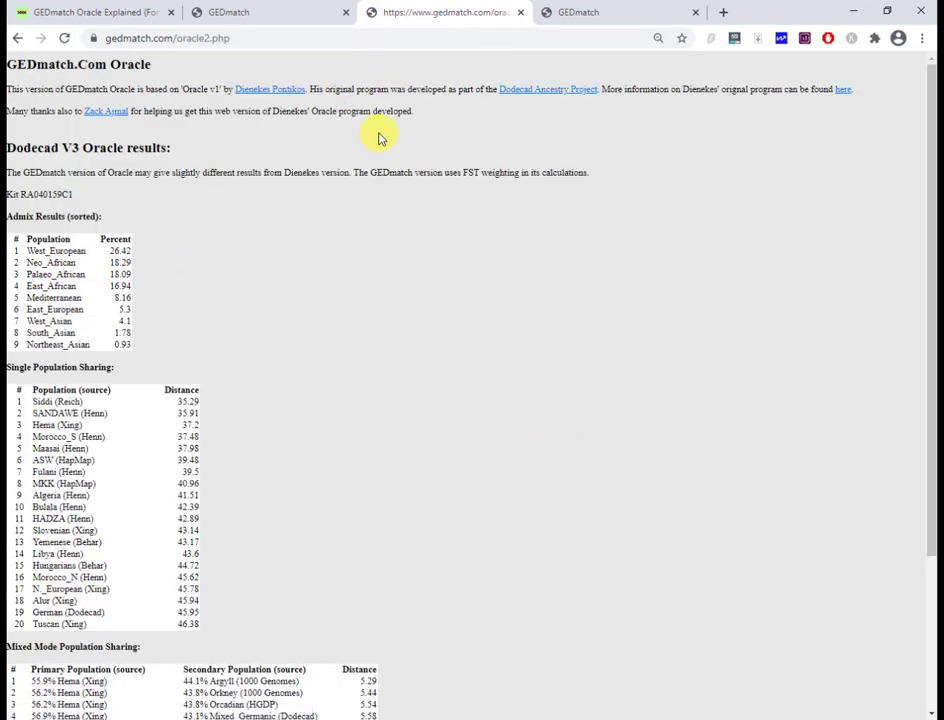
mouse_move(252, 204)
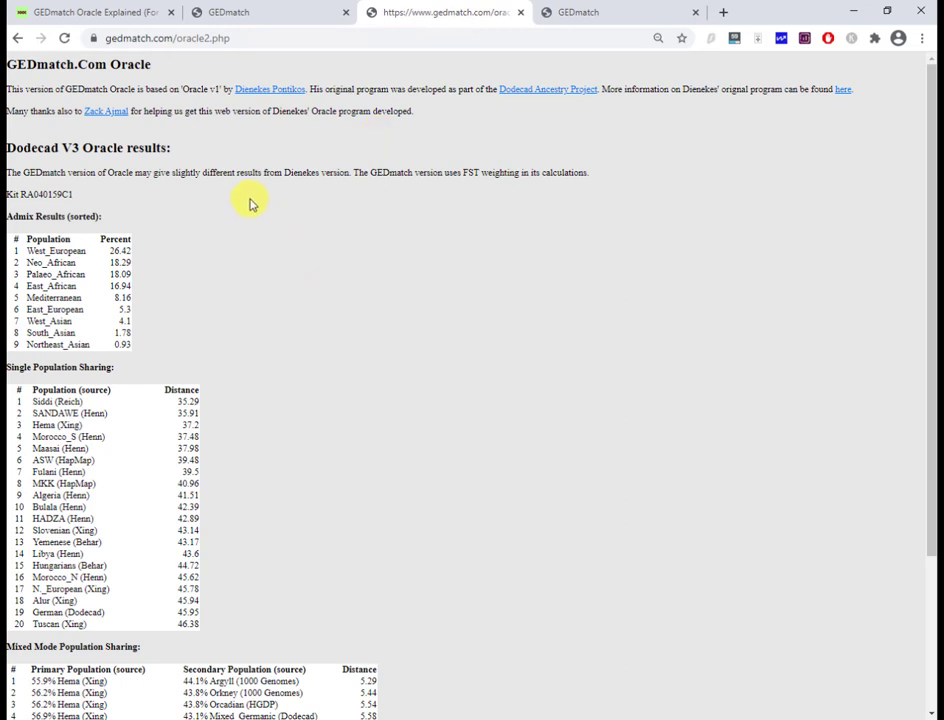
mouse_move(344, 438)
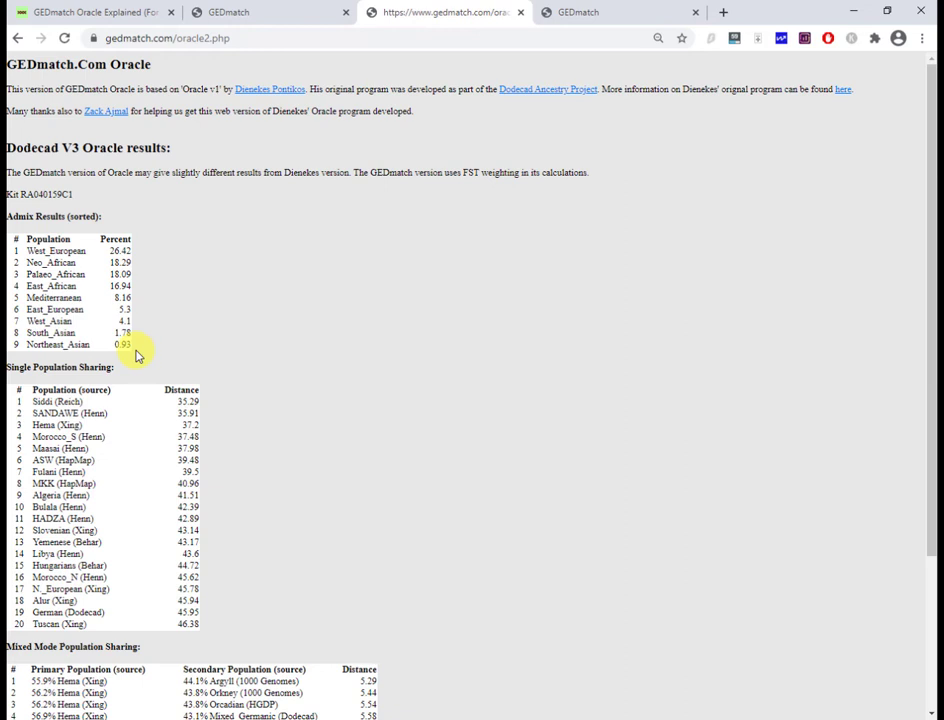
mouse_move(132, 320)
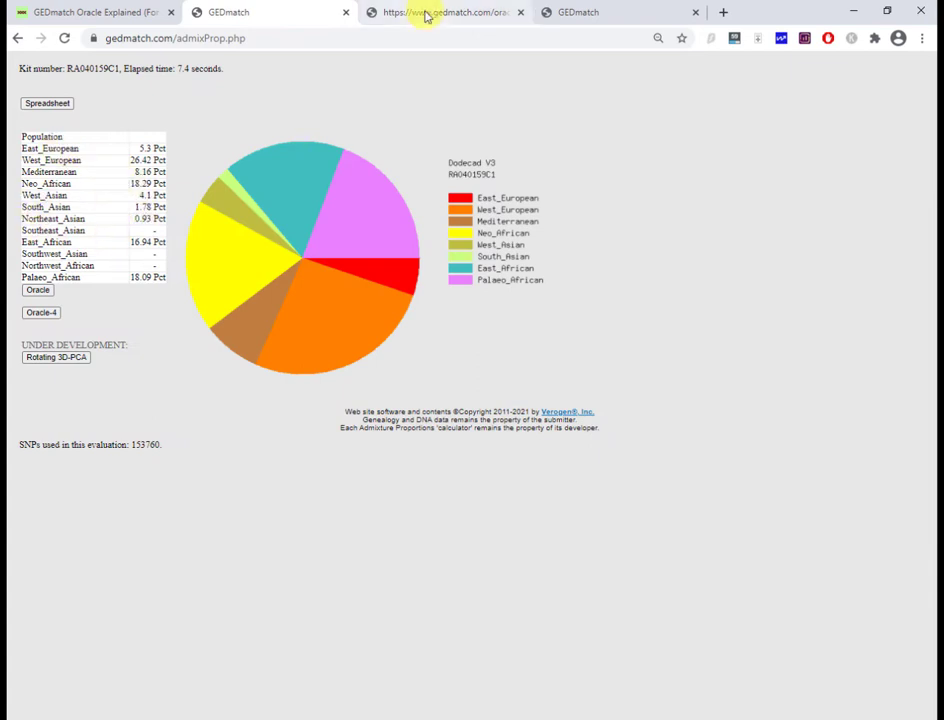
left_click(440, 12)
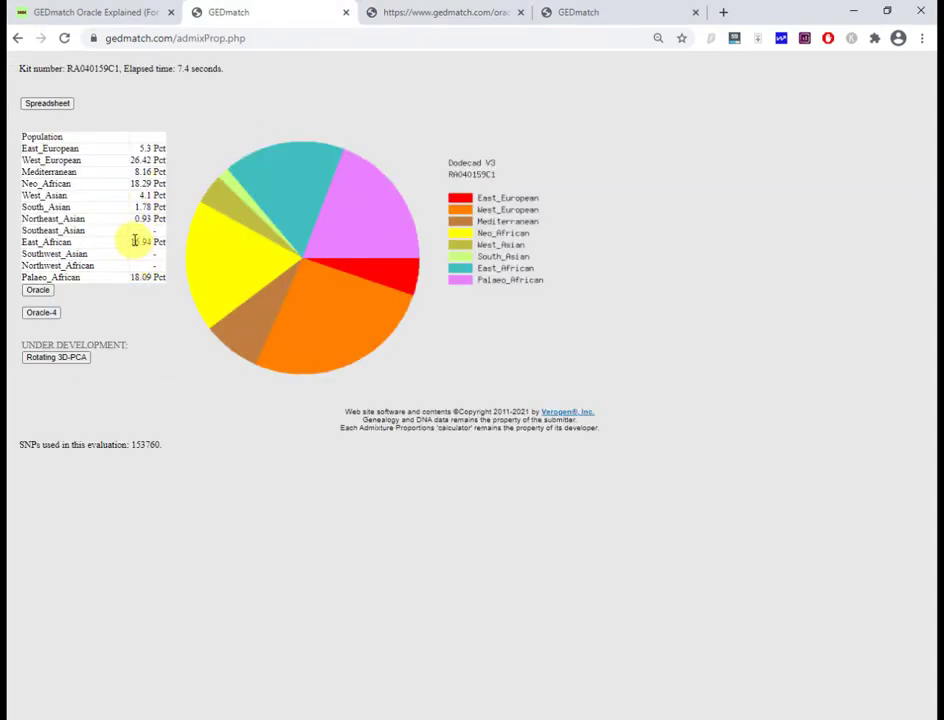
left_click(36, 290)
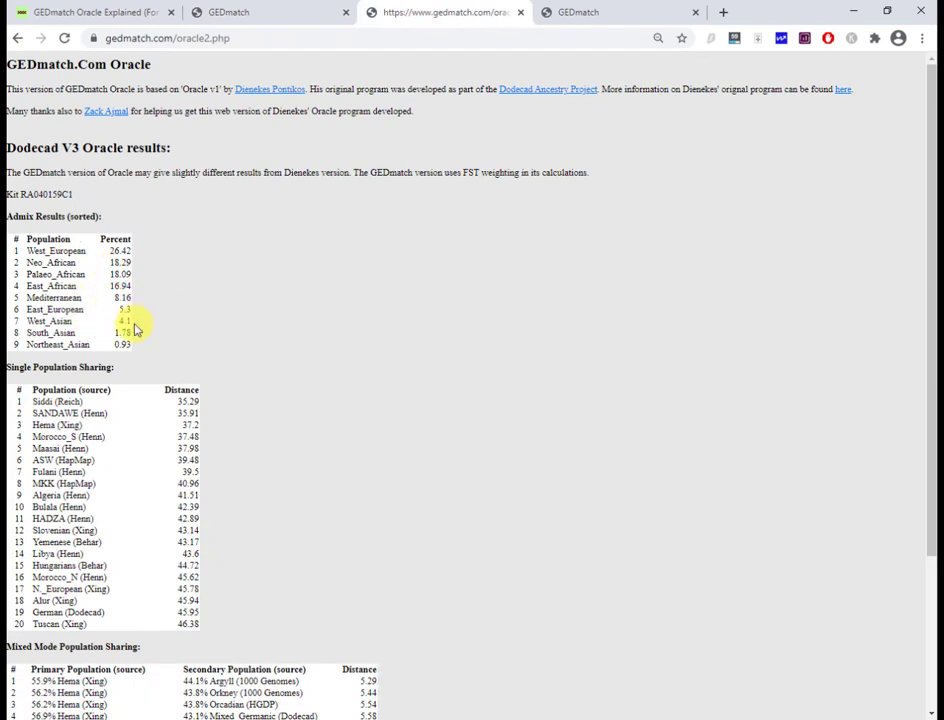
mouse_move(40, 360)
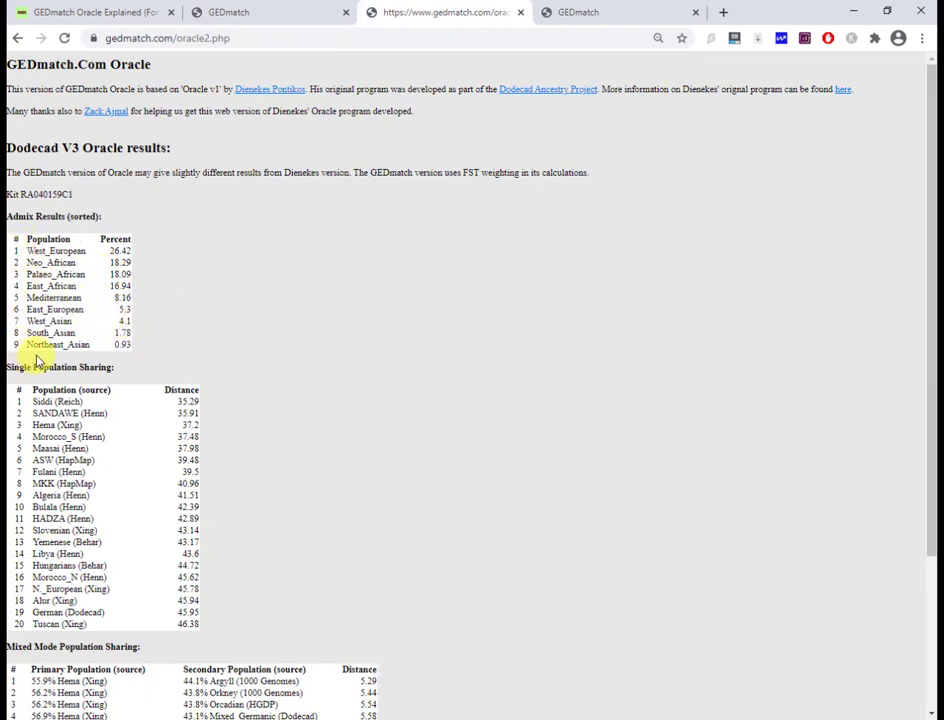
mouse_move(160, 354)
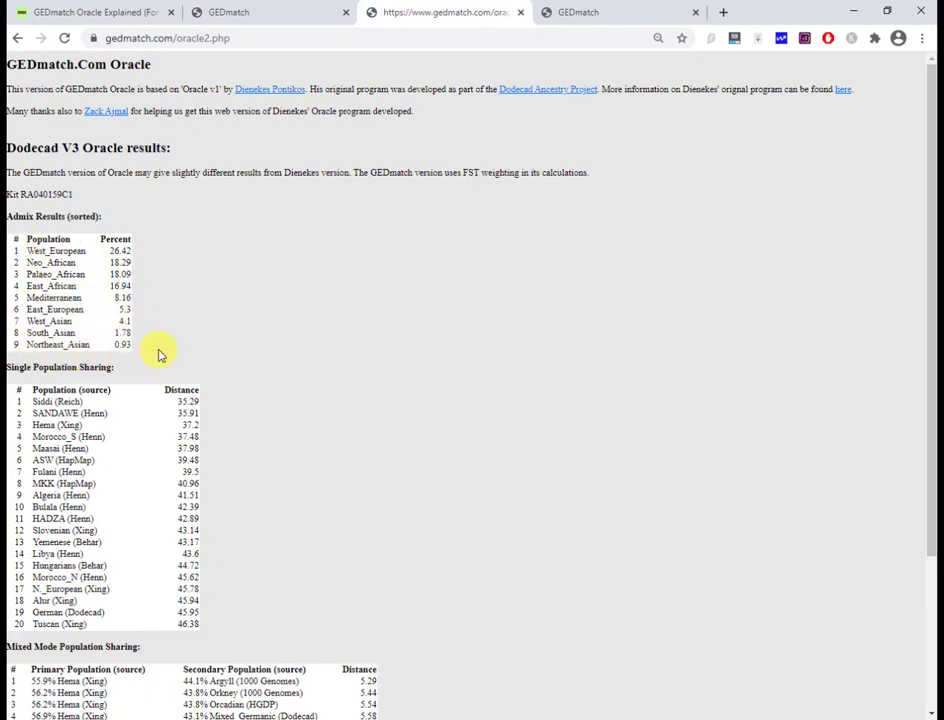
mouse_move(144, 344)
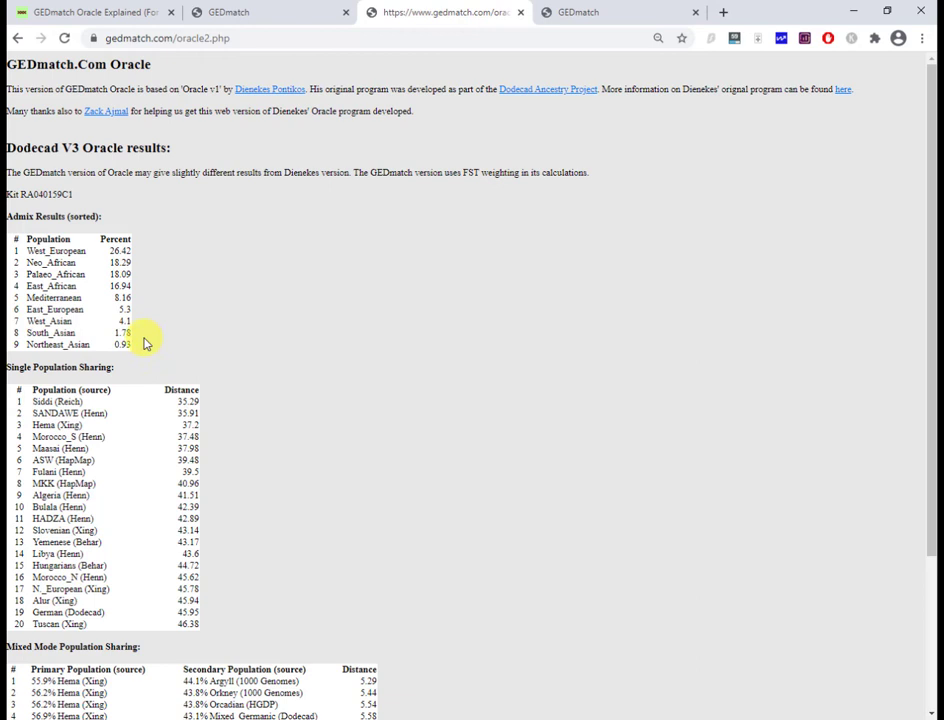
- Review the article's Oracle Single Population and Mixed Mode sections, then show the single population distances again
scroll("down", 3)
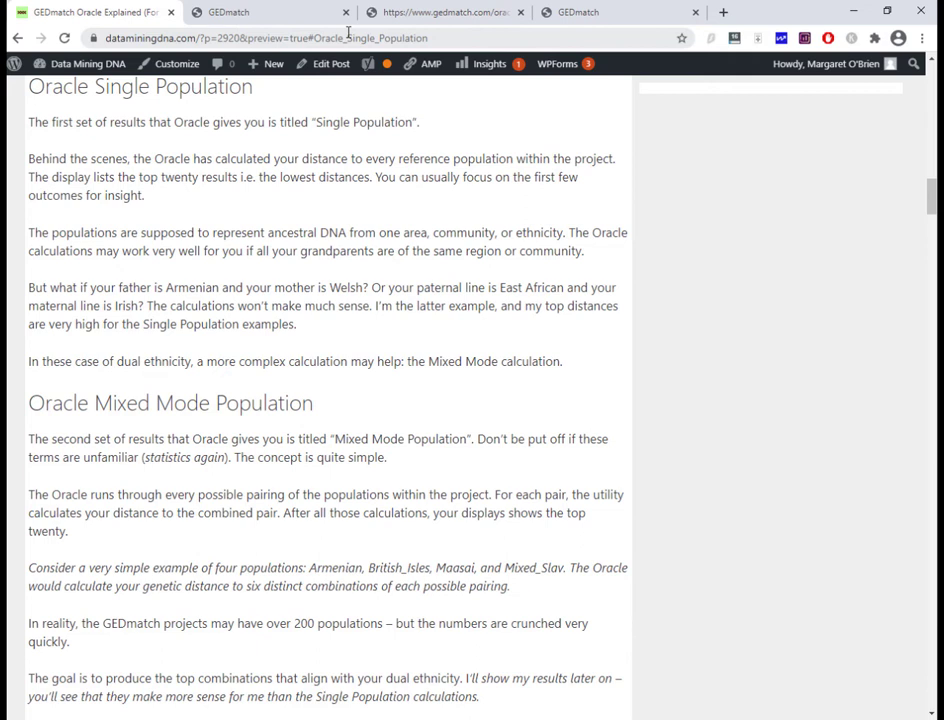
mouse_move(196, 108)
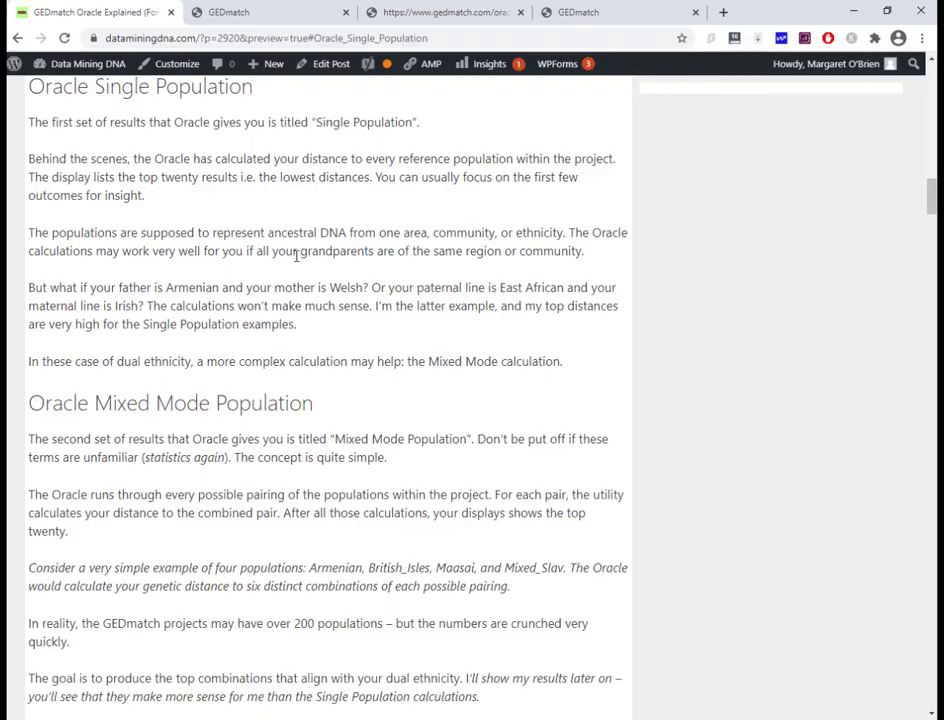
left_click(444, 12)
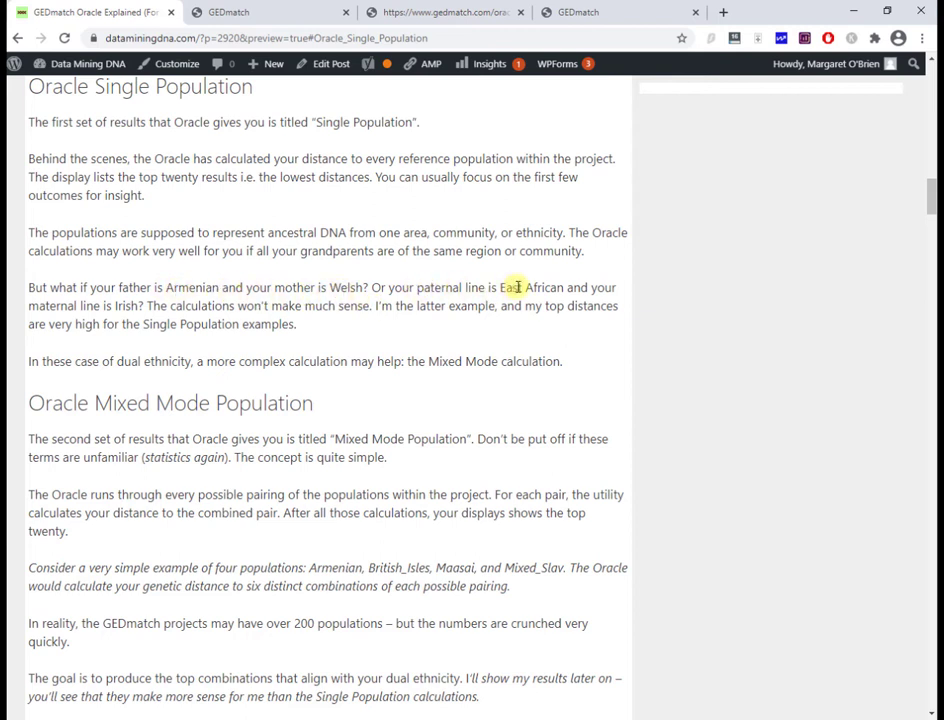
double_click(532, 288)
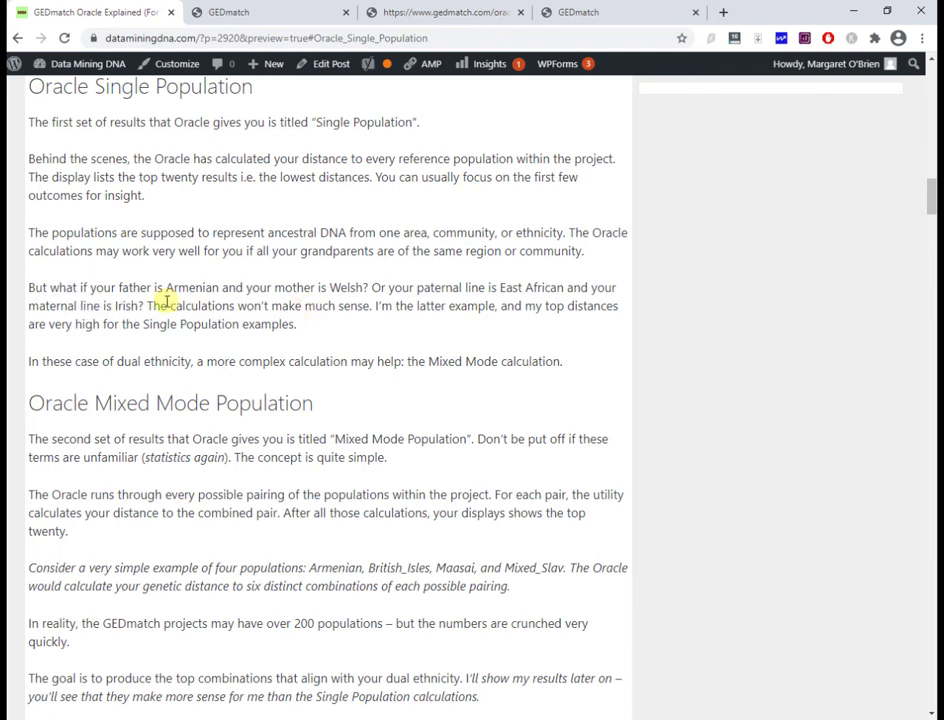
mouse_move(372, 288)
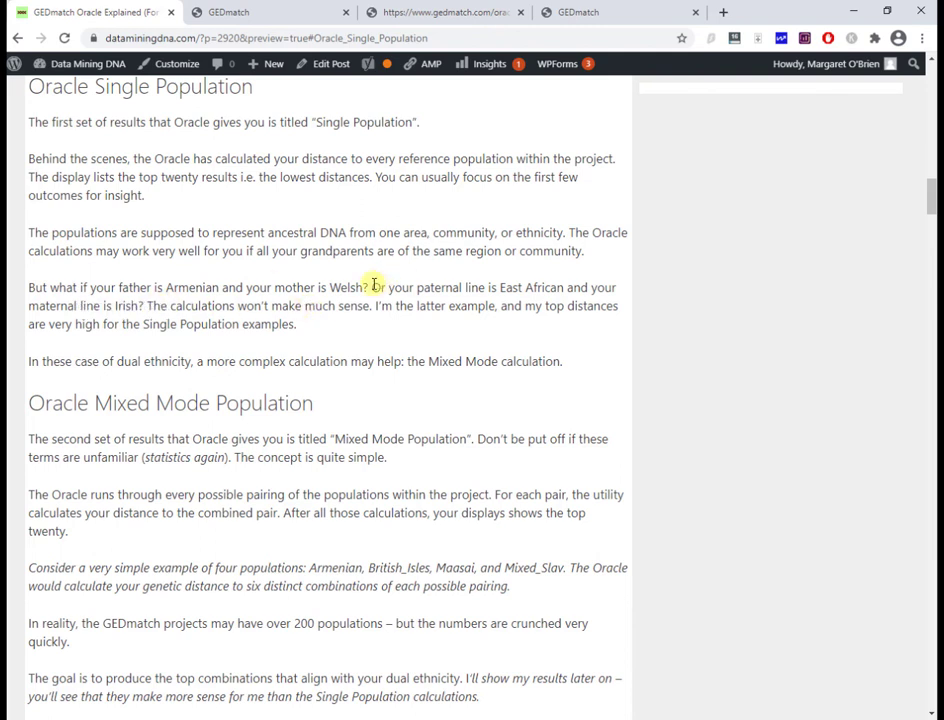
left_click_drag(372, 288, 144, 304)
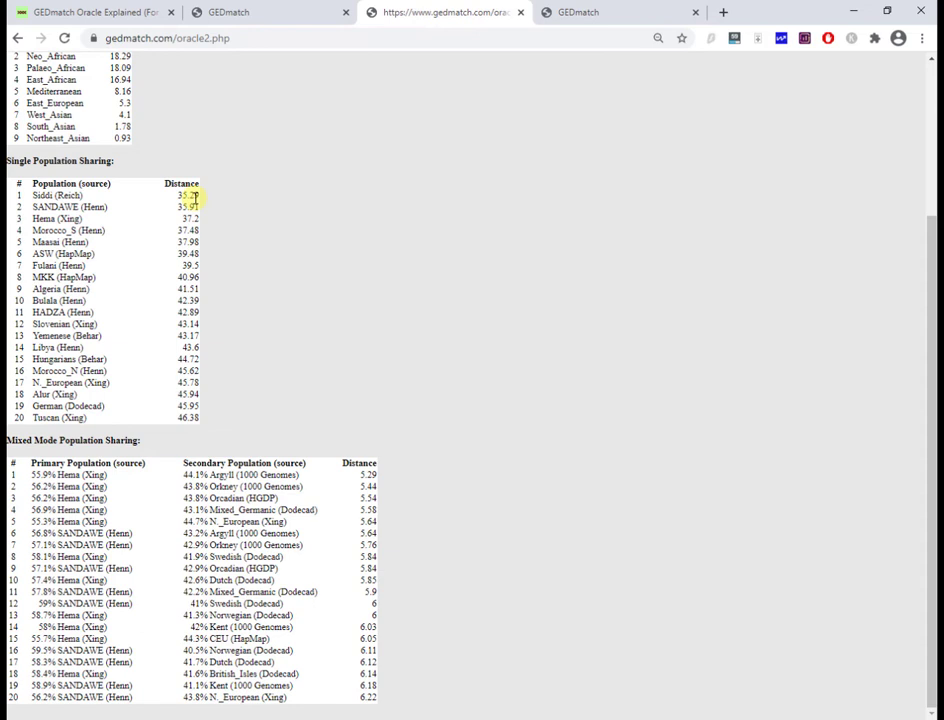
scroll("up", 3)
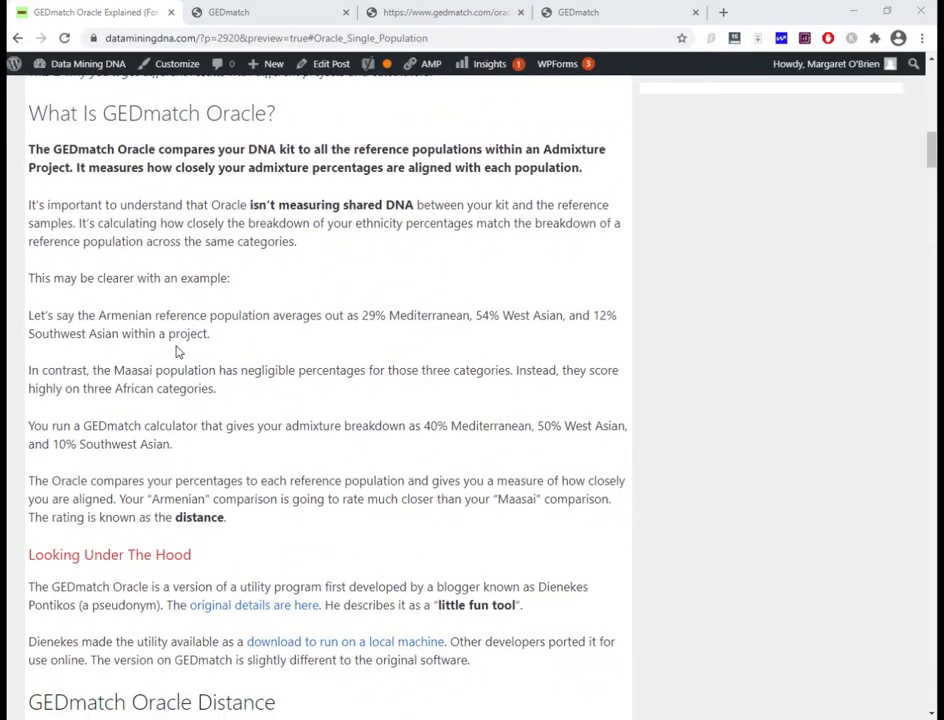
mouse_move(310, 360)
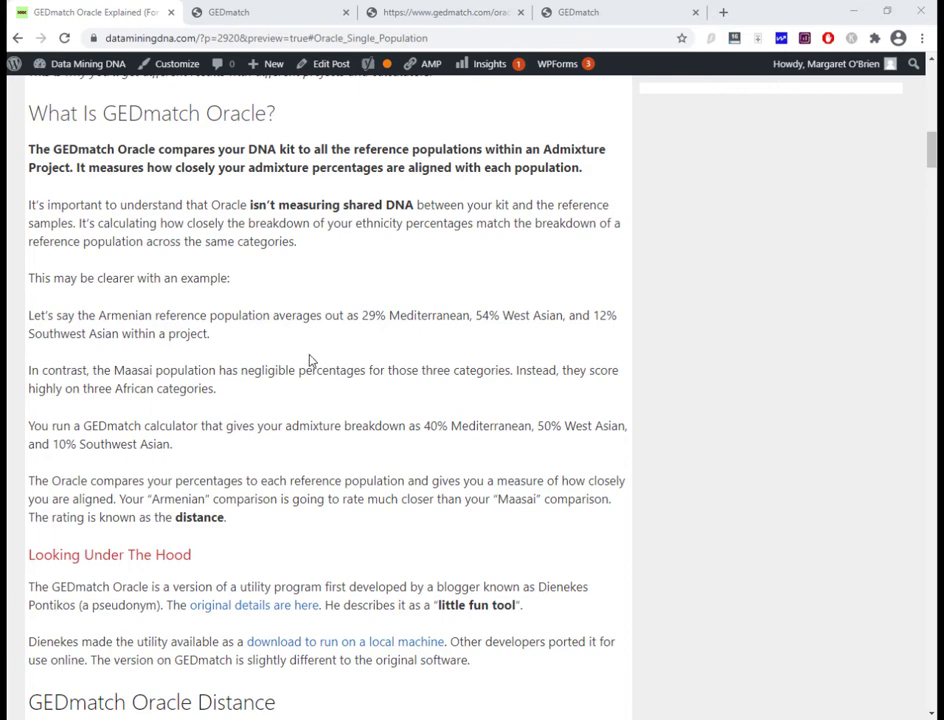
scroll("down", 3)
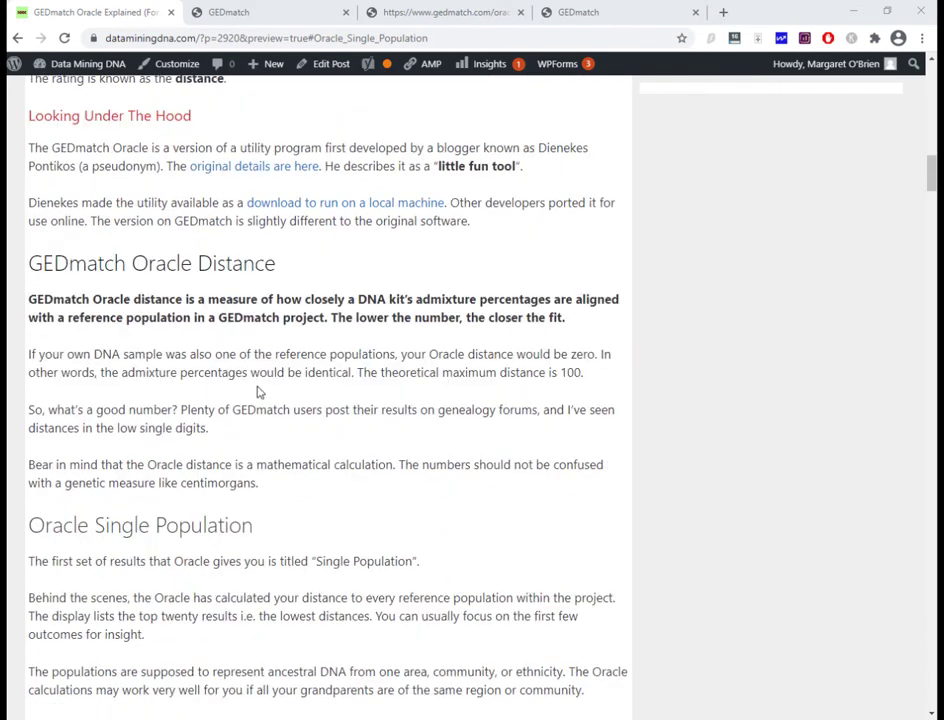
mouse_move(228, 322)
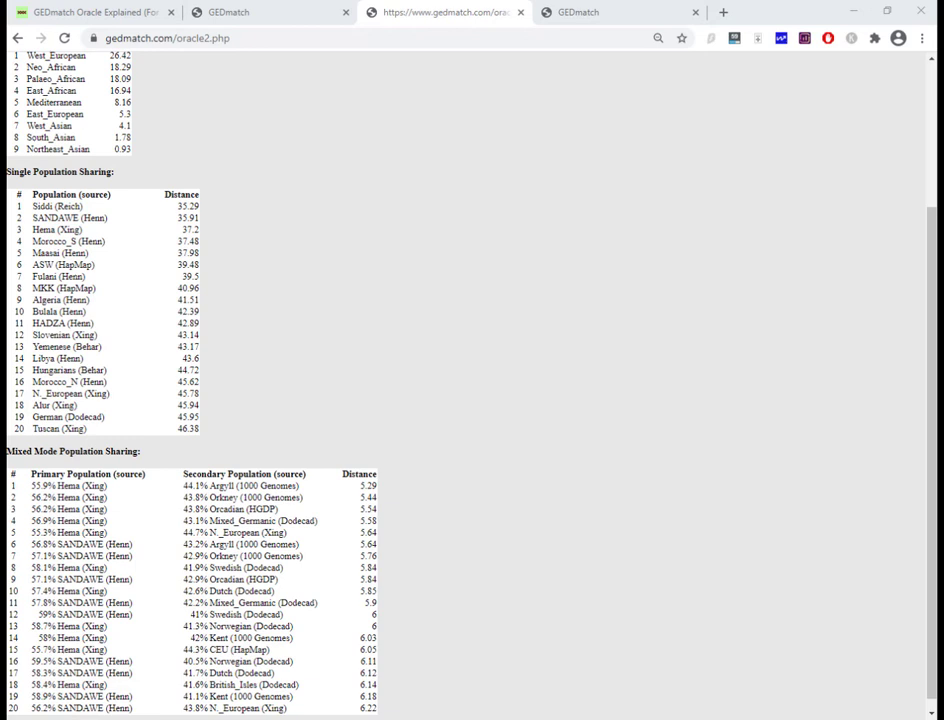
mouse_move(204, 228)
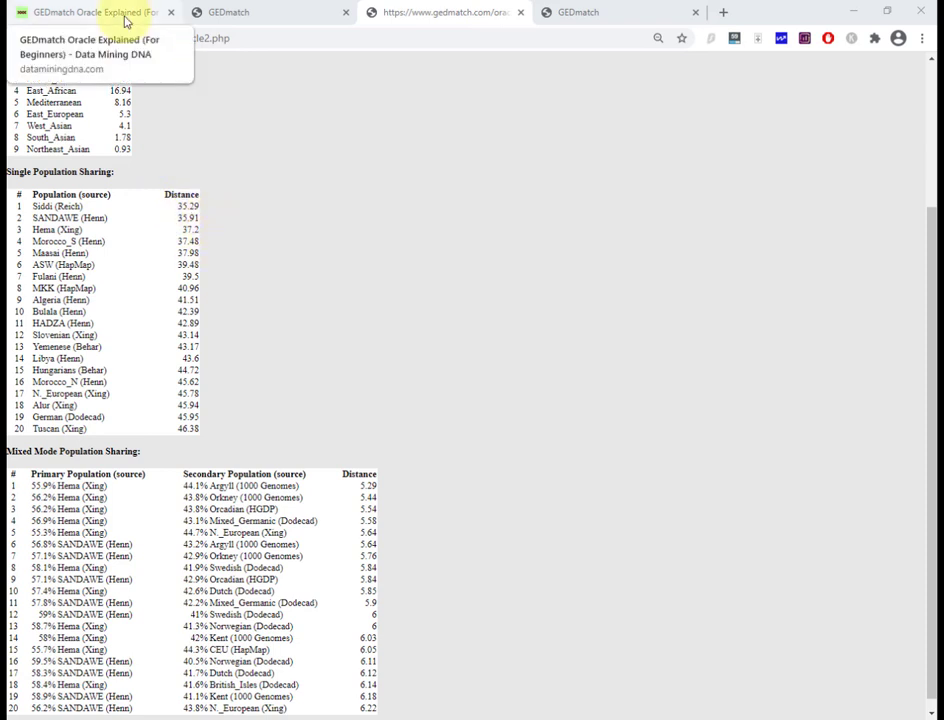
- Show the article's example table of German, CEU and Argyll distances
left_click(90, 12)
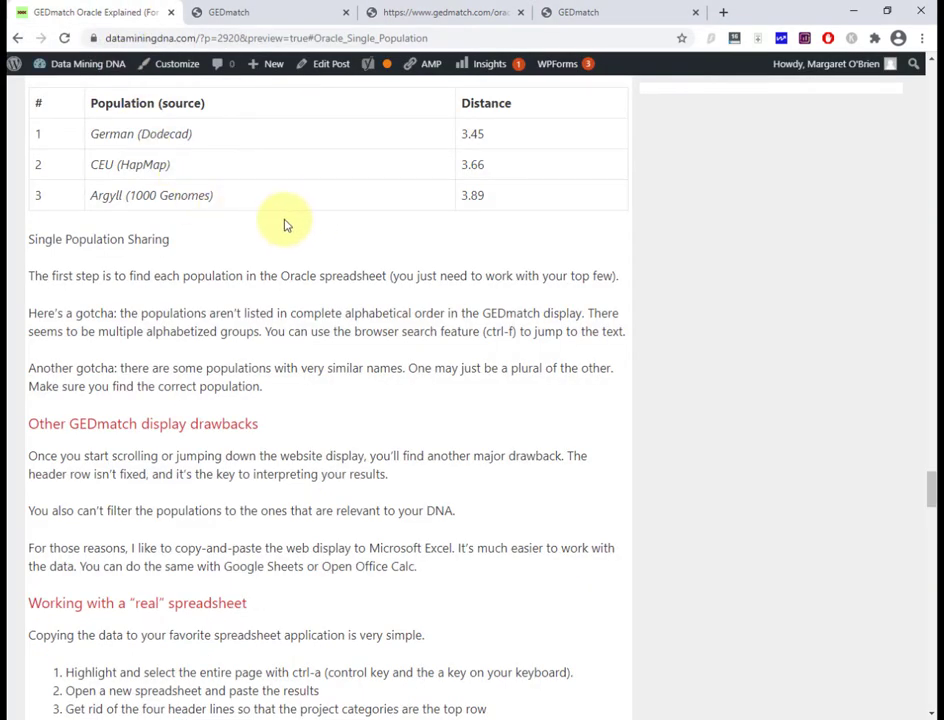
scroll("up", 3)
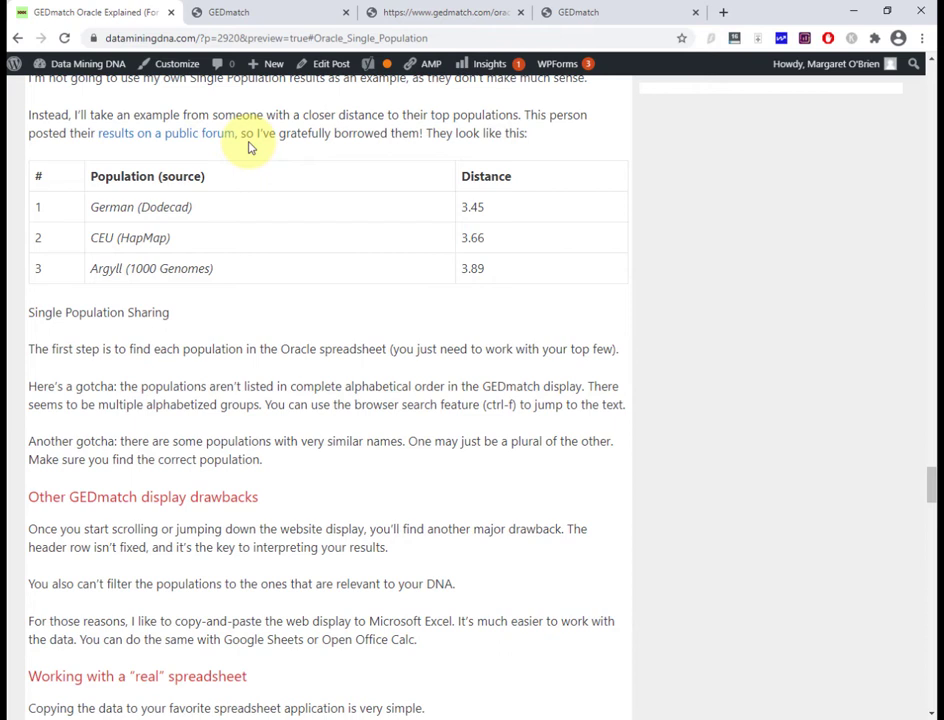
mouse_move(364, 222)
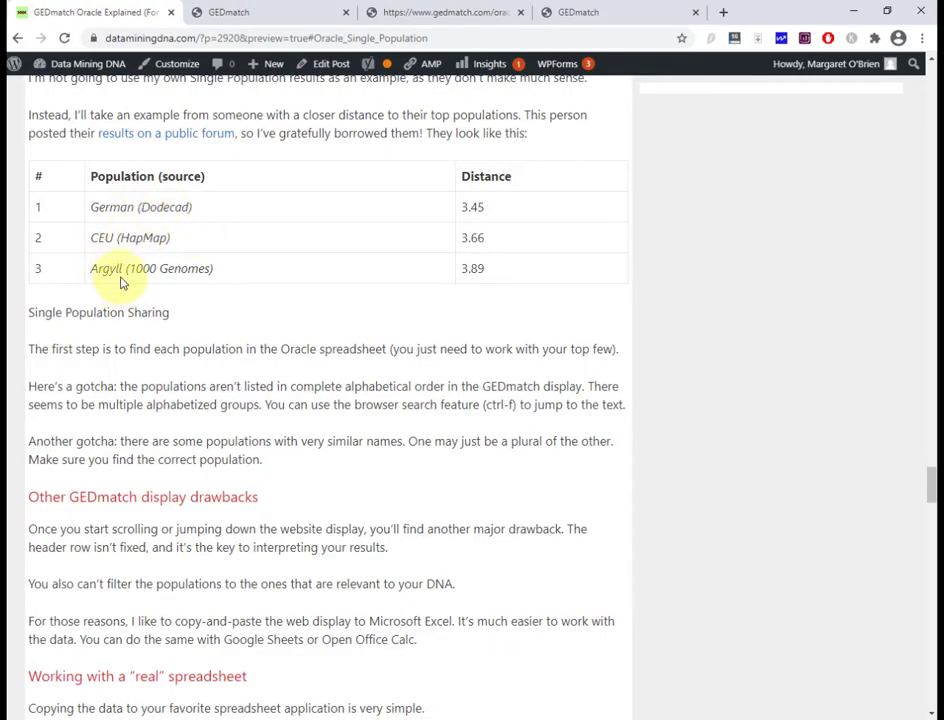
mouse_move(196, 244)
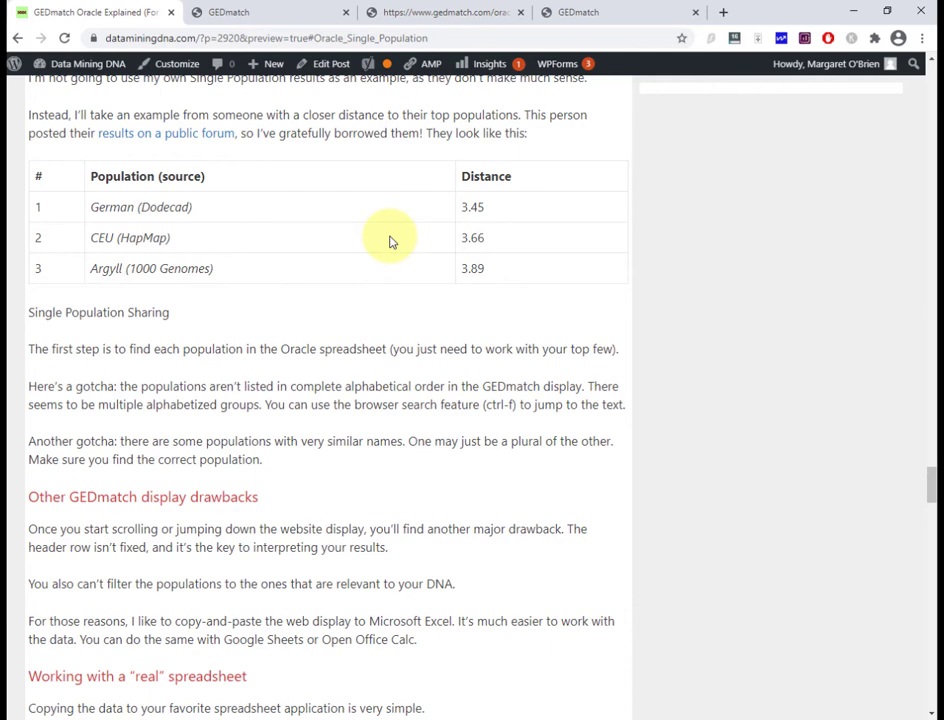
mouse_move(250, 24)
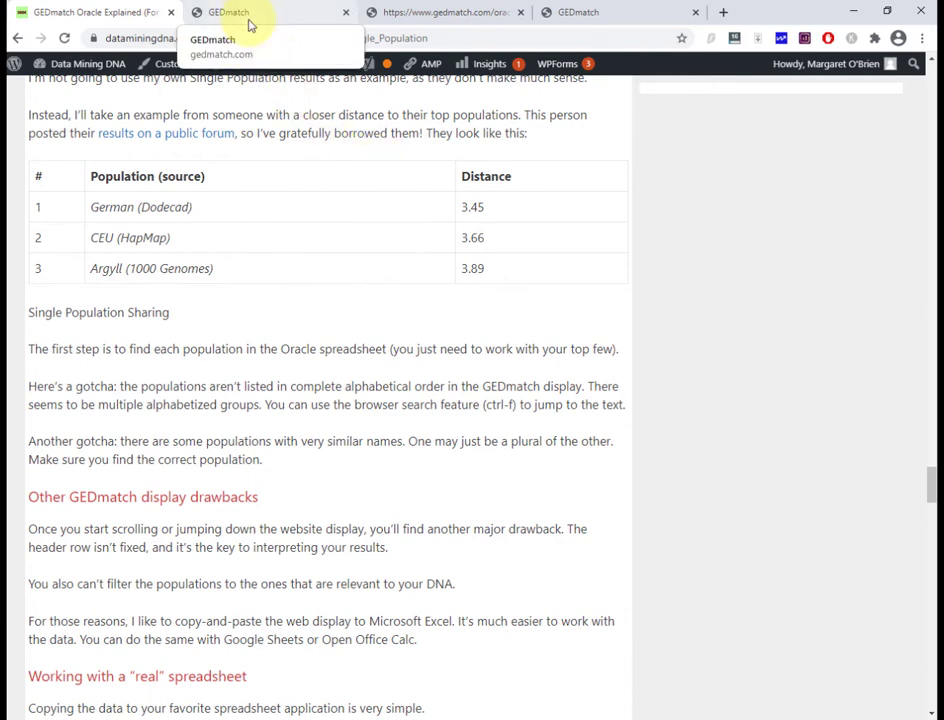
- From the admixture results, open the Dodecad V3 Population Spreadsheet of reference averages
left_click(270, 12)
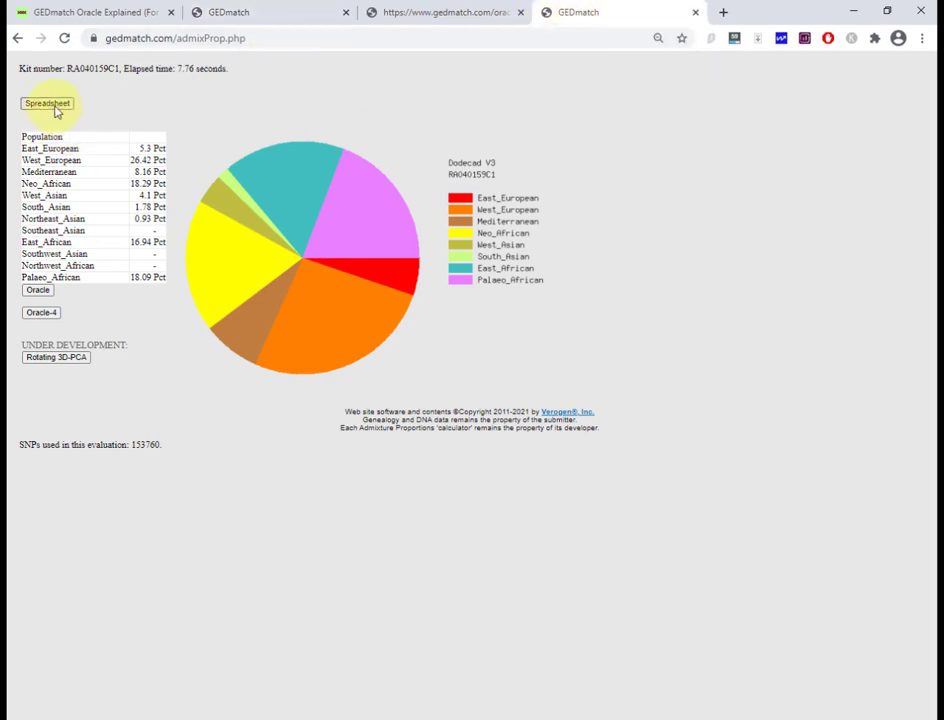
left_click(46, 104)
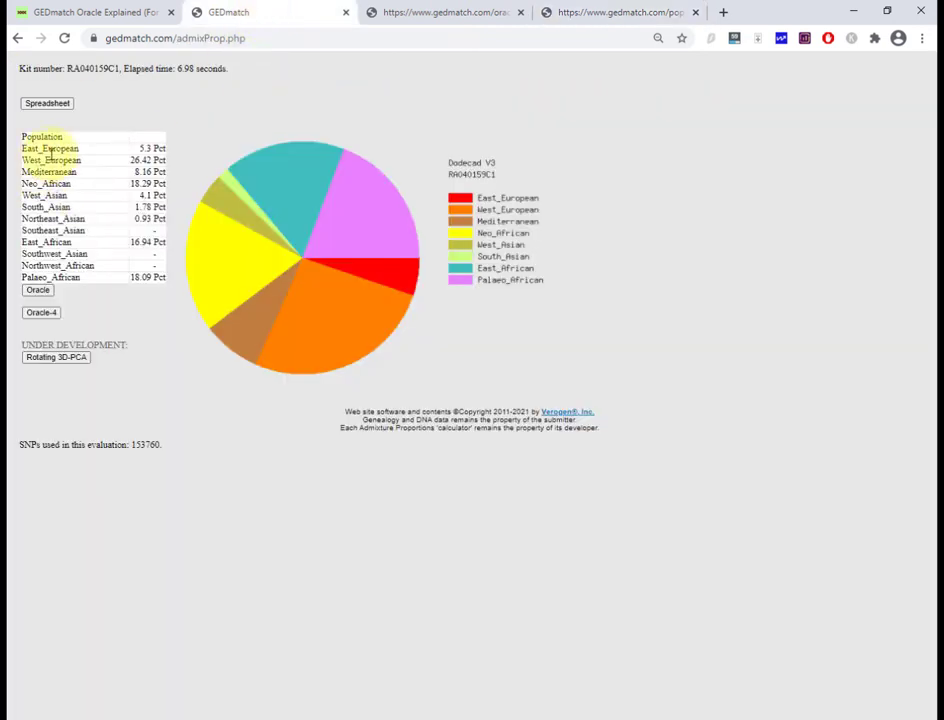
left_click(48, 104)
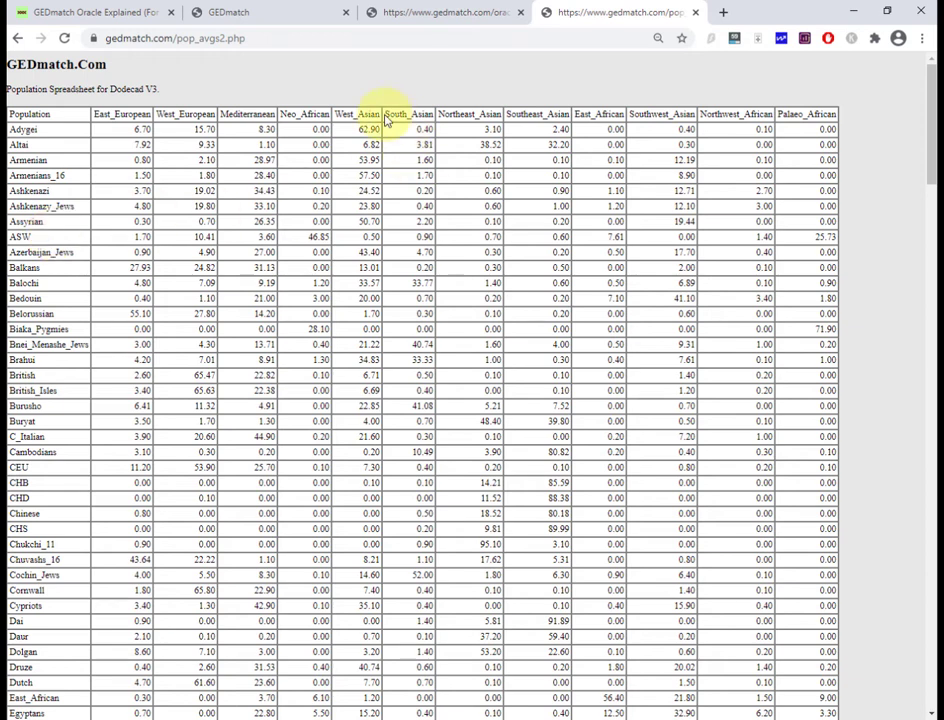
- Browse the population spreadsheet's lower rows and return to the top of the list
scroll("down", 3)
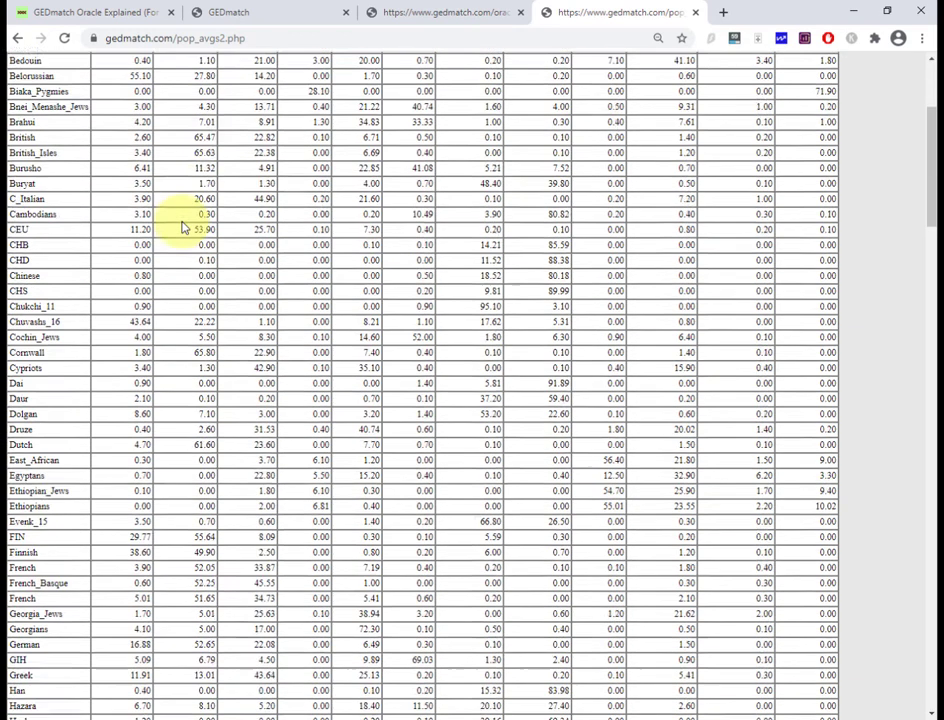
scroll("down", 3)
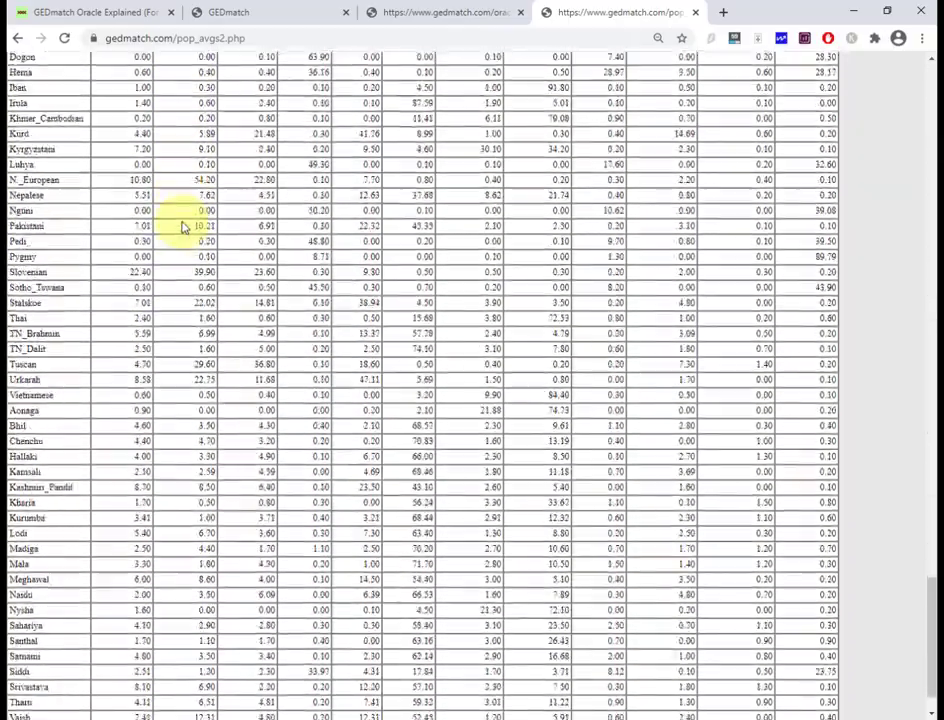
scroll("down", 3)
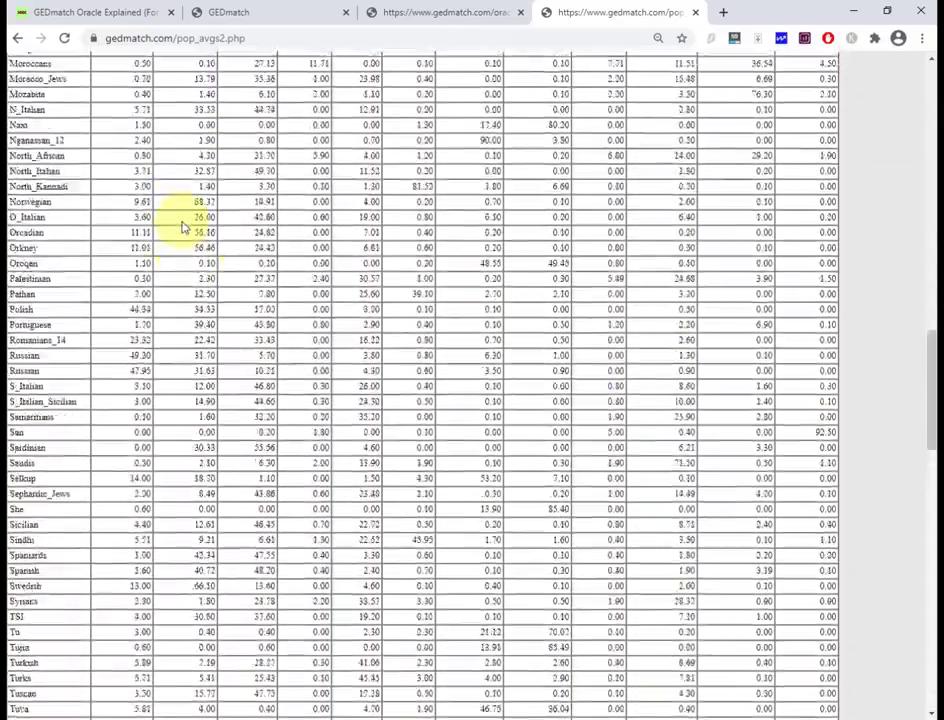
scroll("up", 3)
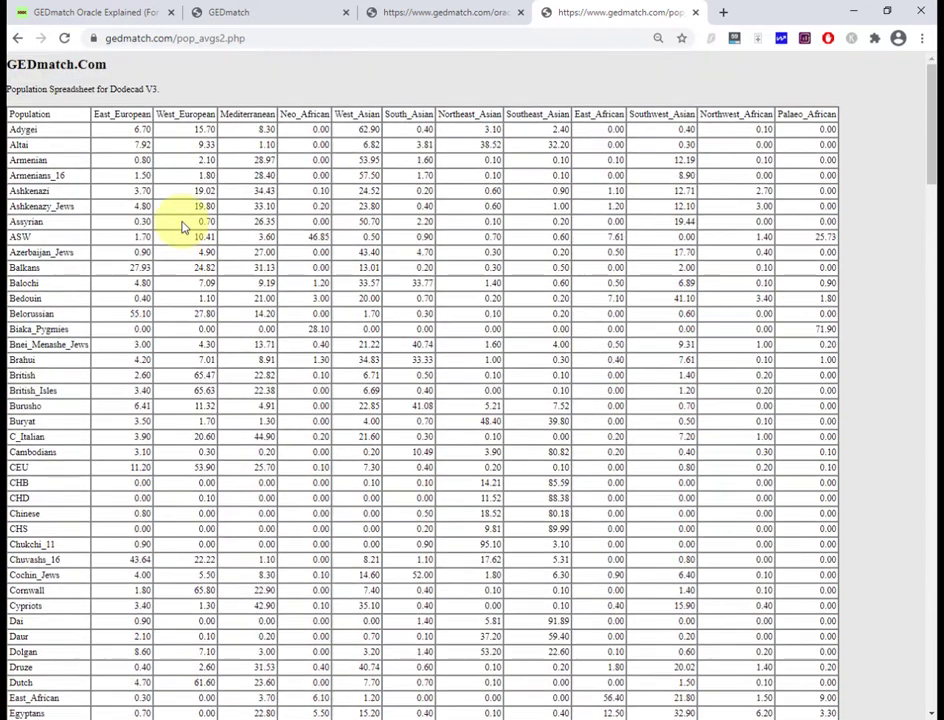
mouse_move(68, 120)
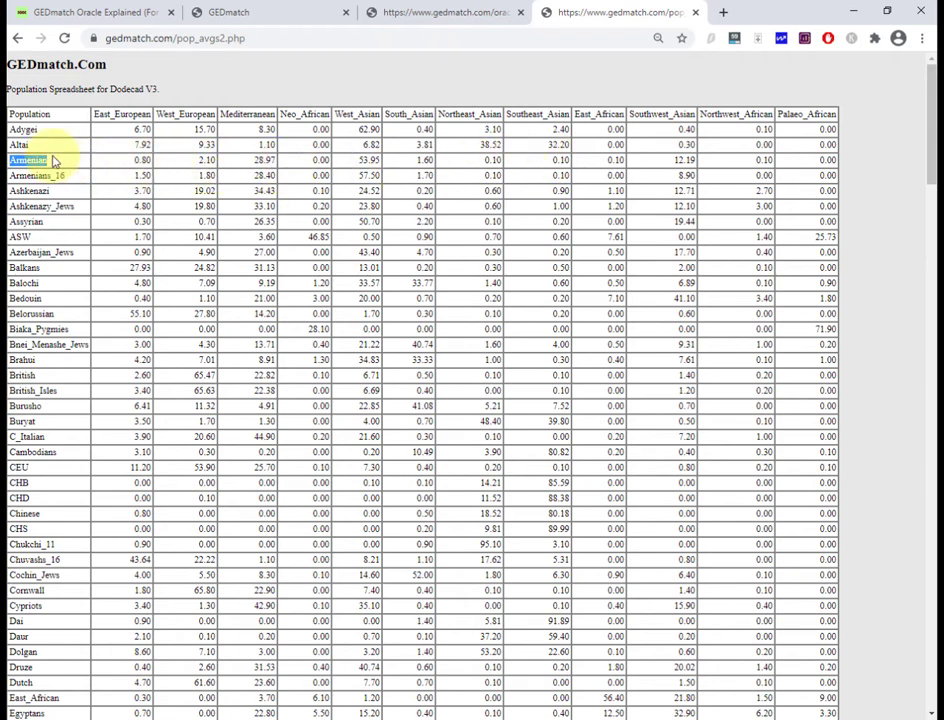
mouse_move(248, 112)
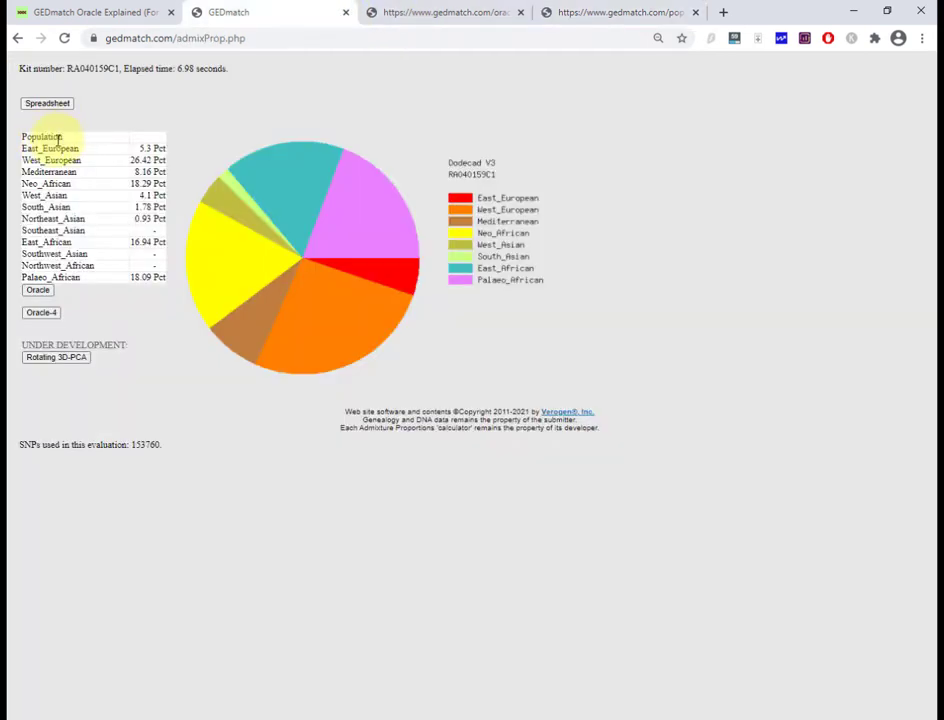
mouse_move(148, 234)
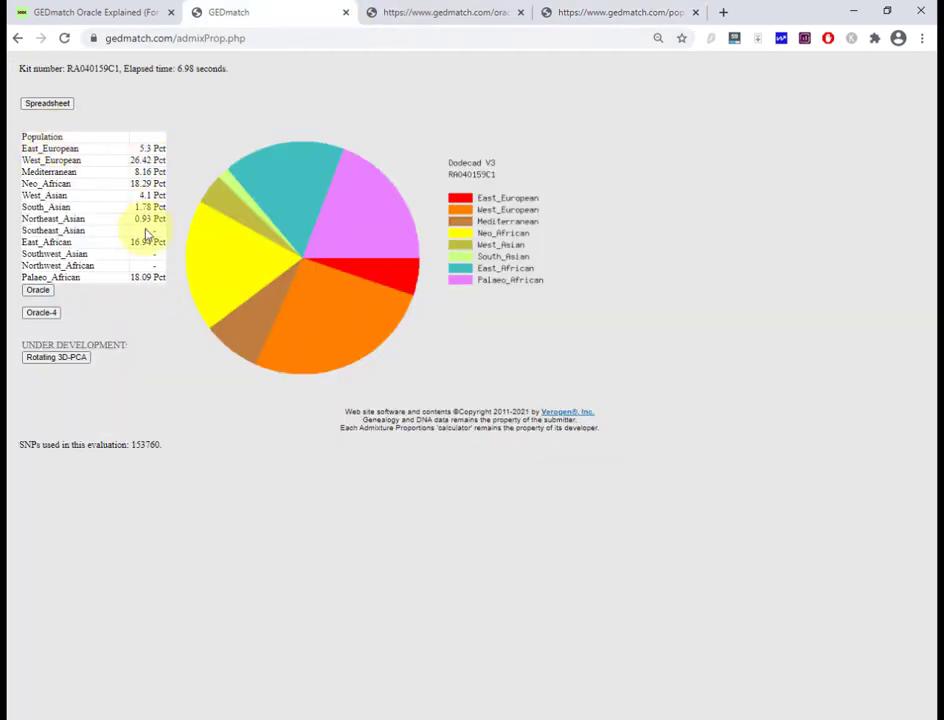
- Alternate between the population spreadsheet and the article's German, CEU and Argyll example table
left_click(48, 104)
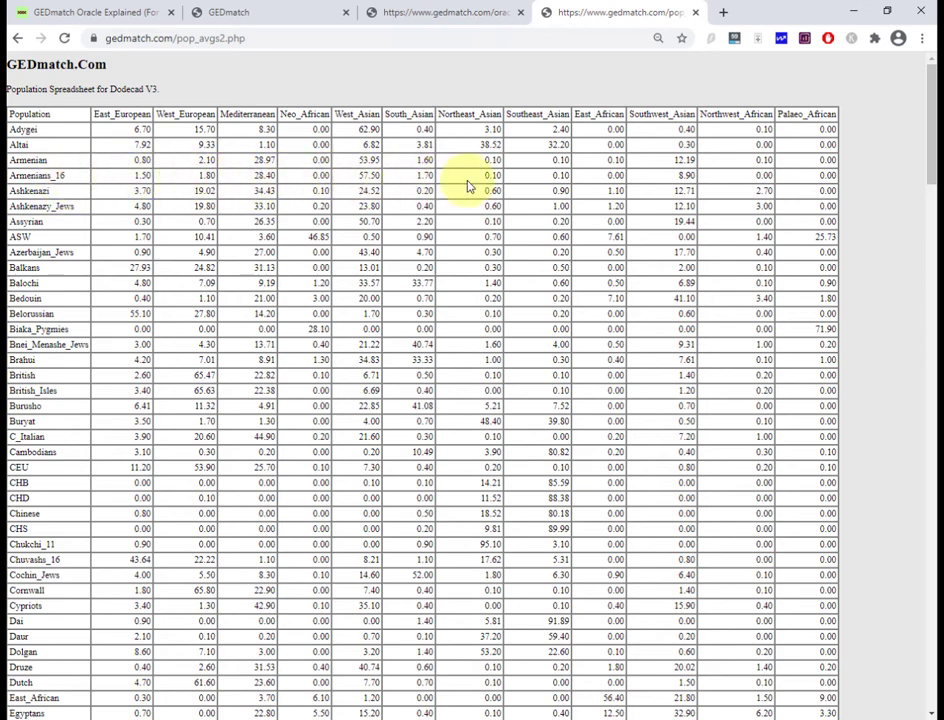
mouse_move(716, 140)
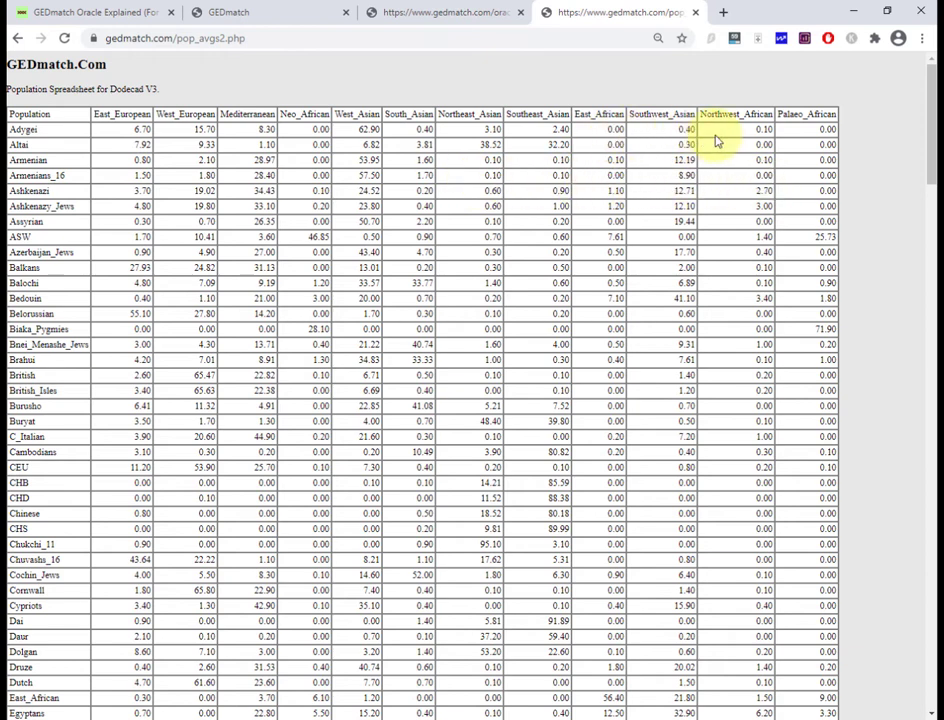
mouse_move(78, 244)
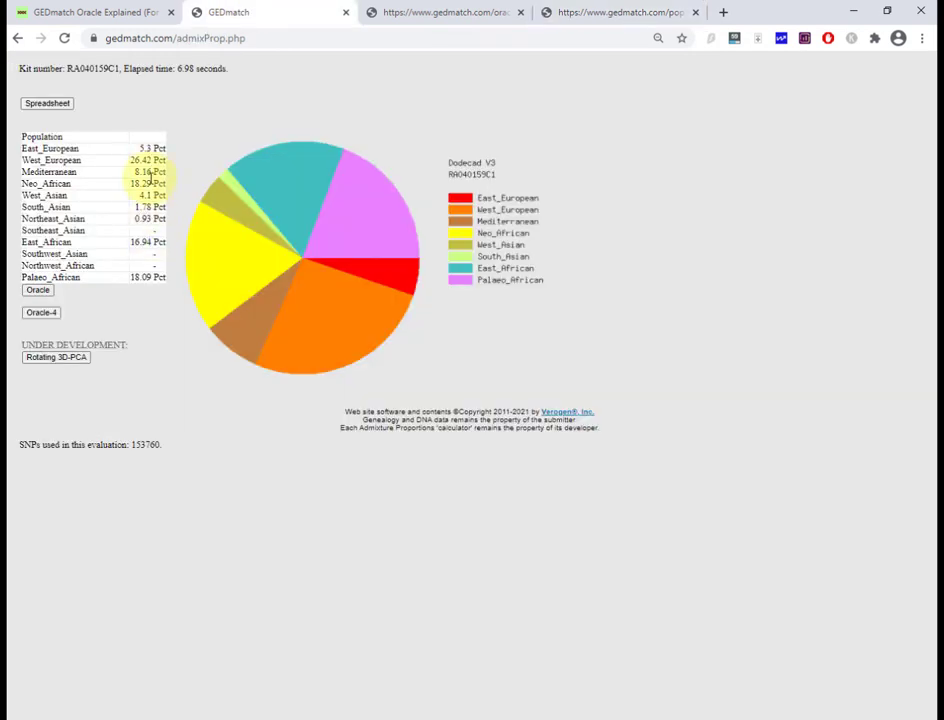
left_click(48, 104)
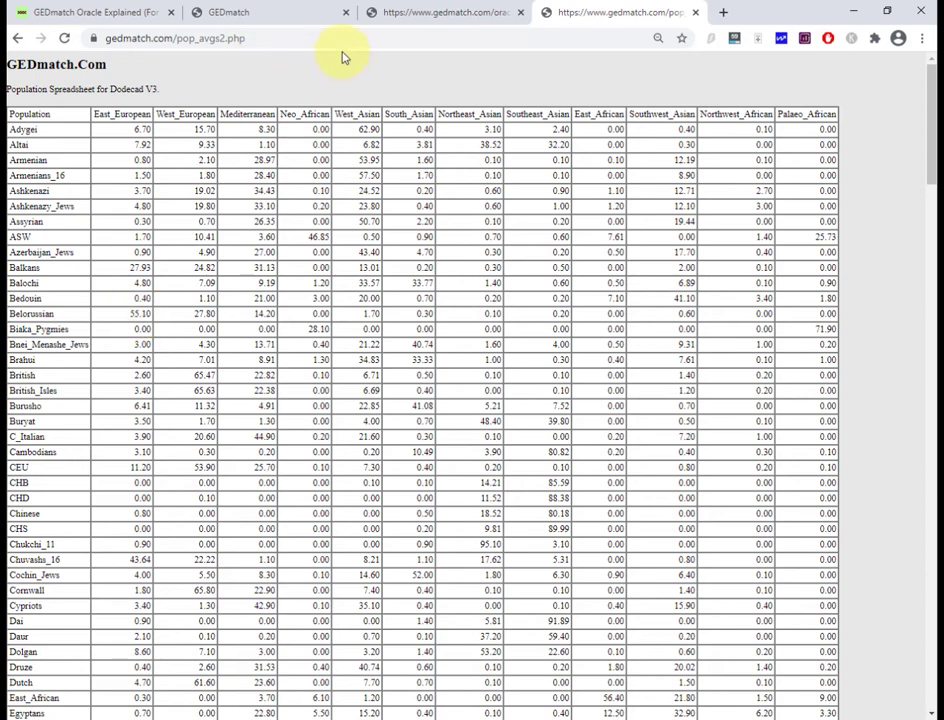
left_click(90, 12)
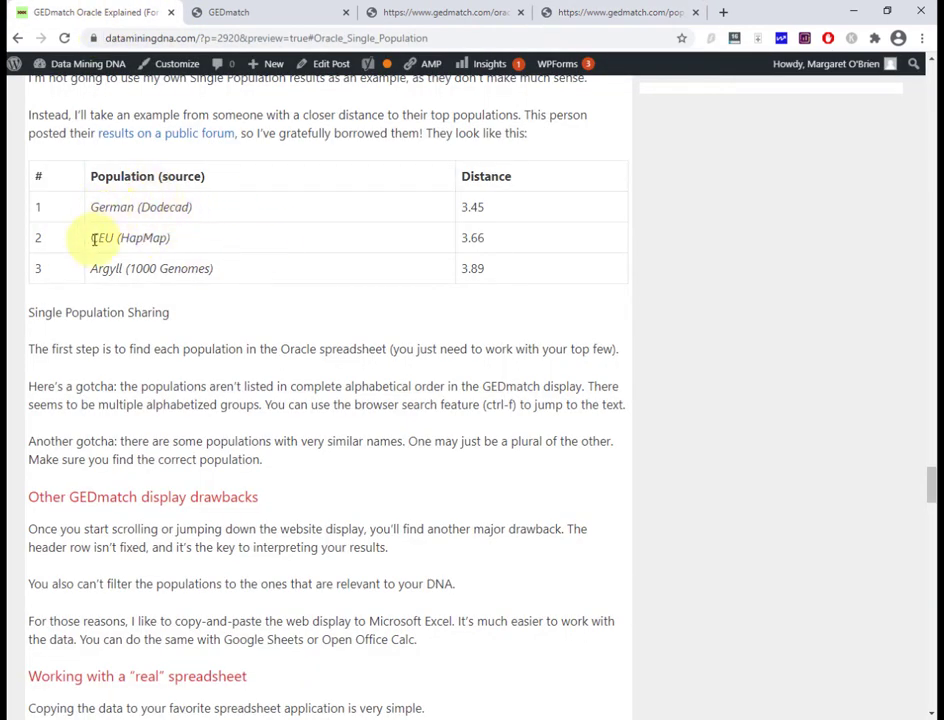
mouse_move(108, 206)
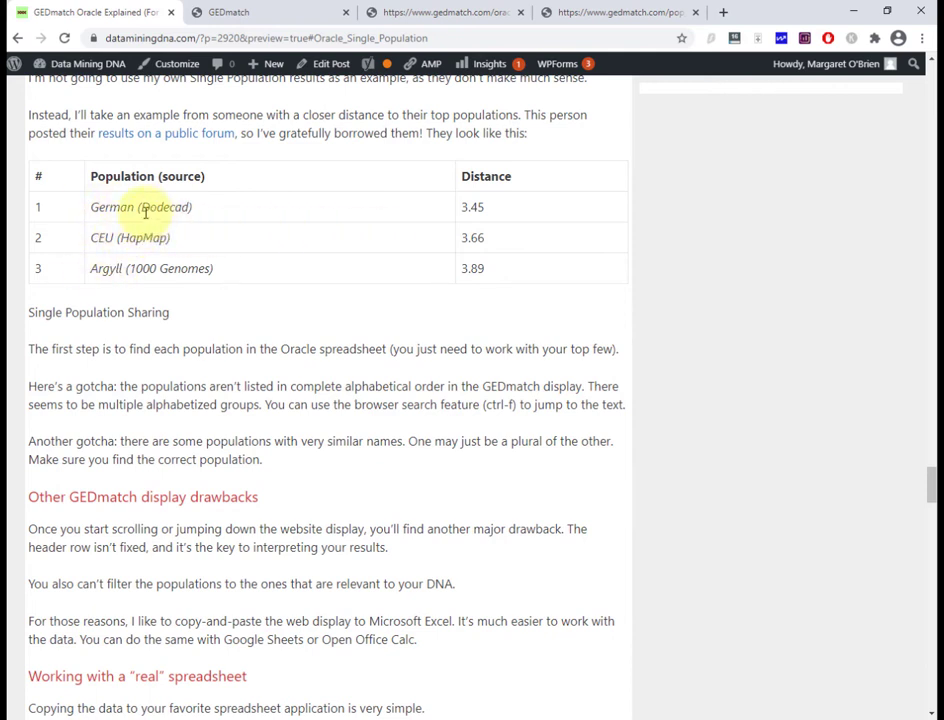
mouse_move(124, 208)
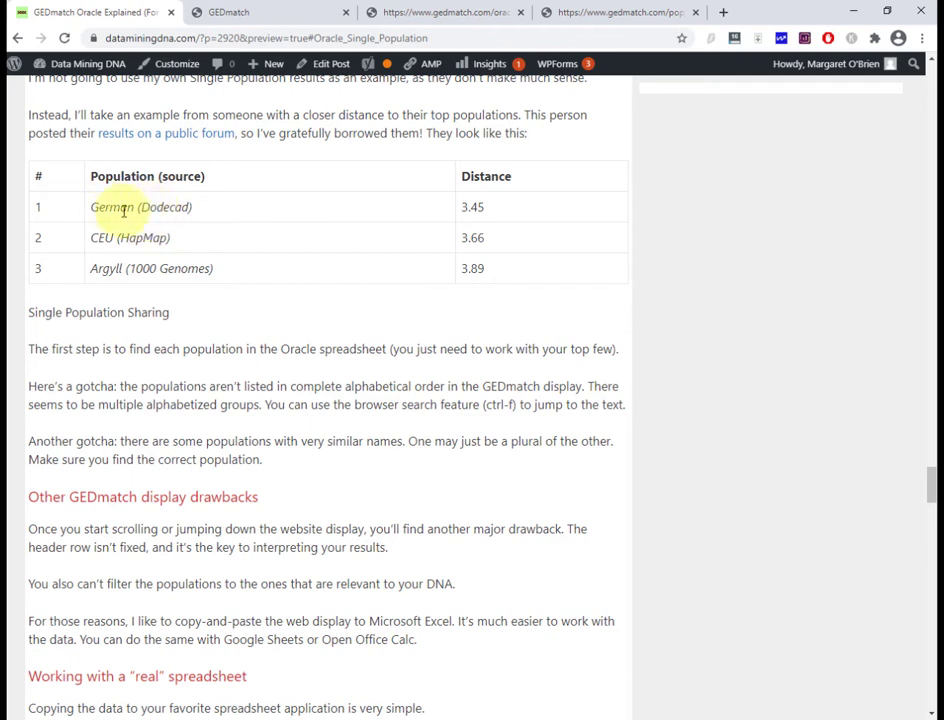
mouse_move(136, 230)
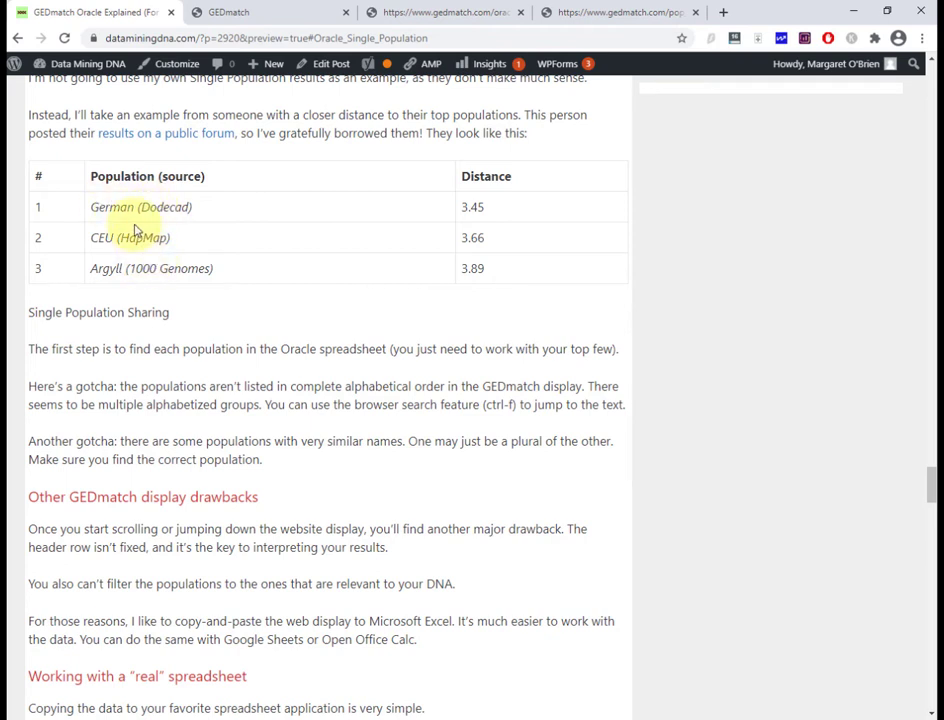
mouse_move(300, 206)
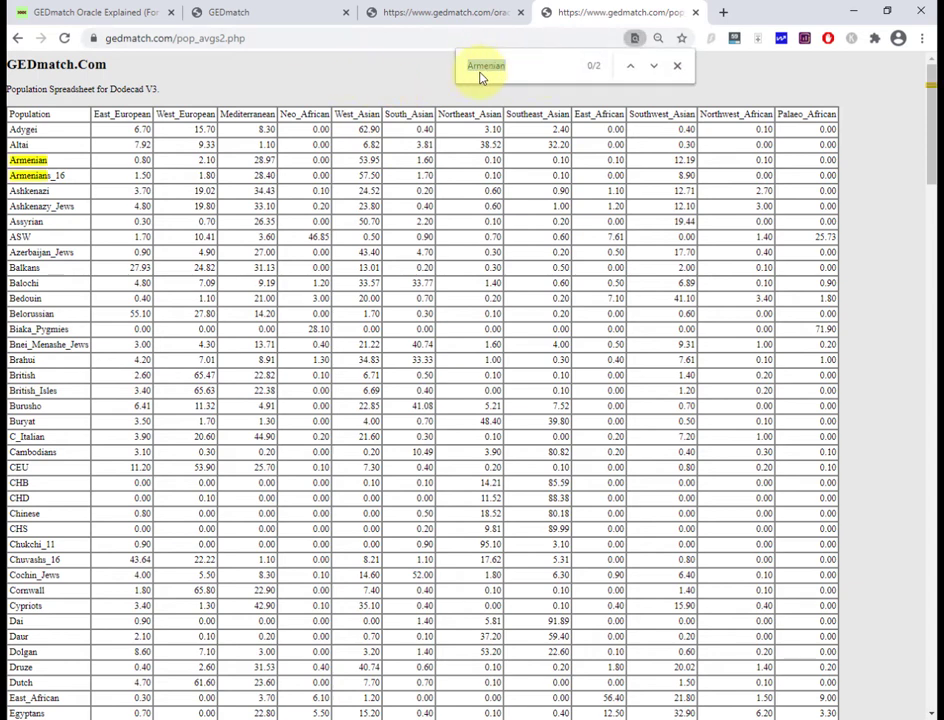
- Find 'German' in the population spreadsheet, reaching Mixed_Germanic, and compare it with the article's German (Dodecad) entry
left_click(90, 12)
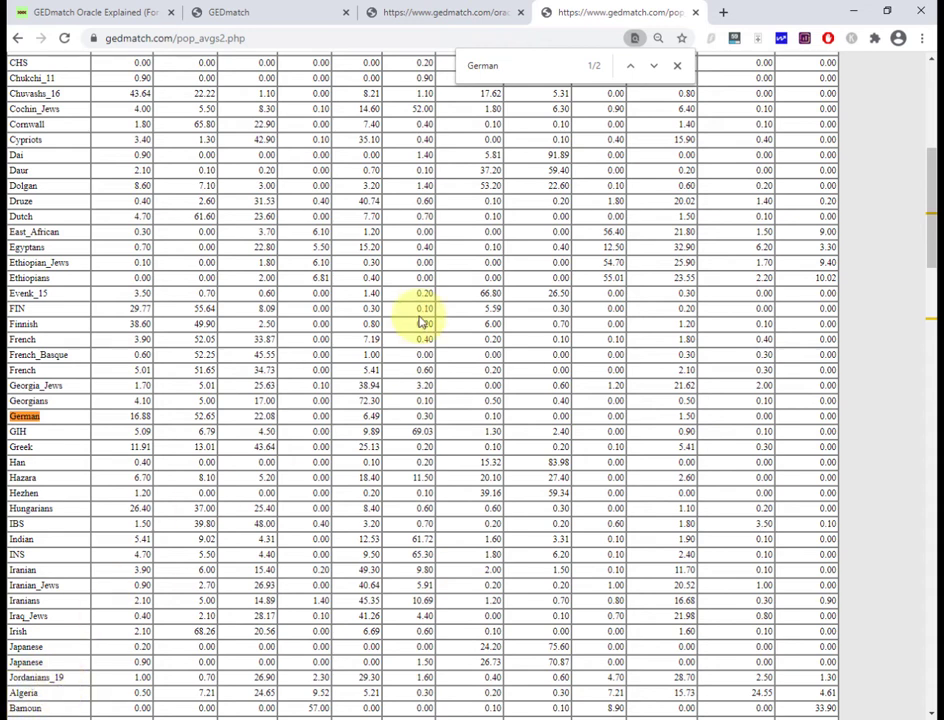
mouse_move(564, 44)
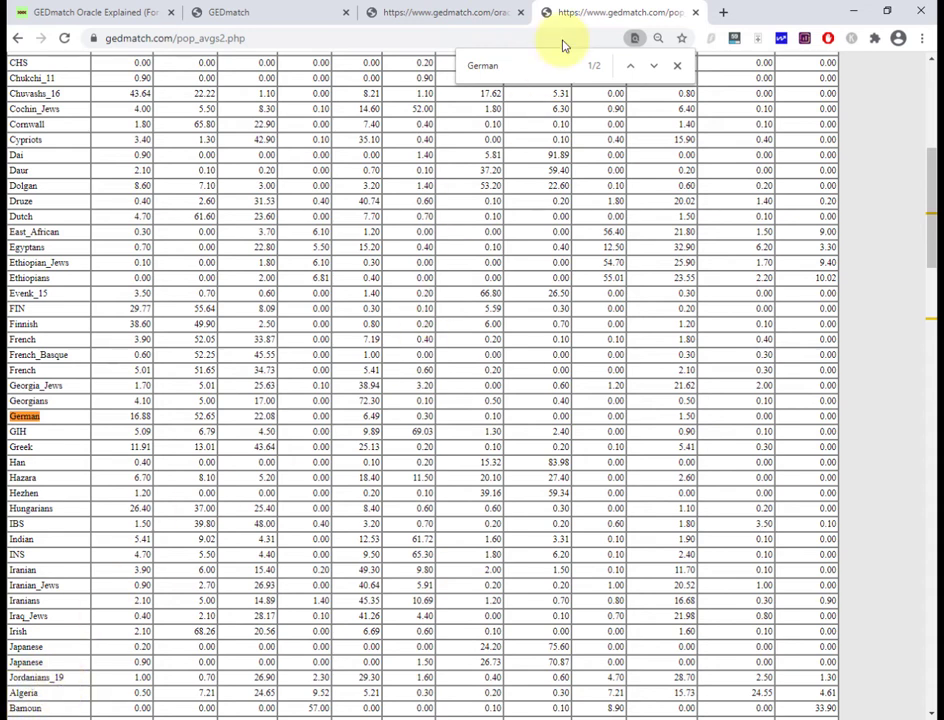
mouse_move(528, 72)
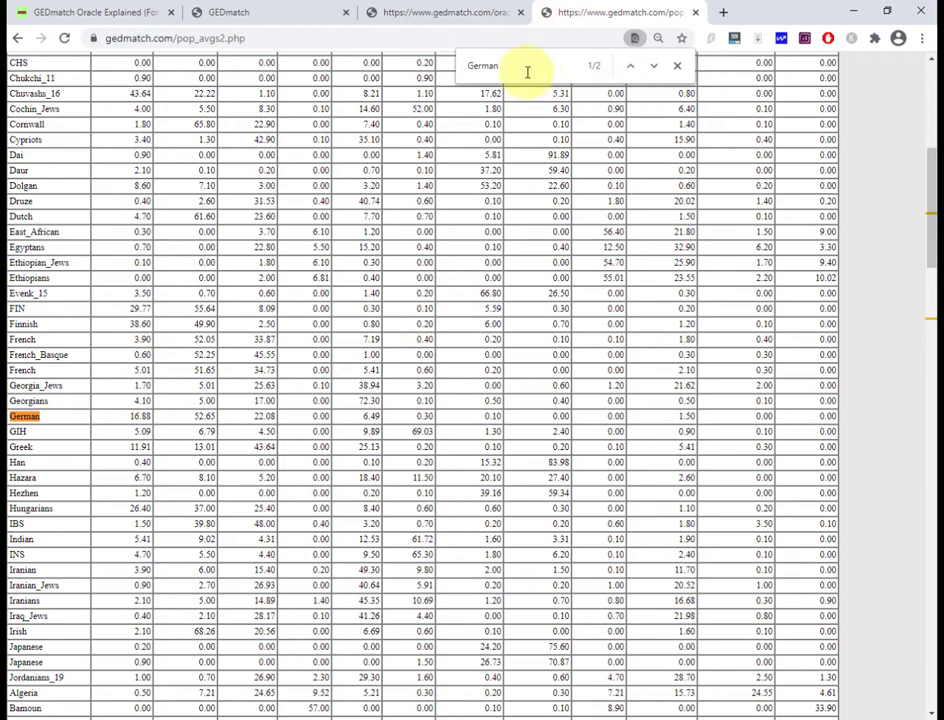
mouse_move(566, 74)
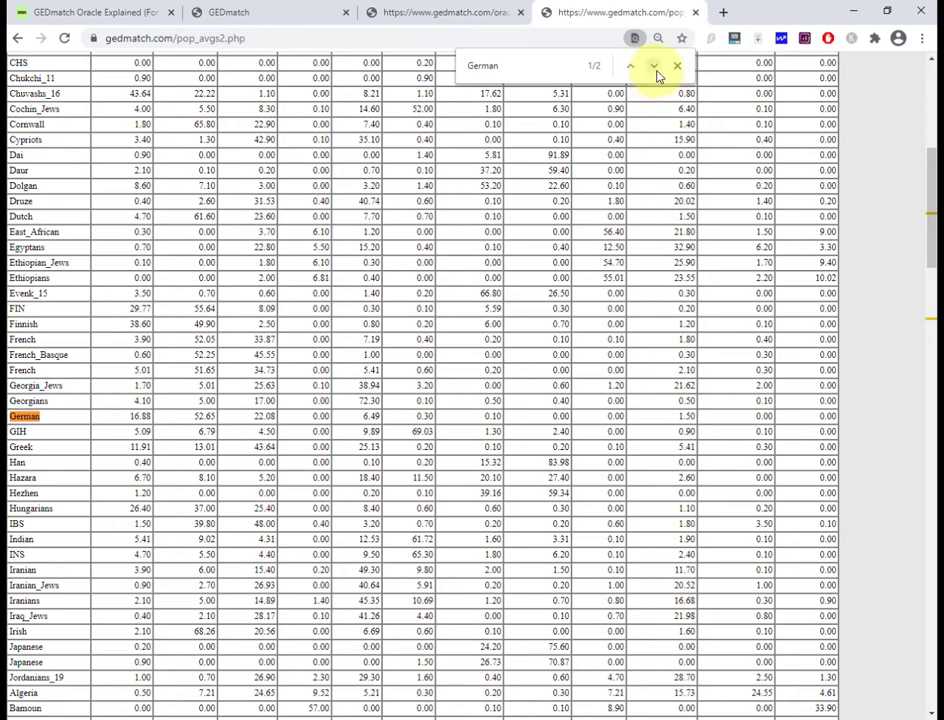
left_click(632, 64)
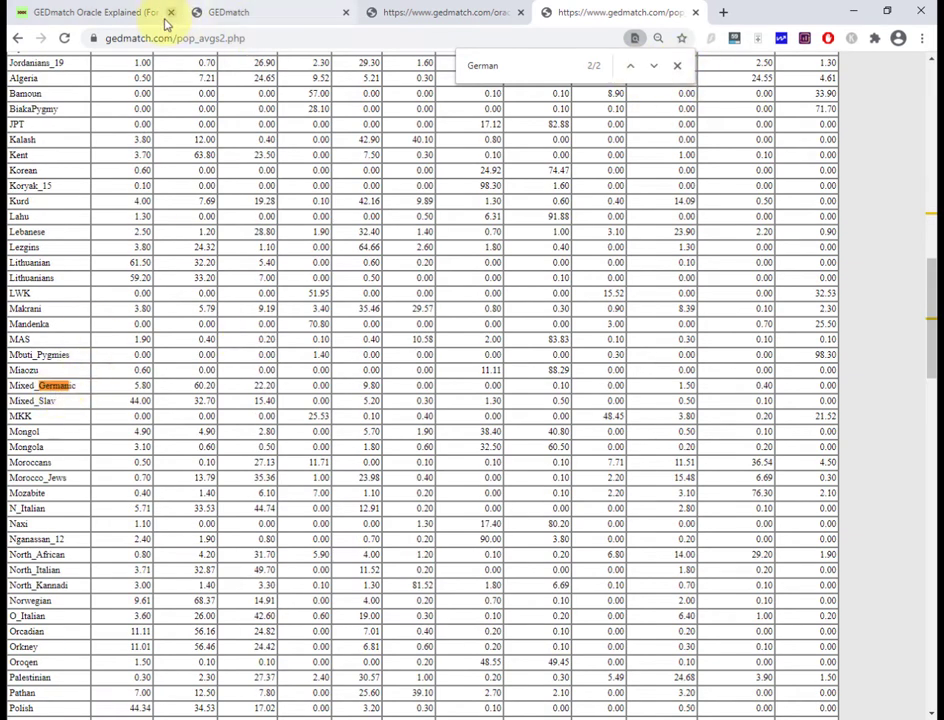
left_click(90, 12)
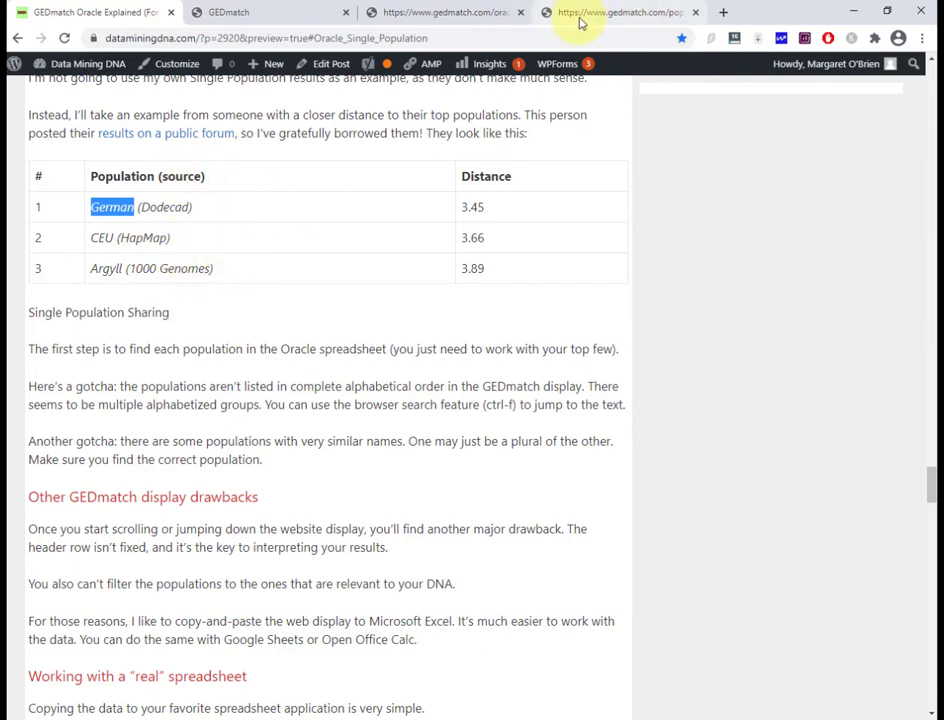
left_click(620, 12)
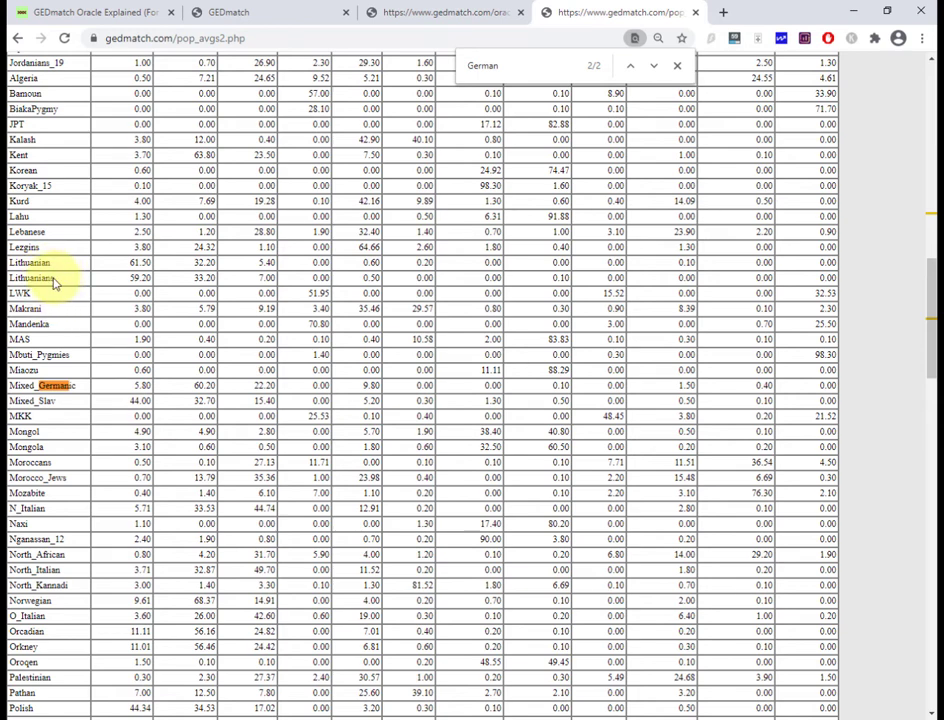
mouse_move(212, 198)
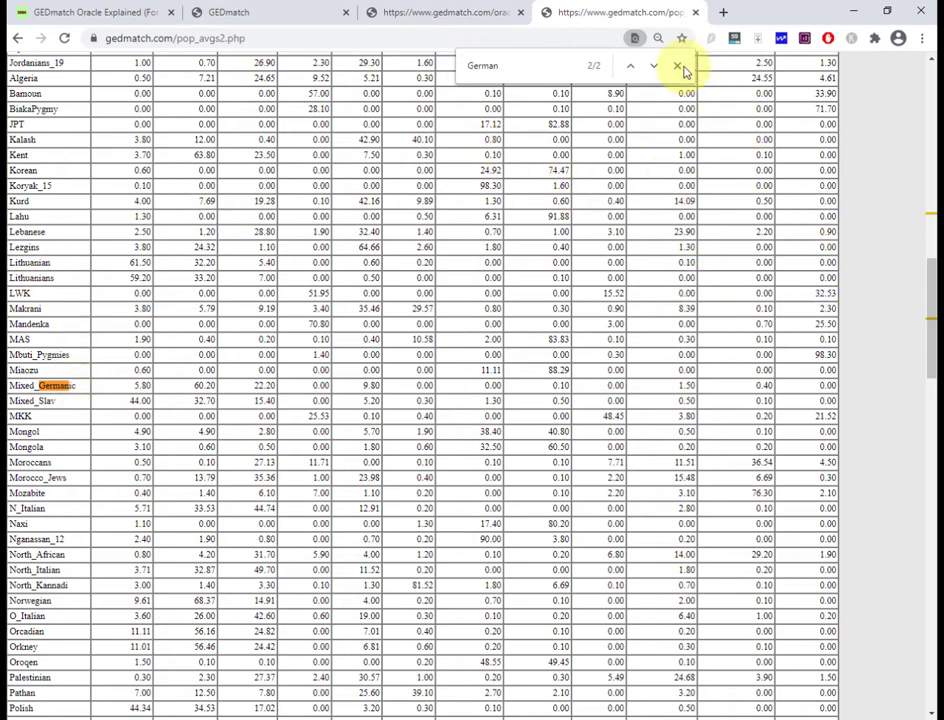
left_click(678, 64)
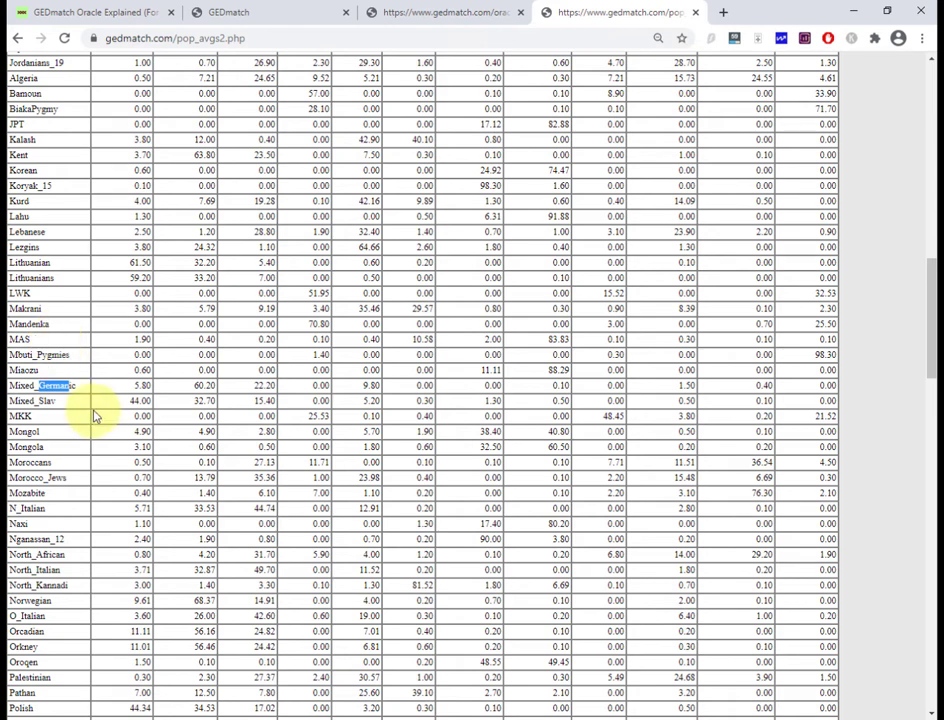
mouse_move(158, 338)
type("G")
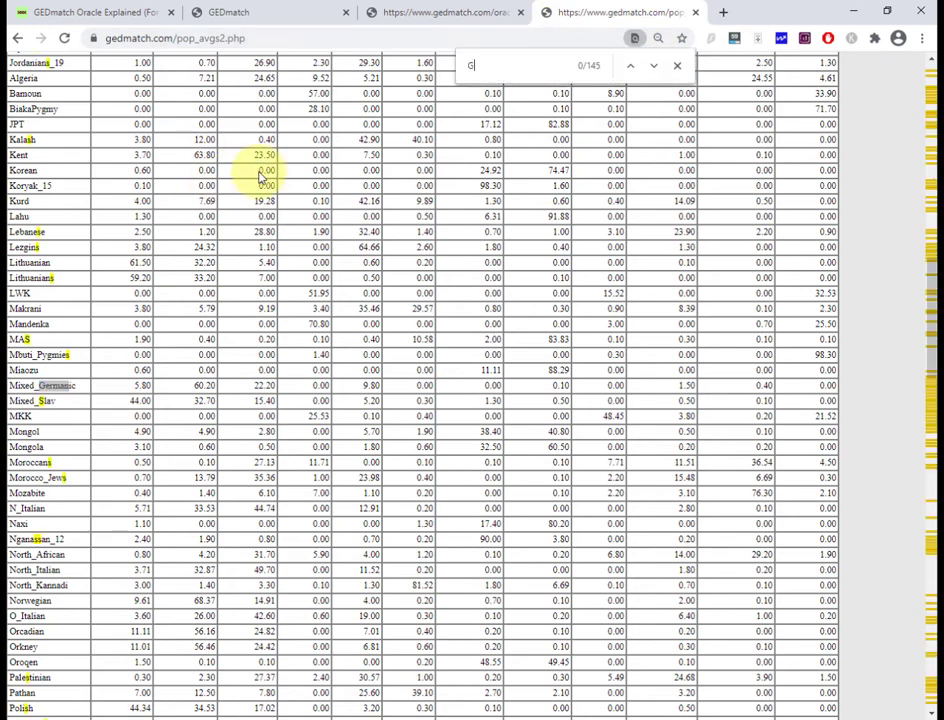
- Mark the German row, then select and copy the entire Dodecad V3 population spreadsheet page
type("erman")
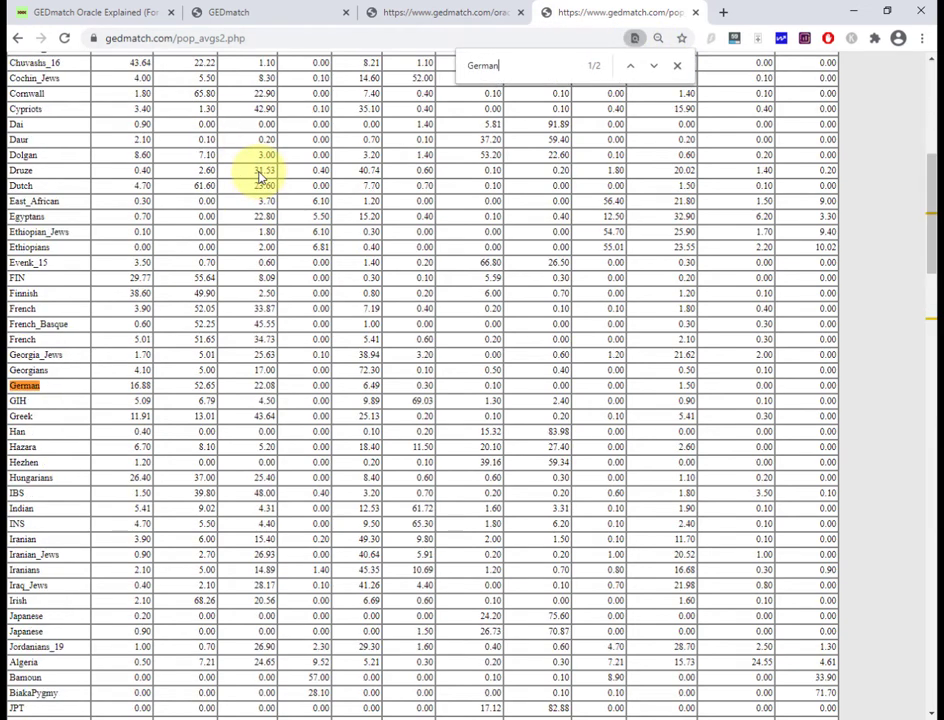
left_click(676, 66)
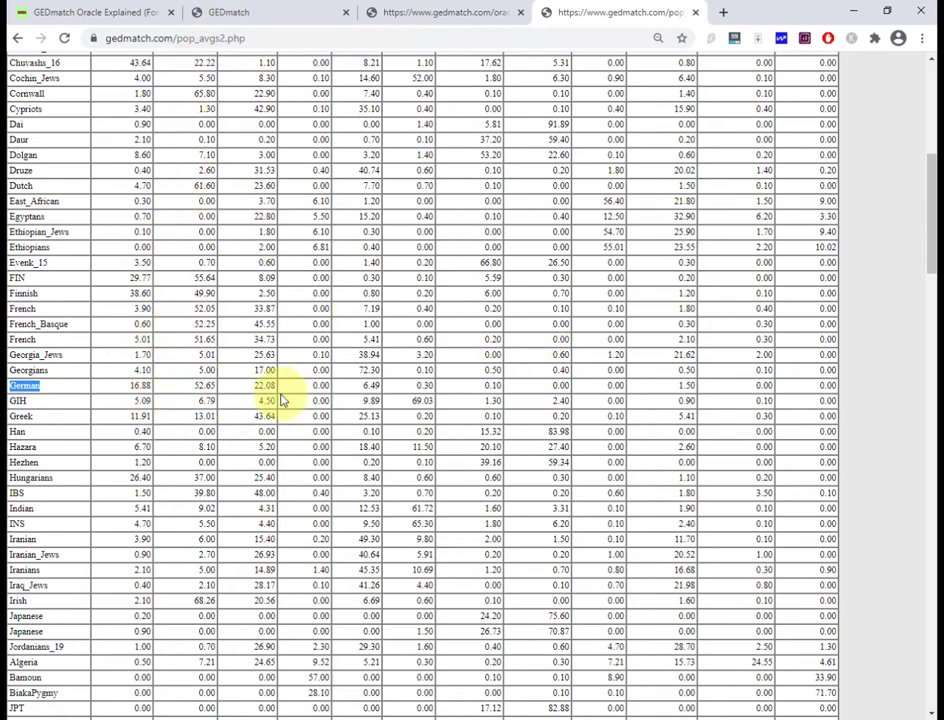
scroll("up", 3)
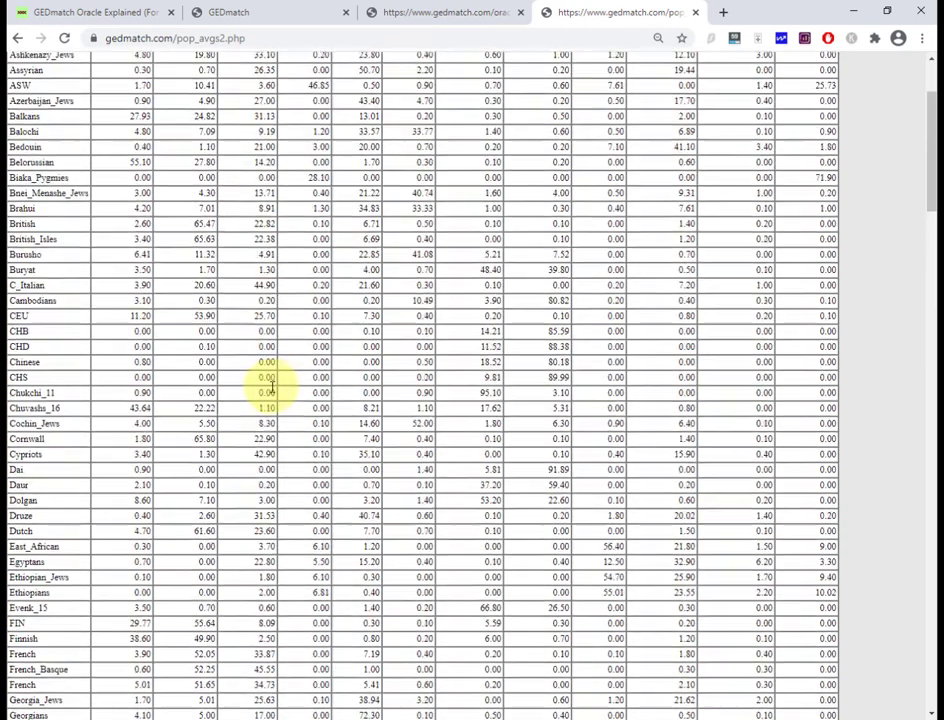
scroll("down", 3)
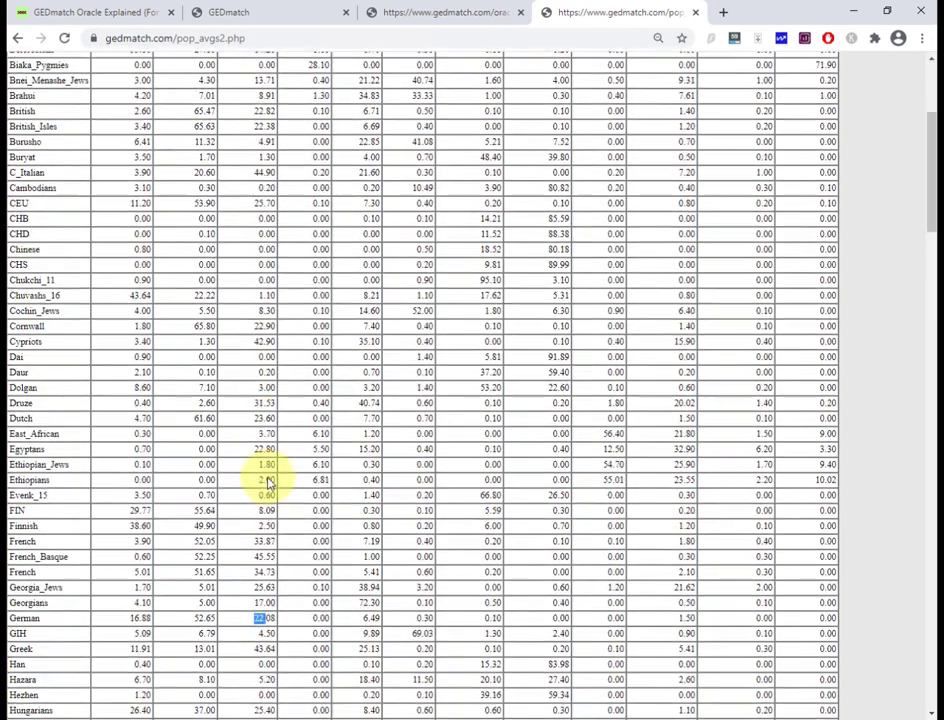
scroll("down", 3)
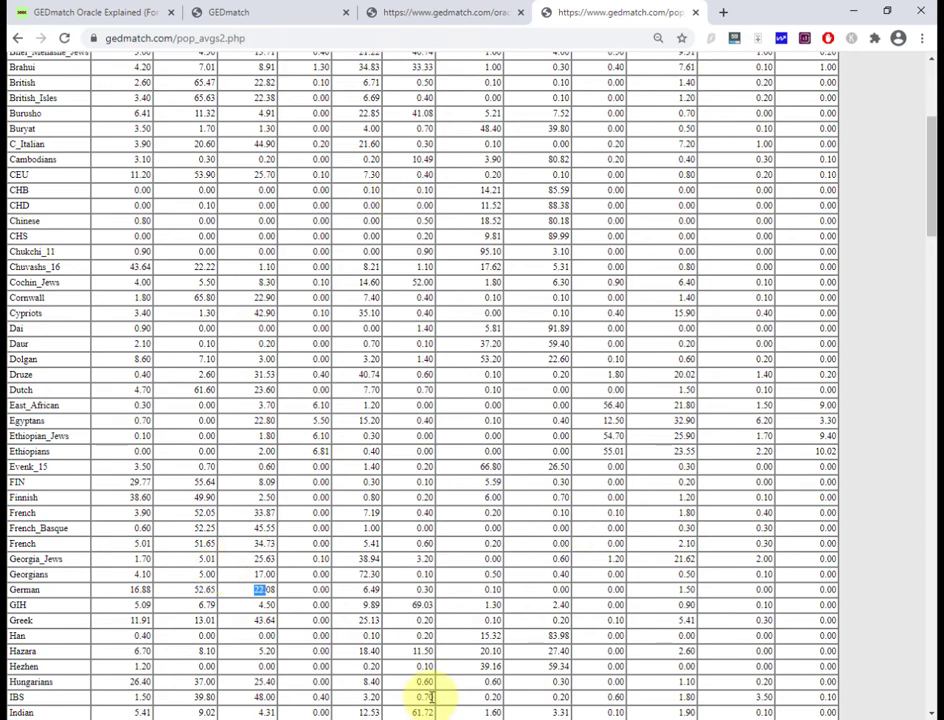
scroll("up", 3)
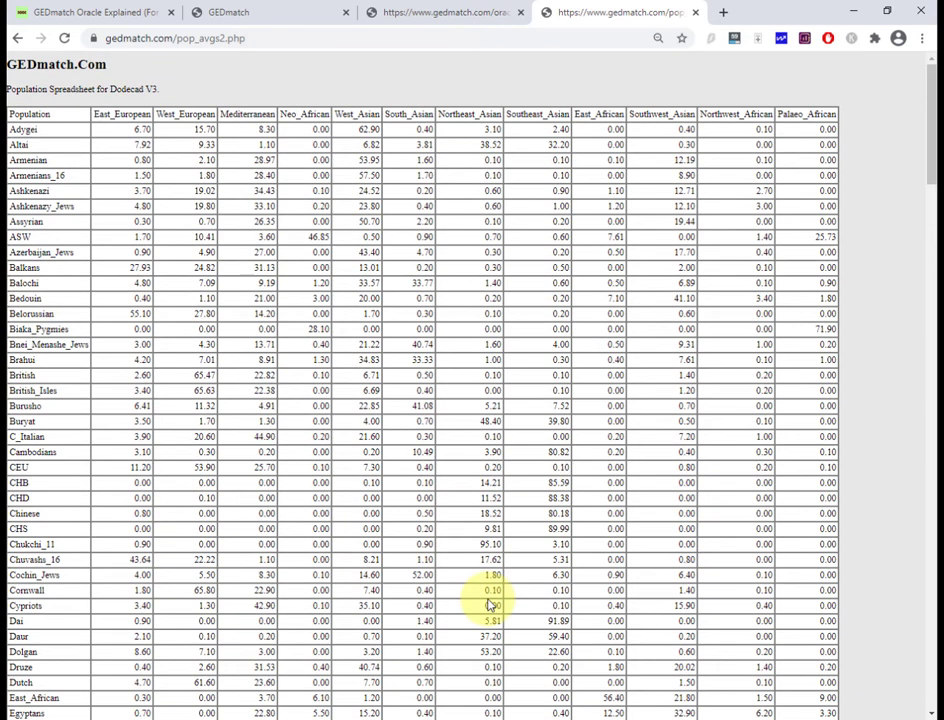
mouse_move(204, 94)
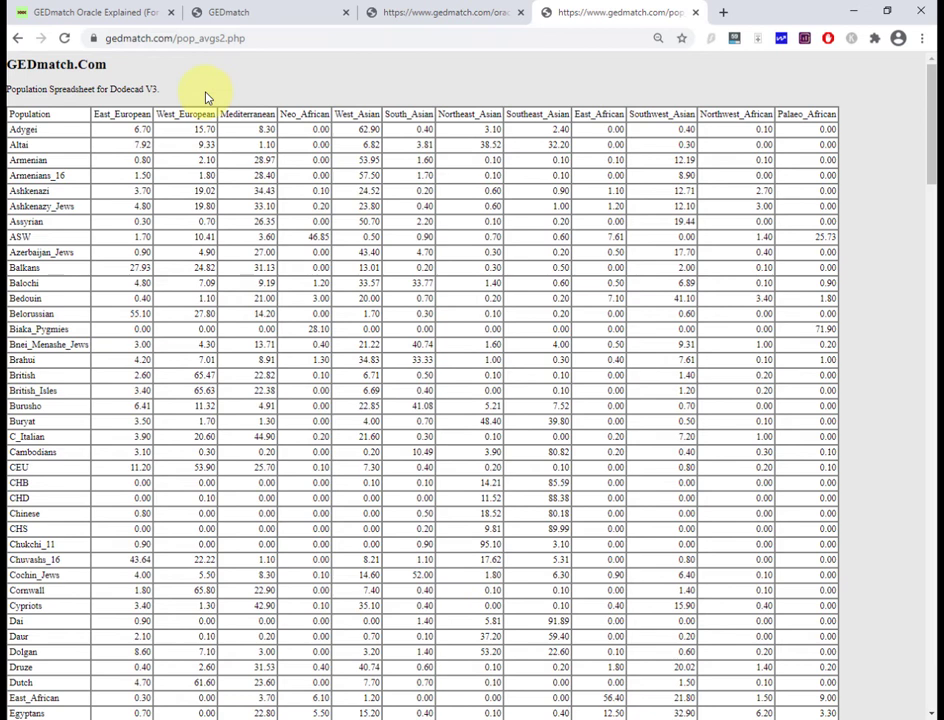
mouse_move(452, 360)
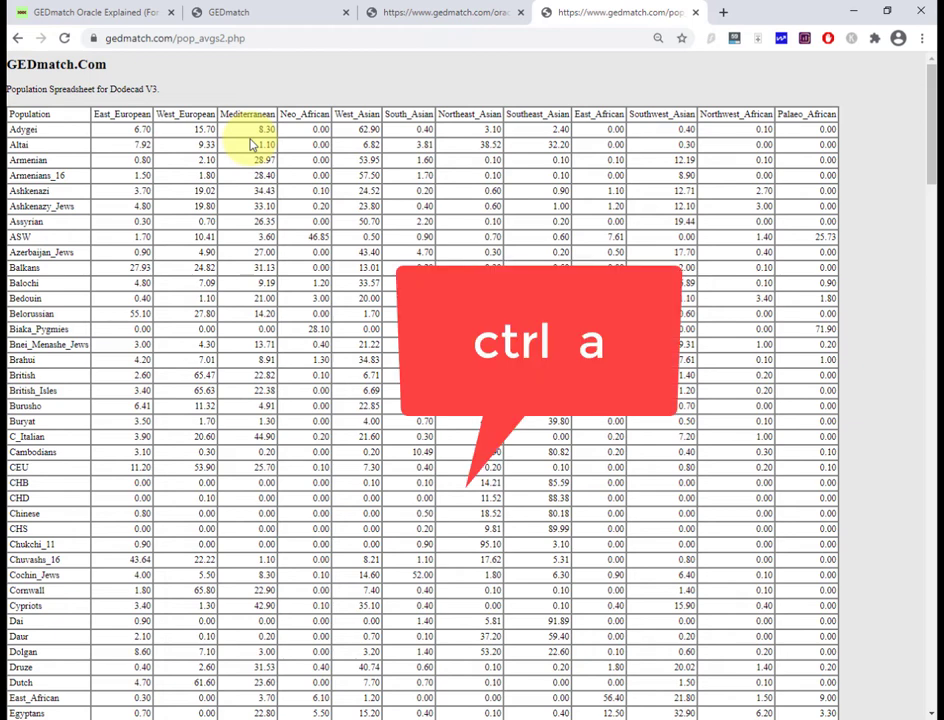
key("ctrl+a")
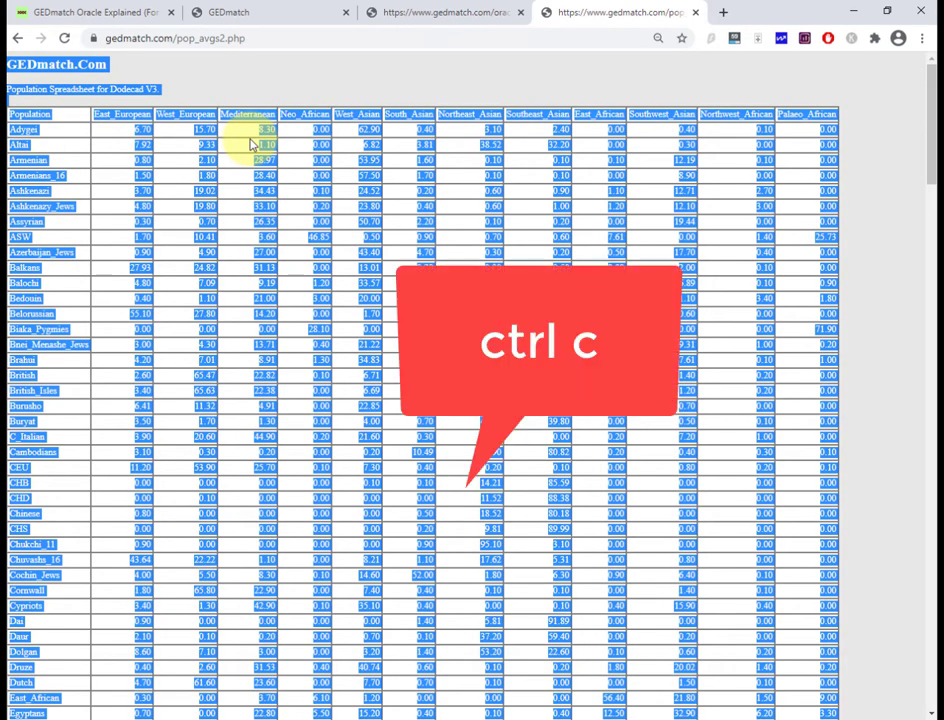
key("ctrl+c")
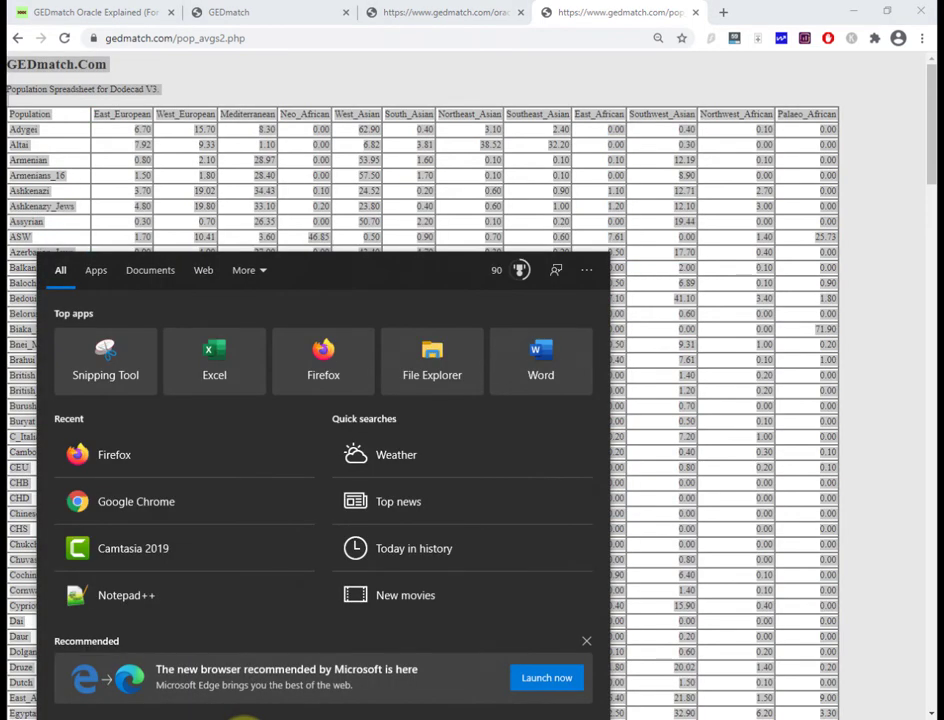
- Paste the population table into a blank Excel sheet and delete the GEDmatch title rows above the Population header
left_click(214, 360)
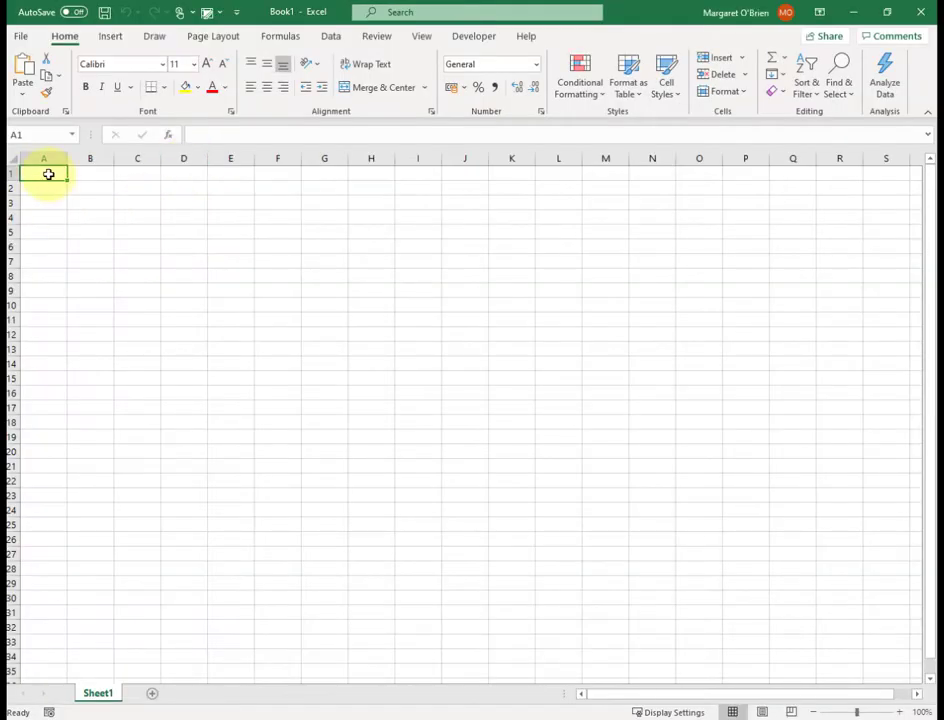
key("ctrl+v")
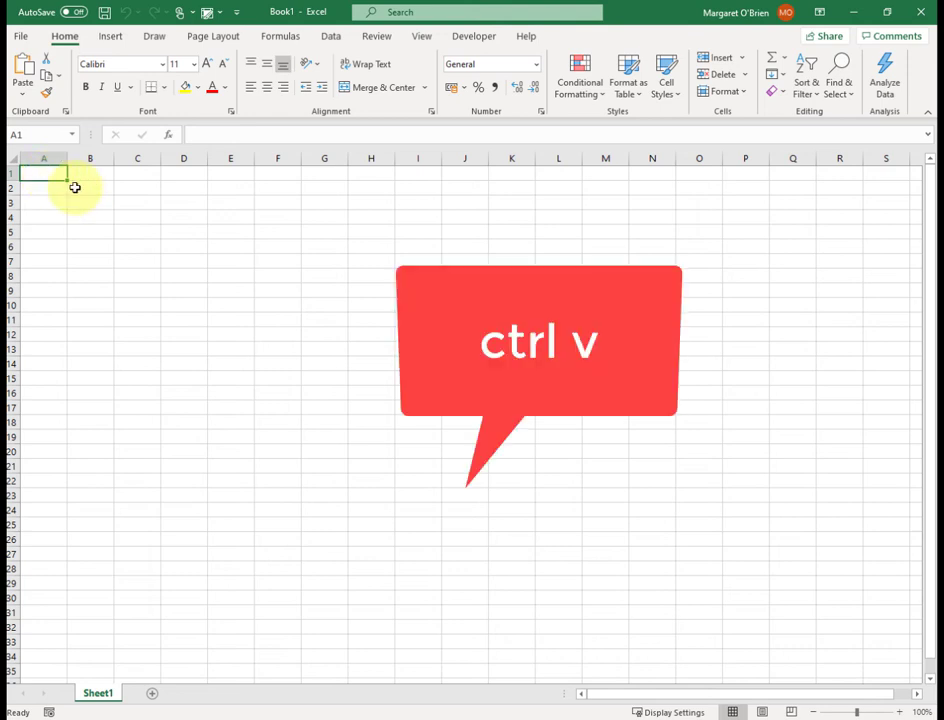
key("ctrl+v")
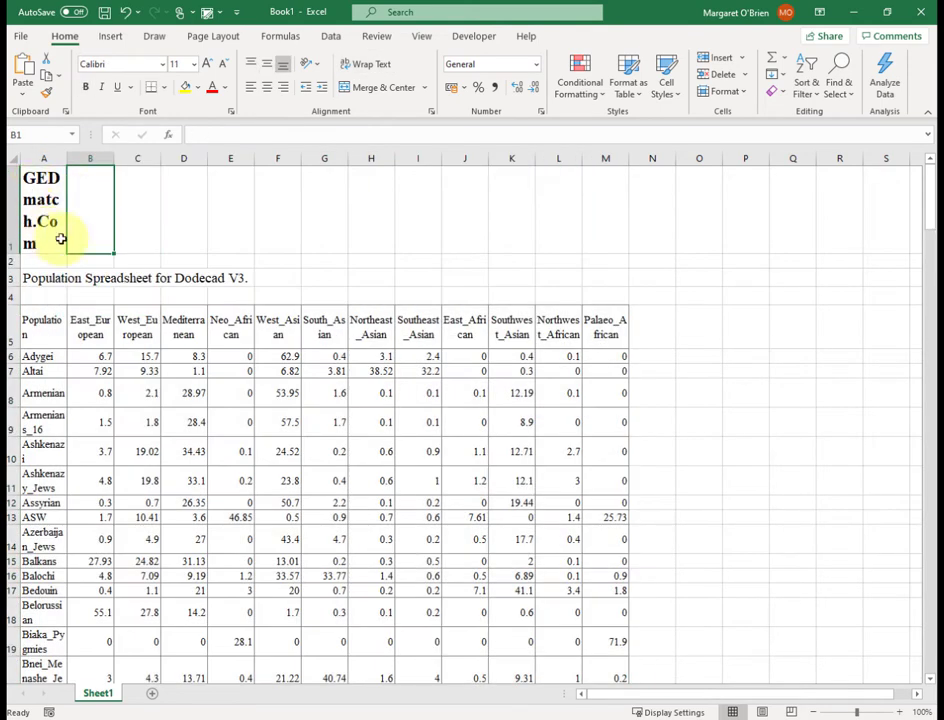
left_click(12, 176)
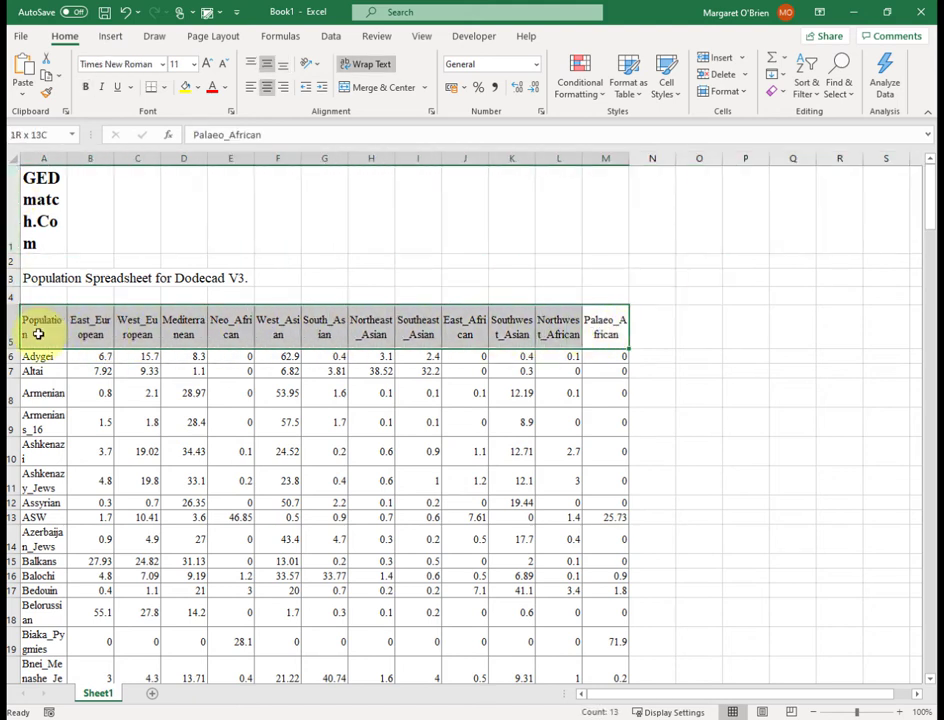
left_click(90, 206)
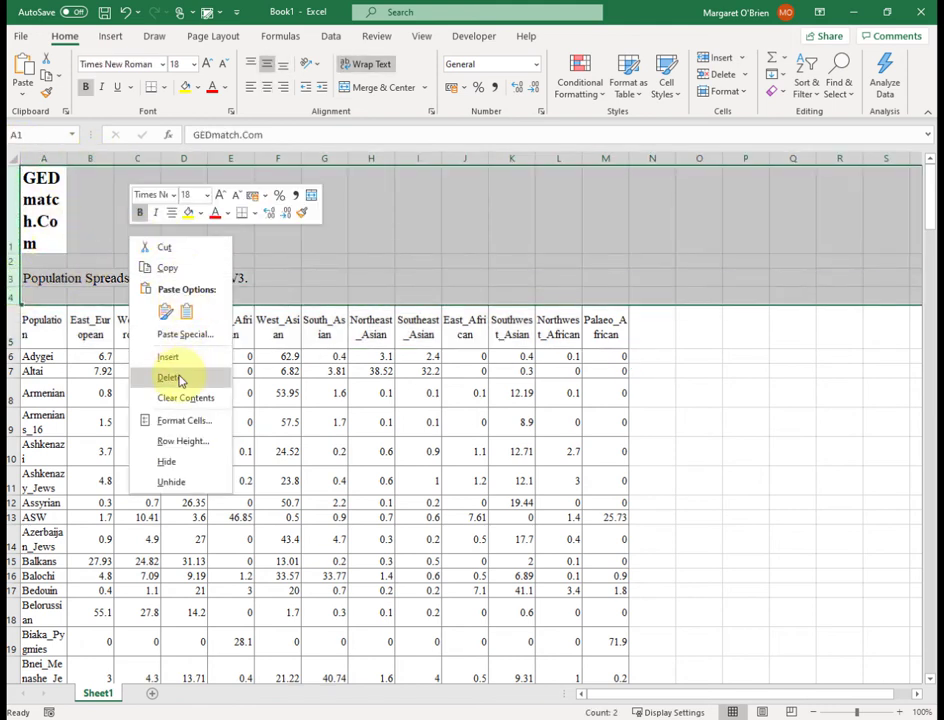
left_click(168, 378)
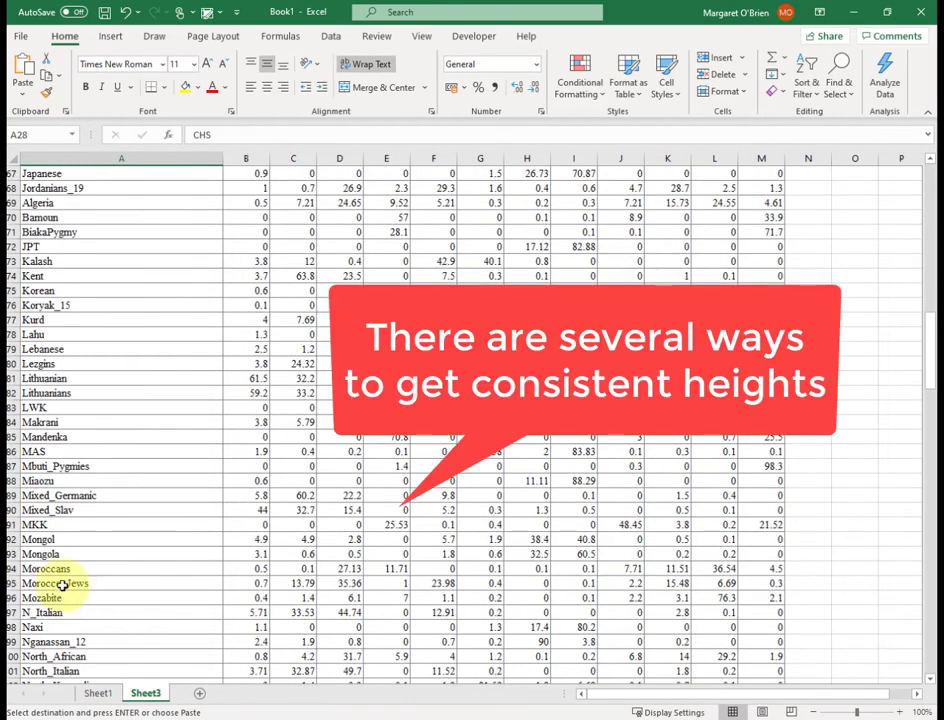
scroll("down", 3)
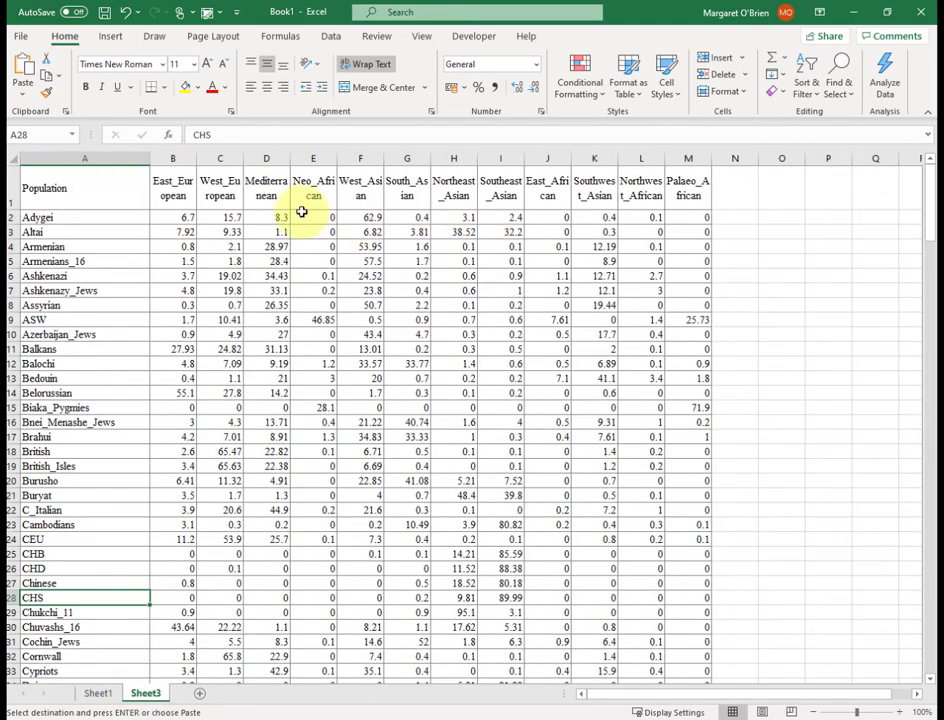
- Freeze the top row so the Population header stays fixed while the table scrolls
left_click(84, 188)
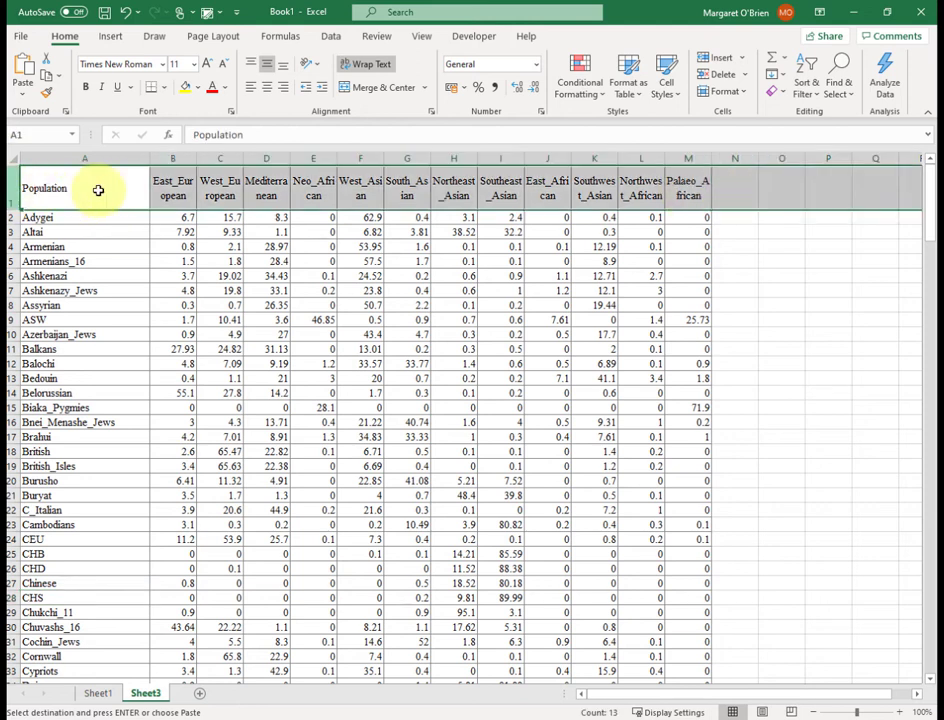
mouse_move(422, 36)
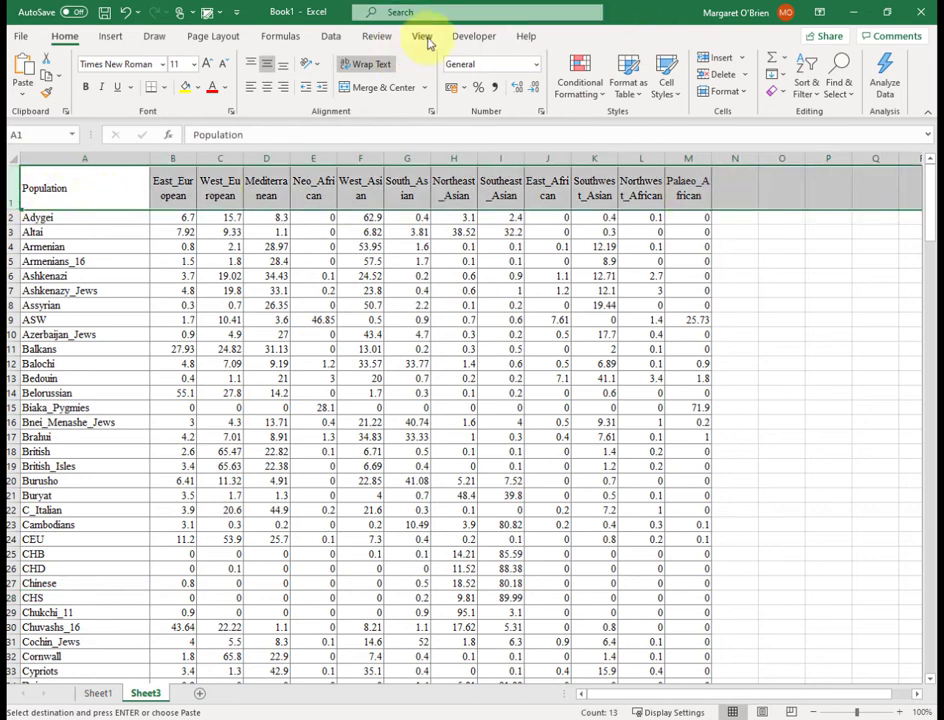
left_click(420, 36)
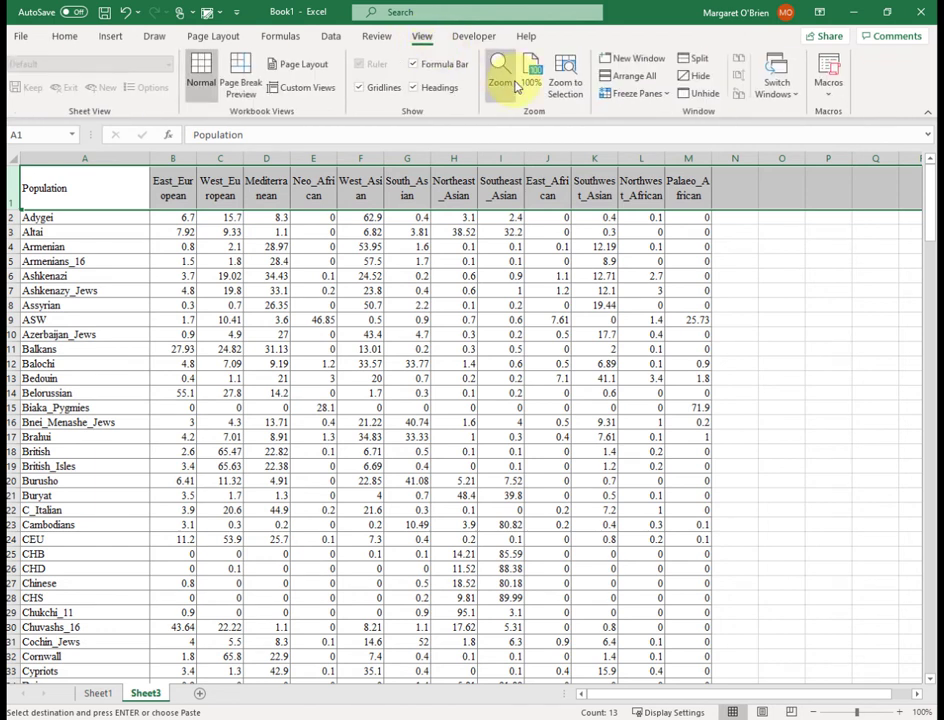
left_click(634, 94)
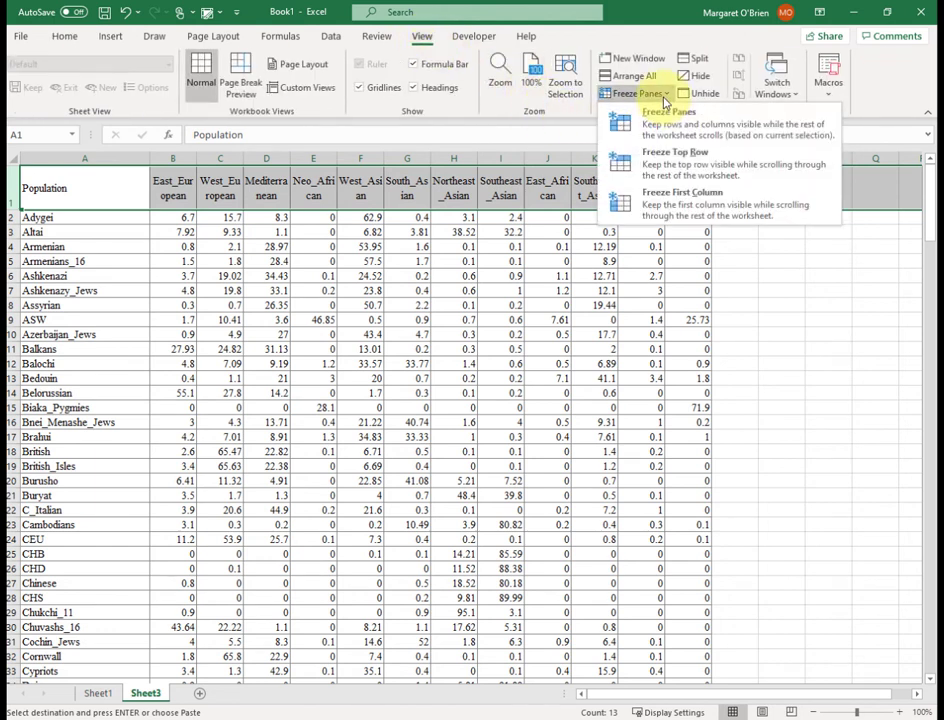
mouse_move(676, 160)
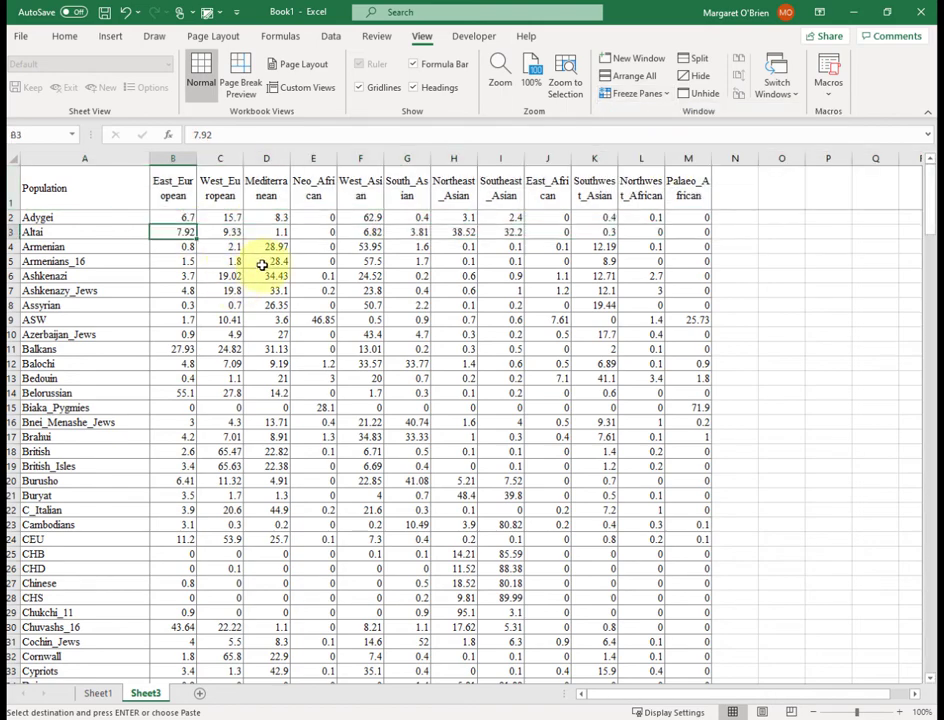
scroll("down", 3)
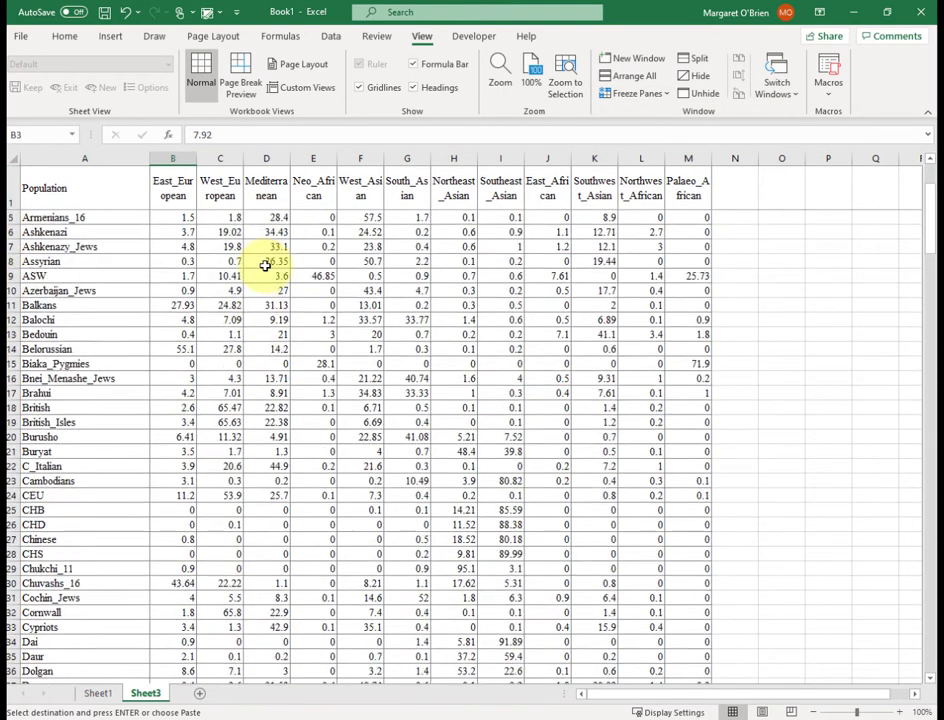
left_click(64, 36)
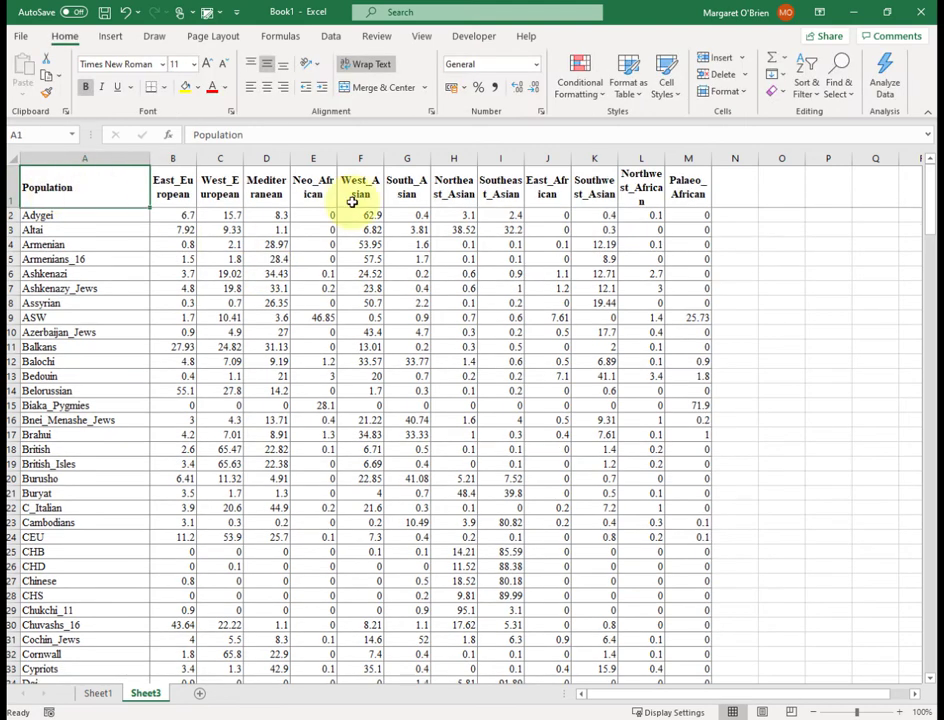
scroll("down", 3)
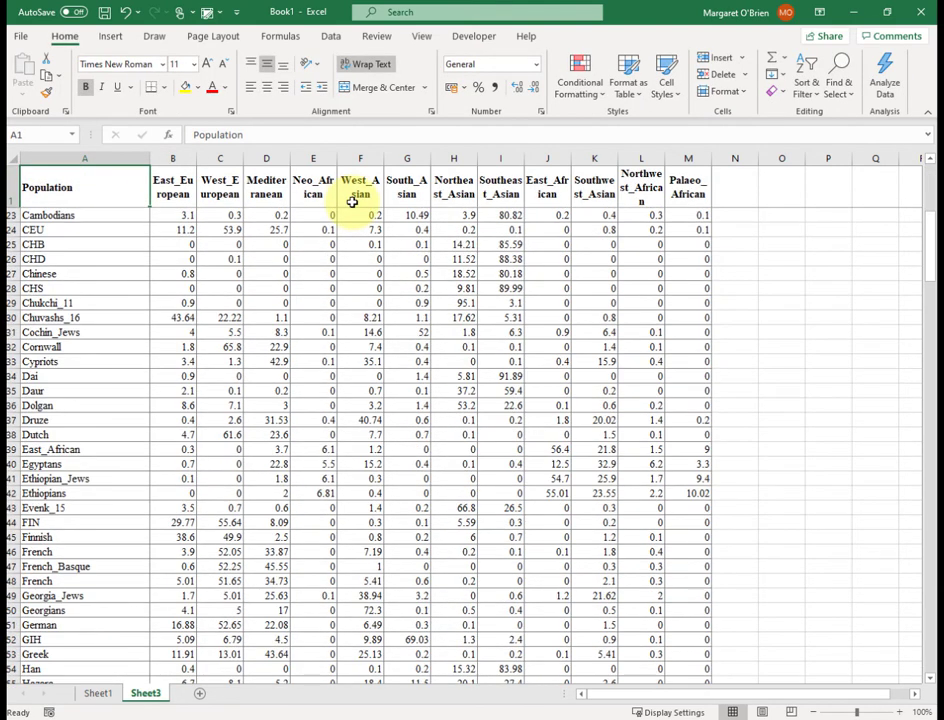
scroll("up", 3)
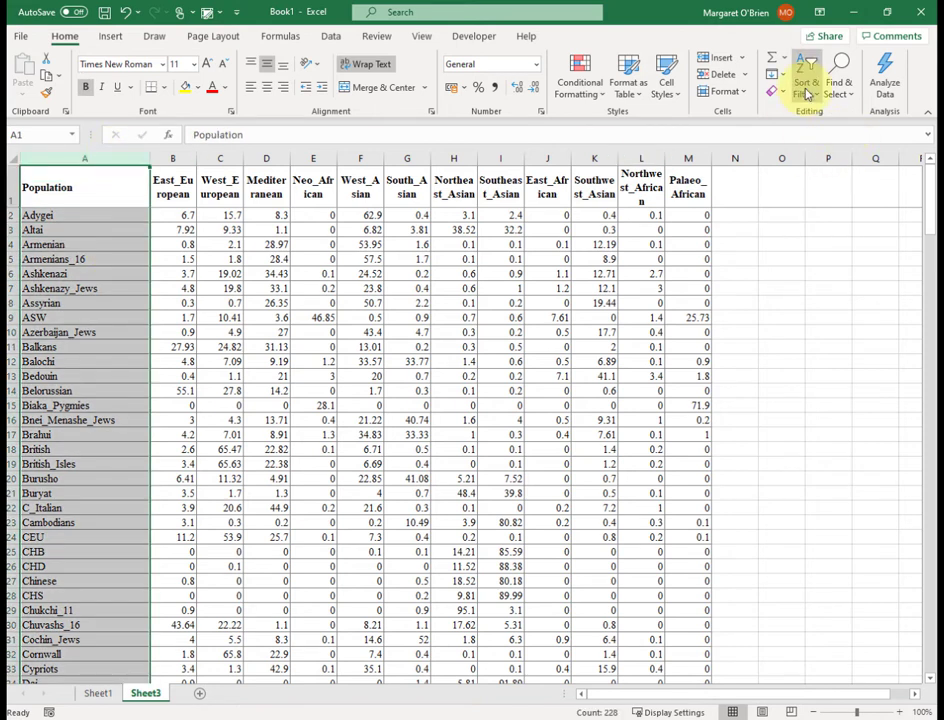
mouse_move(822, 182)
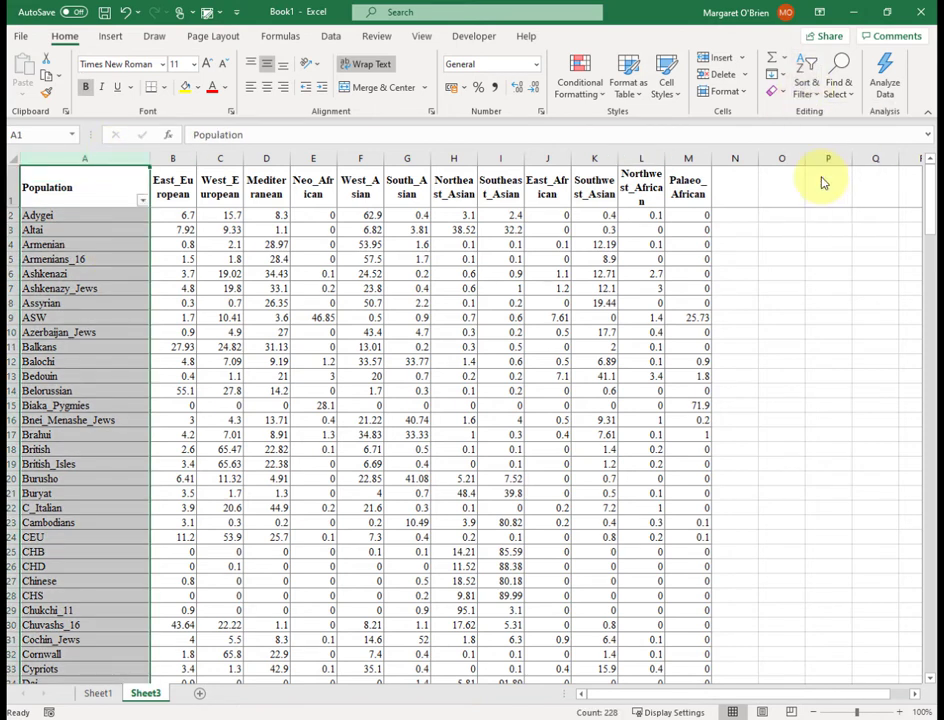
- Filter the Population column to show only the German, CEU and Argyll rows (3 of 227 records)
left_click(84, 194)
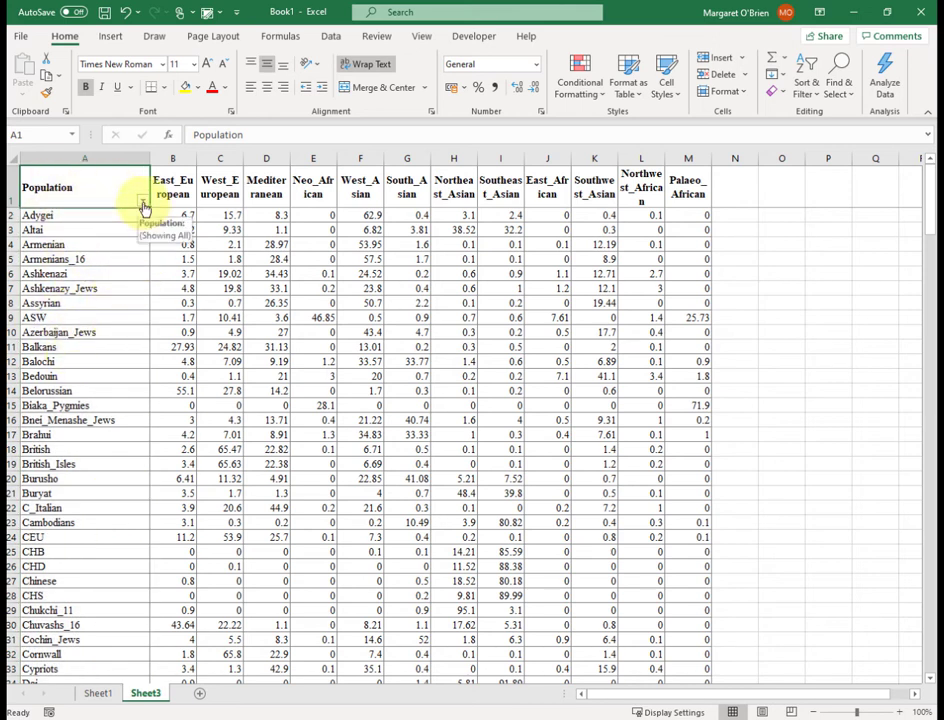
left_click(144, 194)
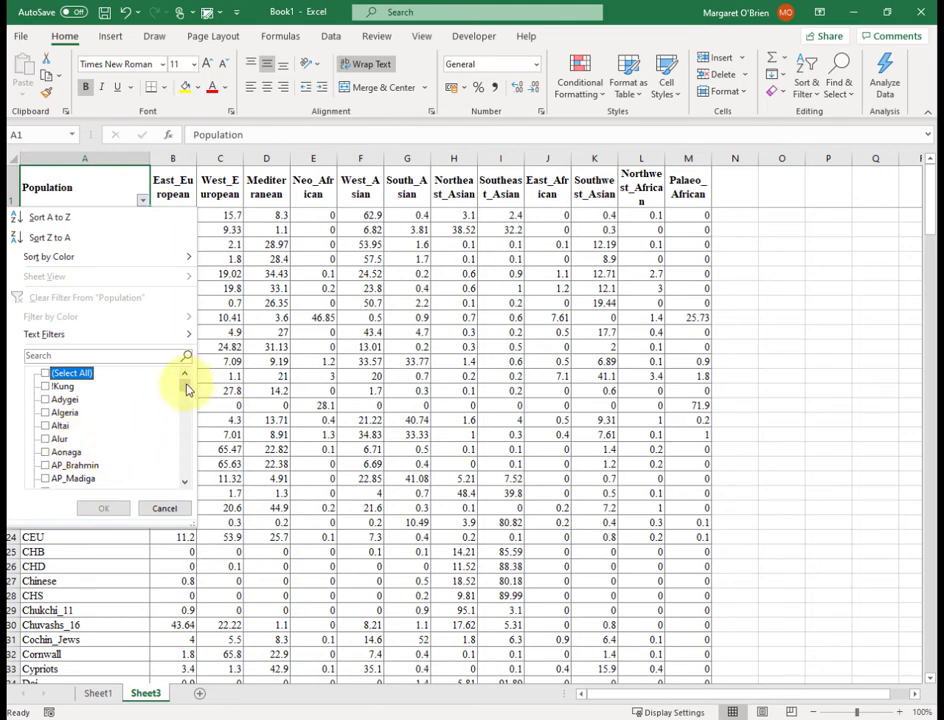
scroll("down", 3)
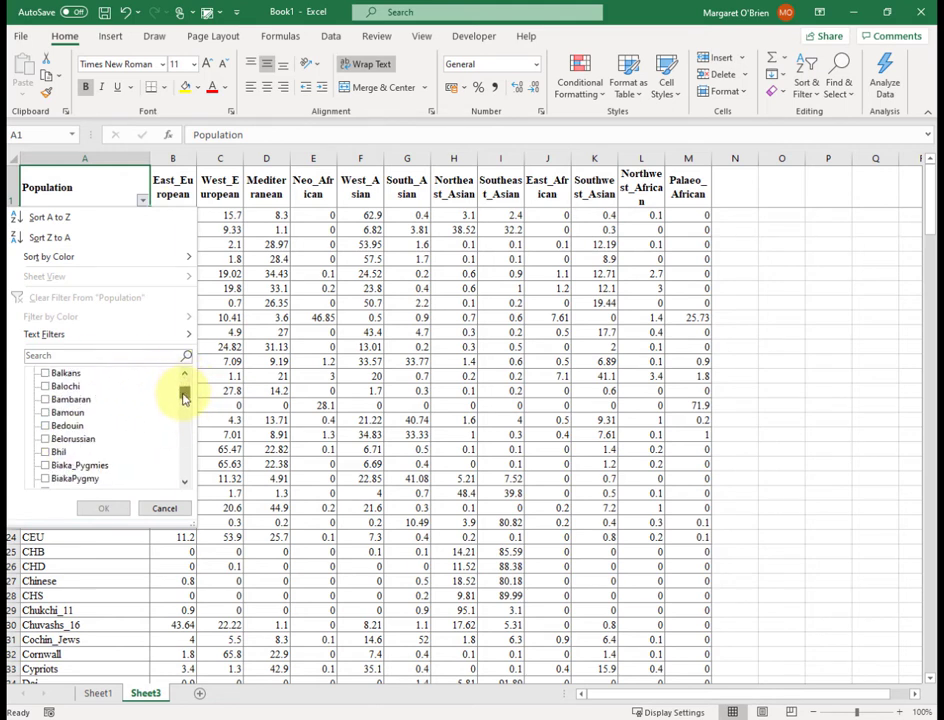
scroll("down", 3)
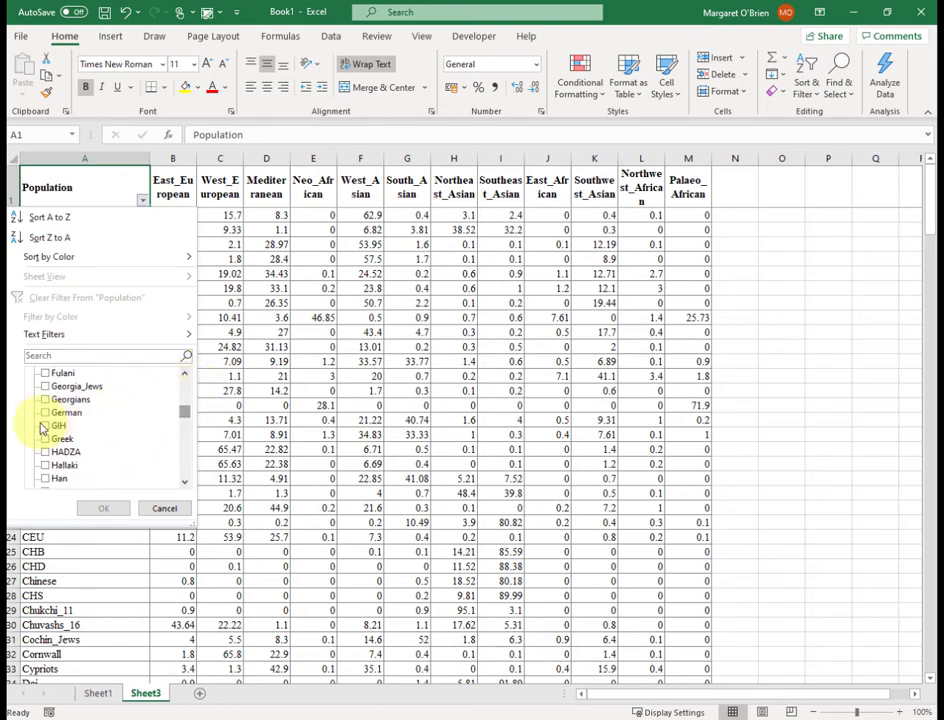
left_click(44, 412)
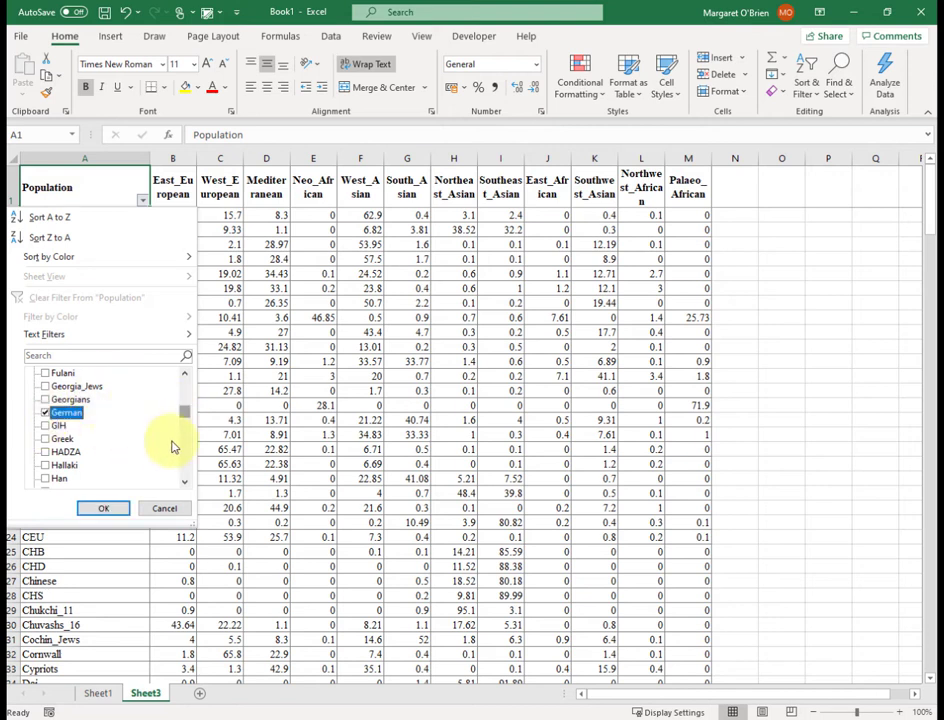
mouse_move(156, 460)
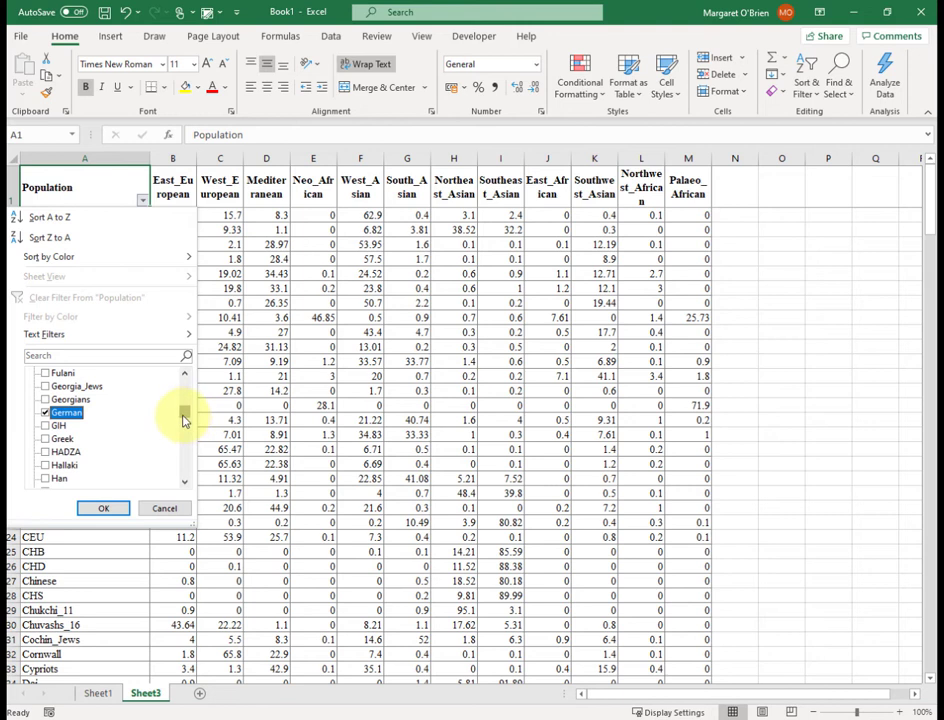
scroll("up", 3)
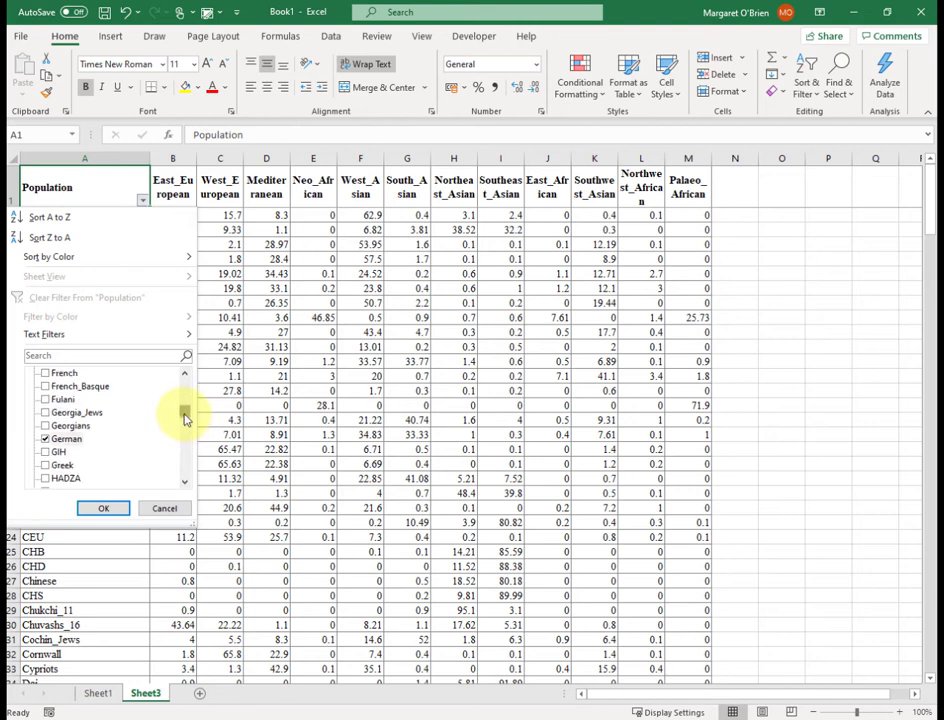
scroll("down", 3)
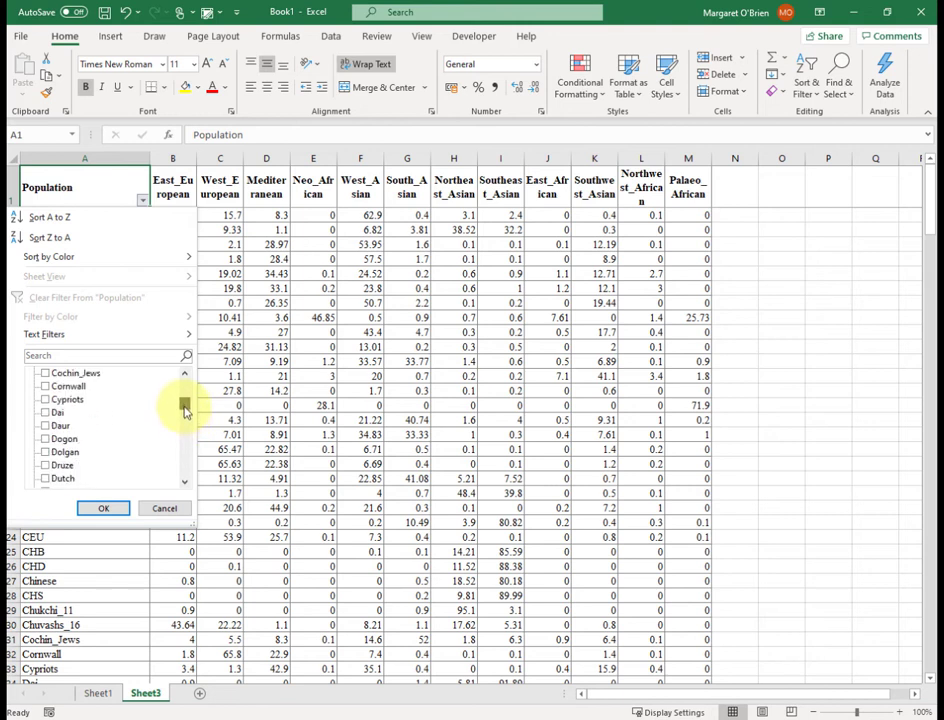
scroll("up", 3)
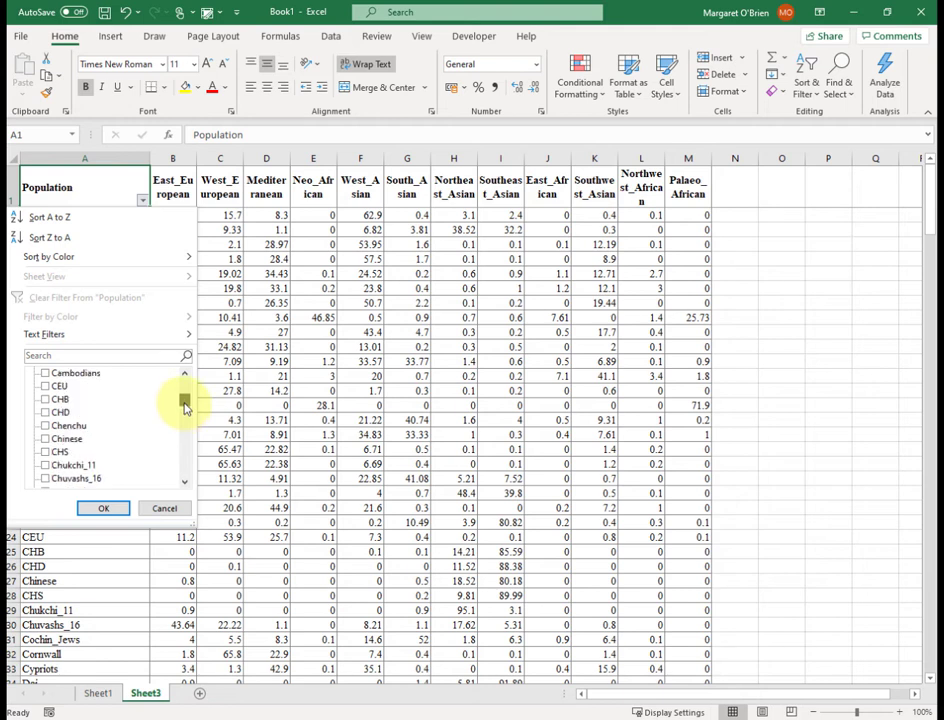
left_click(46, 386)
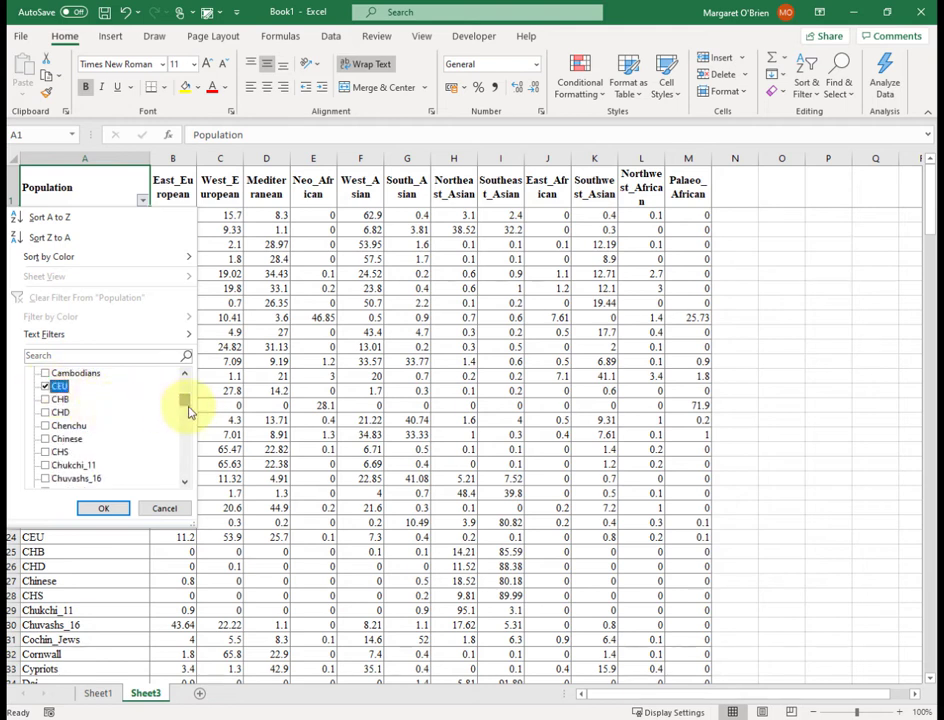
left_click(184, 374)
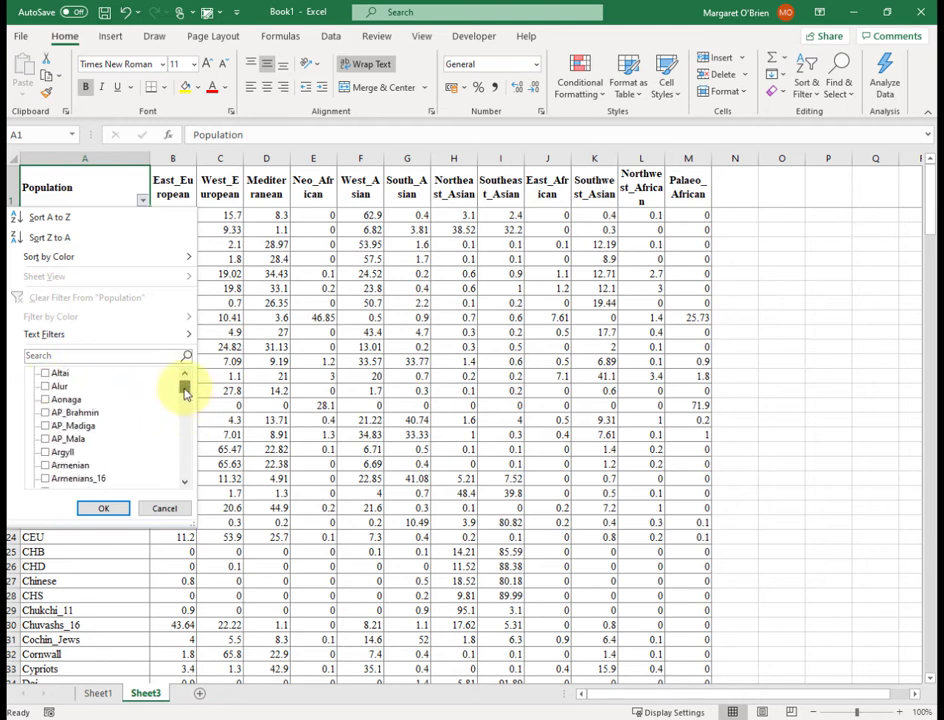
left_click(44, 452)
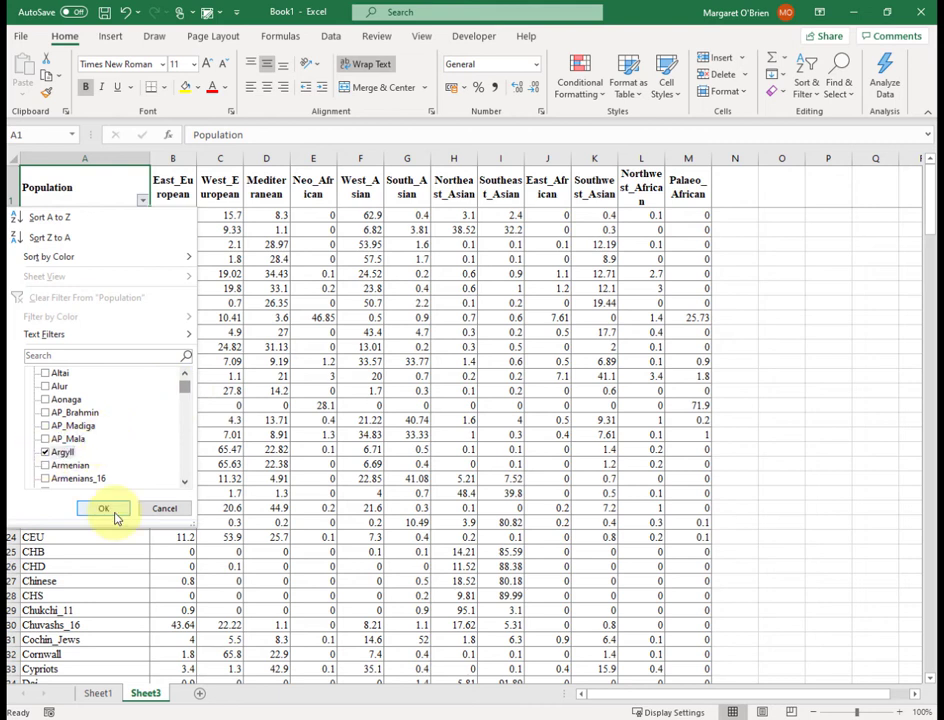
left_click(104, 508)
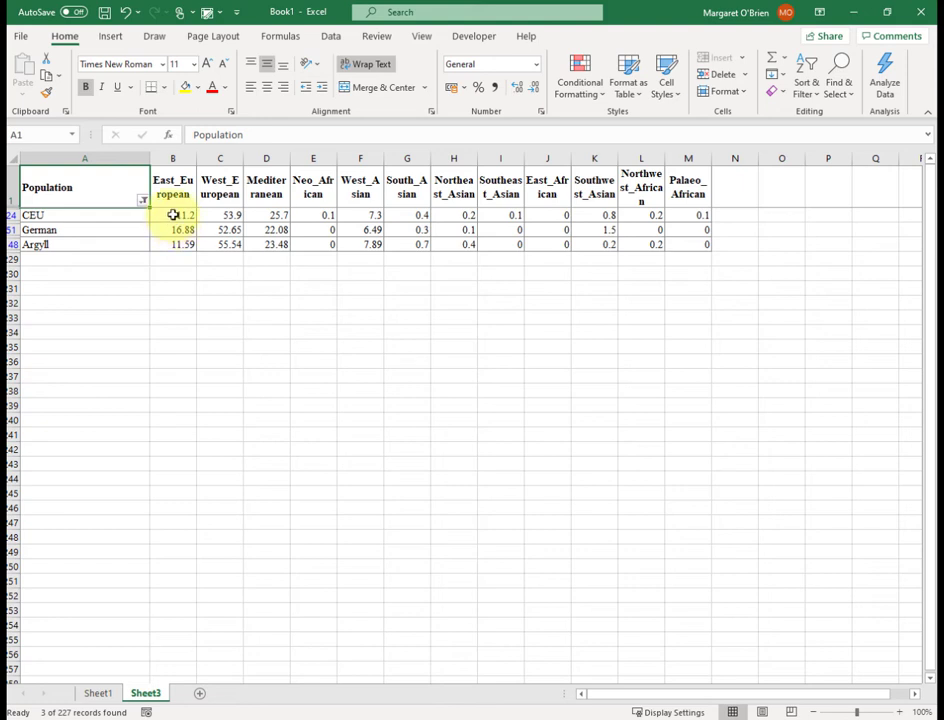
- Format the three rows' percentage values as numbers with one decimal place
left_click_drag(172, 214, 660, 244)
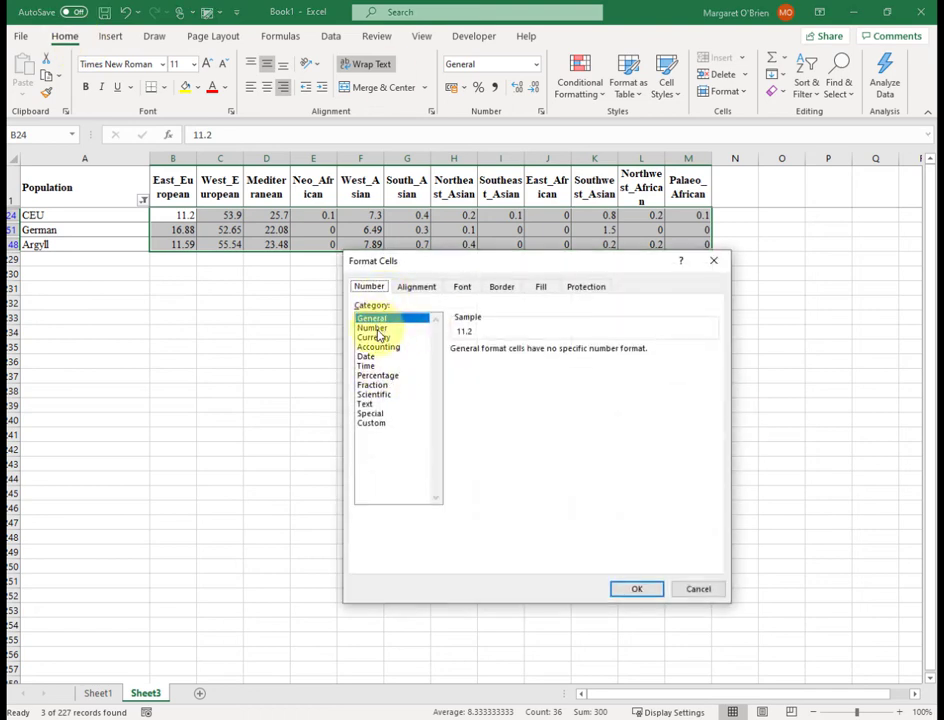
left_click(372, 328)
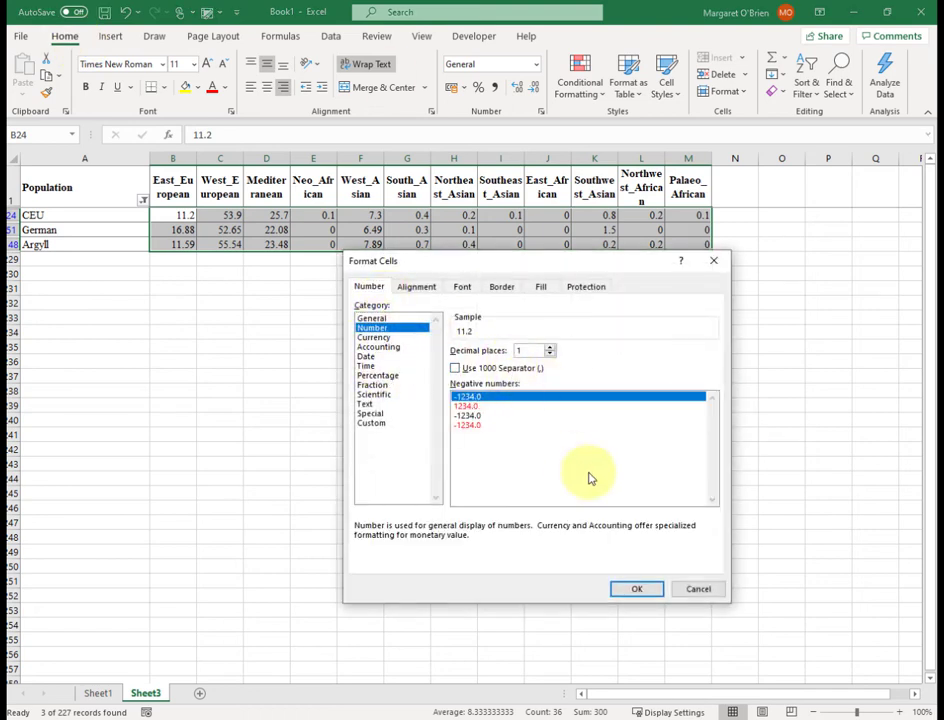
left_click(636, 588)
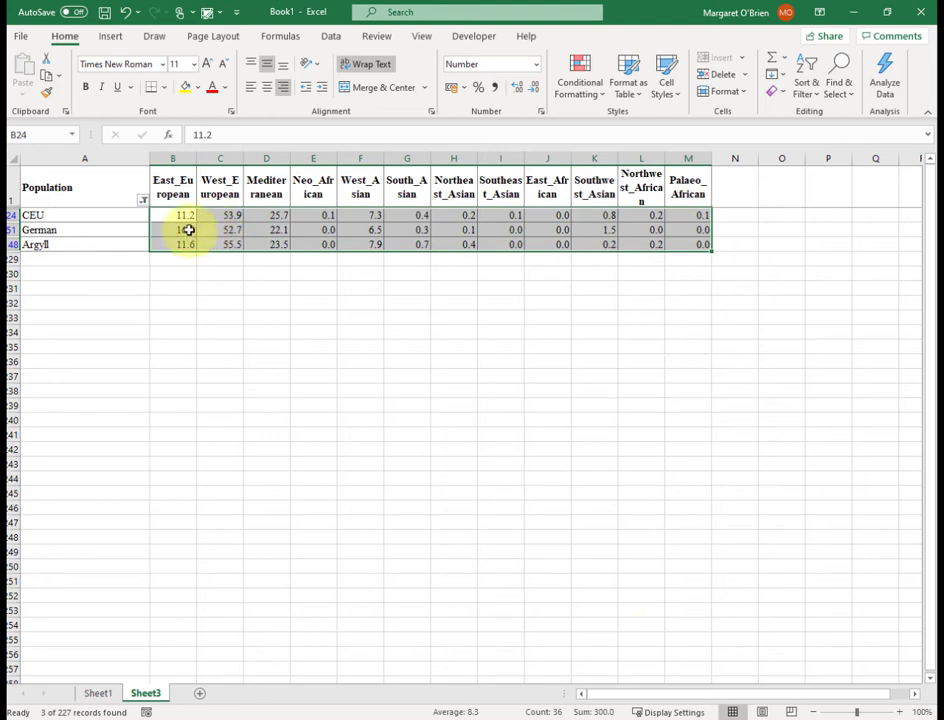
left_click(172, 260)
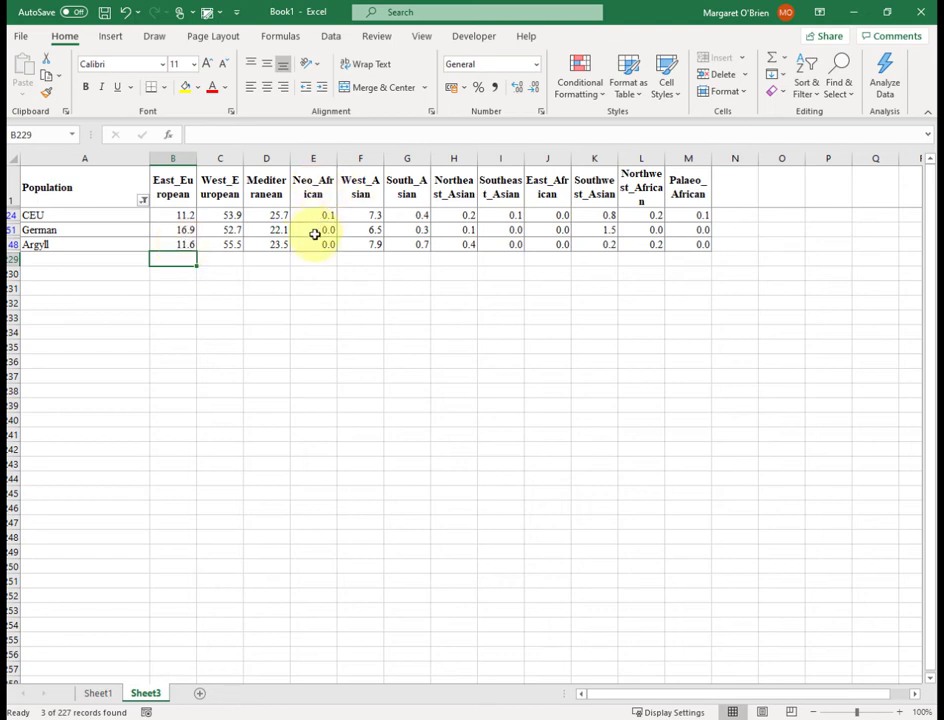
mouse_move(304, 236)
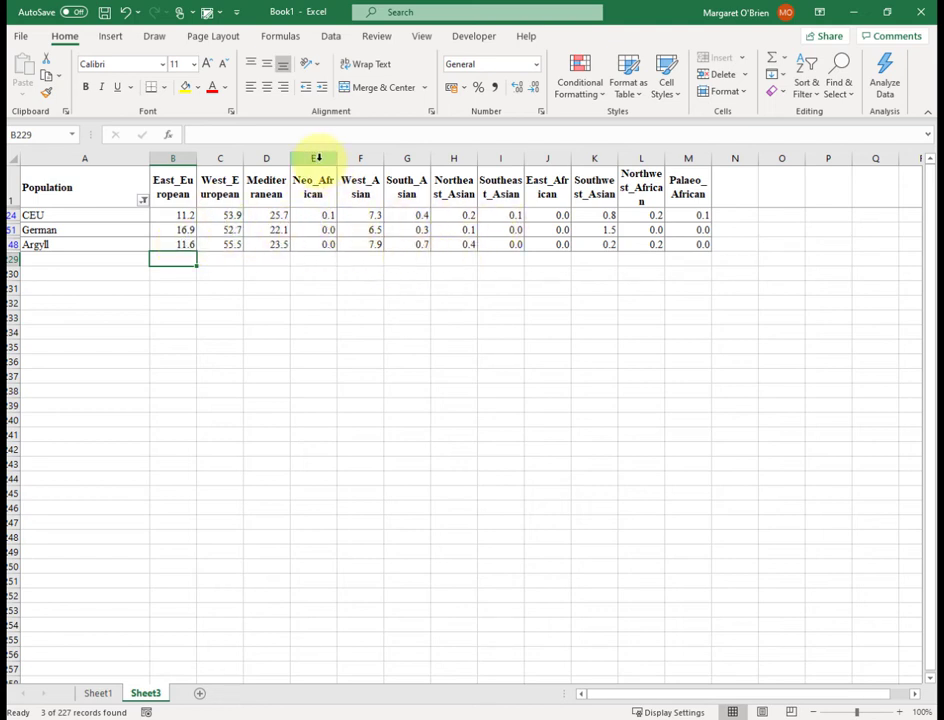
- Delete the Neo_African and South_Asian–Palaeo_African columns, keeping East/West European, Mediterranean and West Asian
right_click(312, 158)
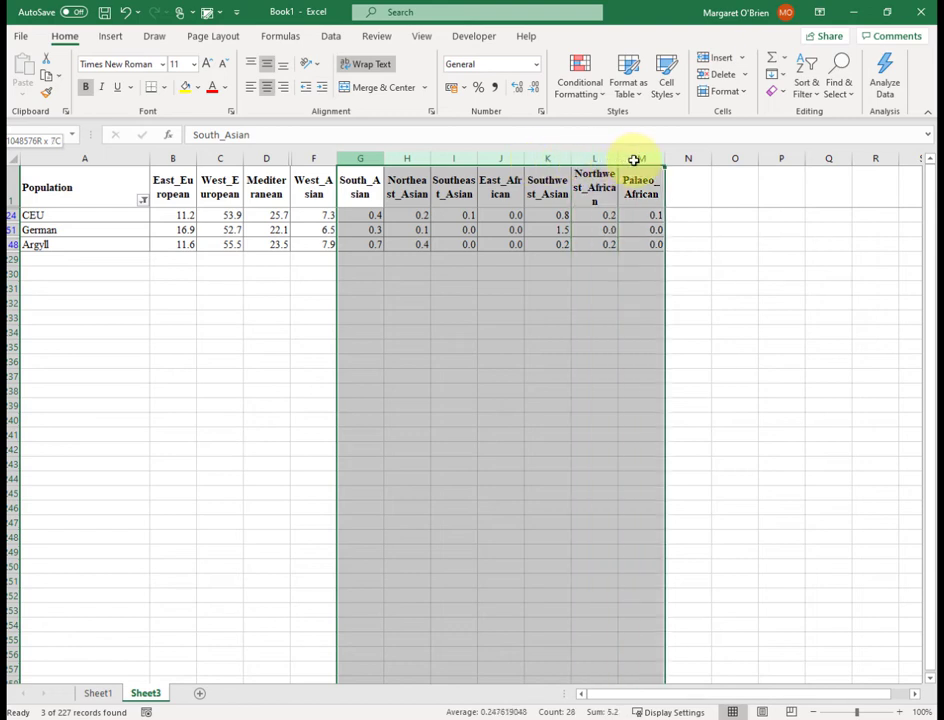
right_click(636, 160)
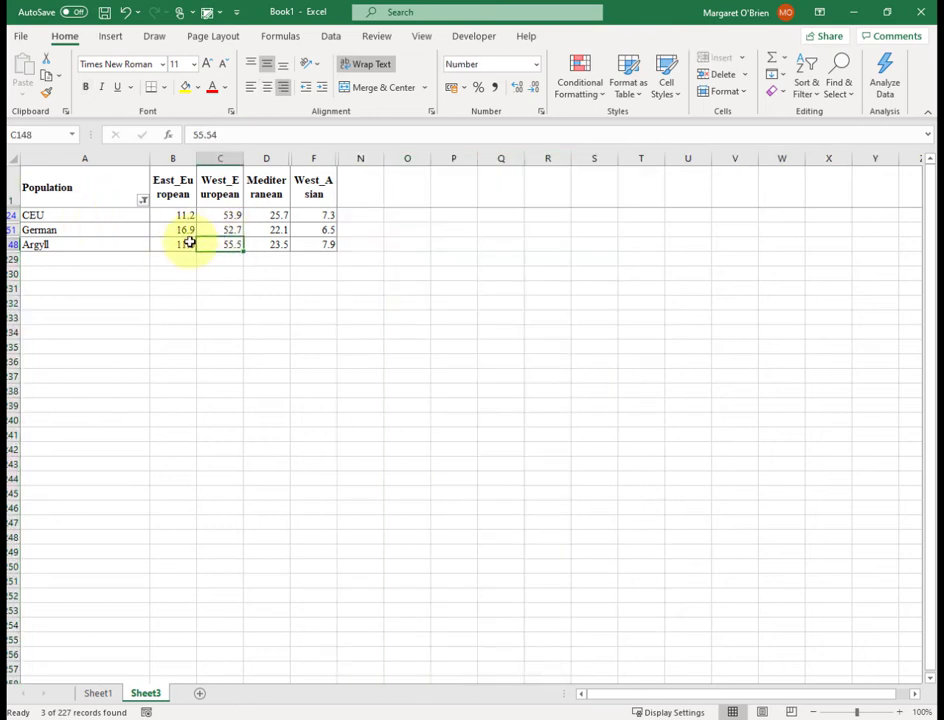
left_click(84, 228)
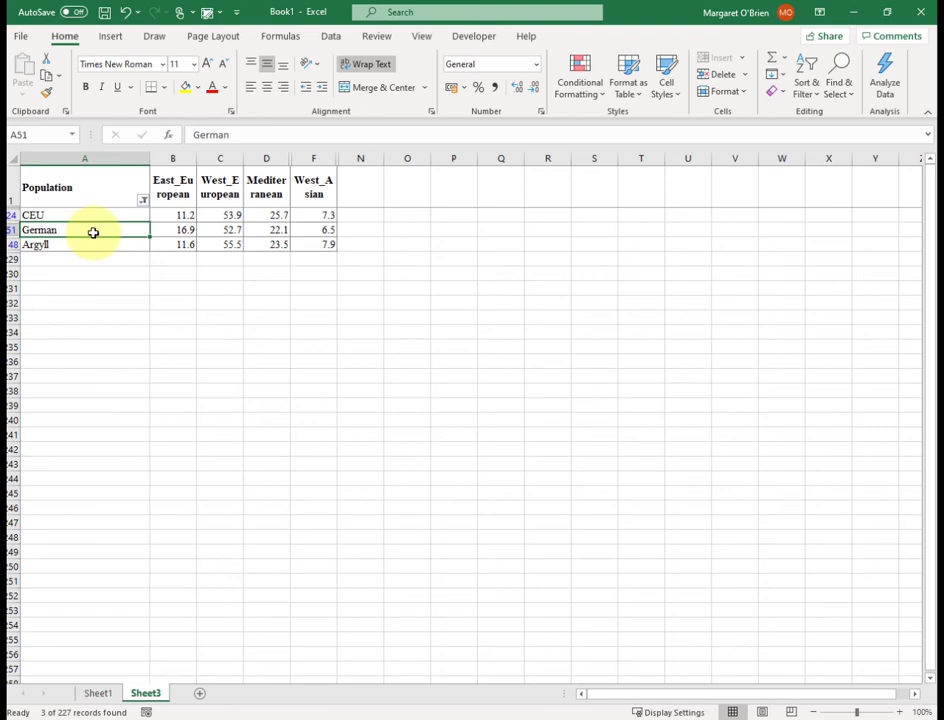
left_click(104, 244)
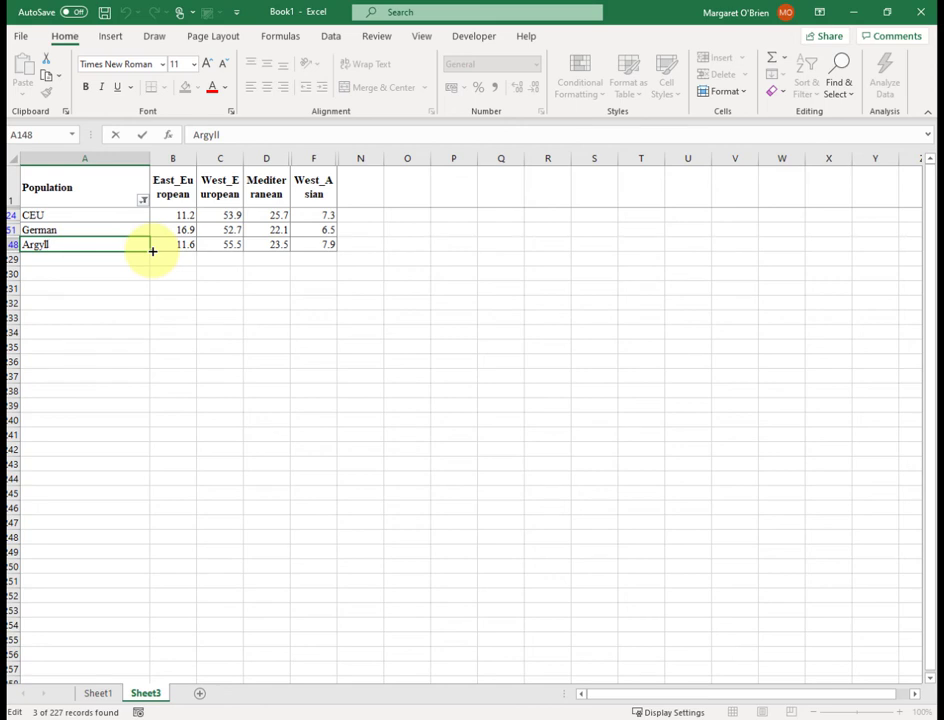
mouse_move(136, 228)
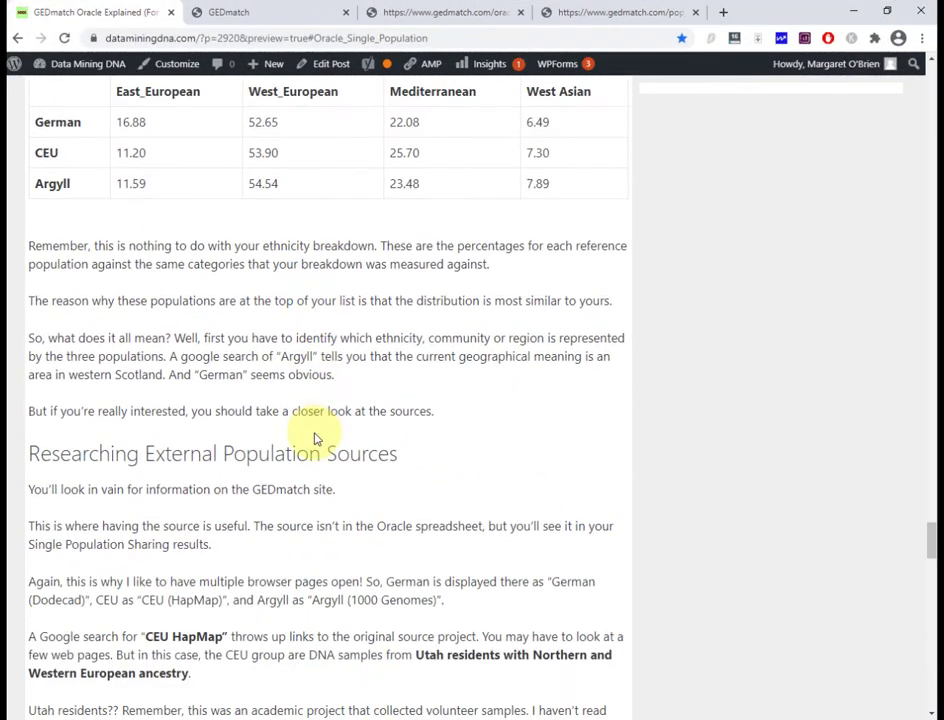
- Look up the CEU HapMap source from the article and view the Sanger Institute HapMap 3 result
scroll("down", 3)
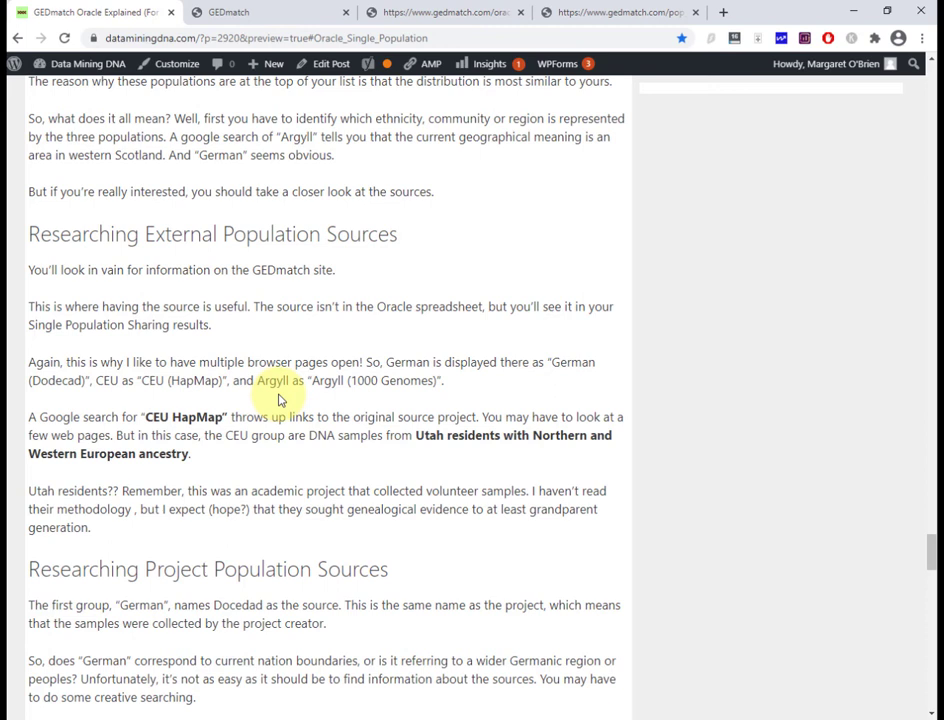
left_click(240, 12)
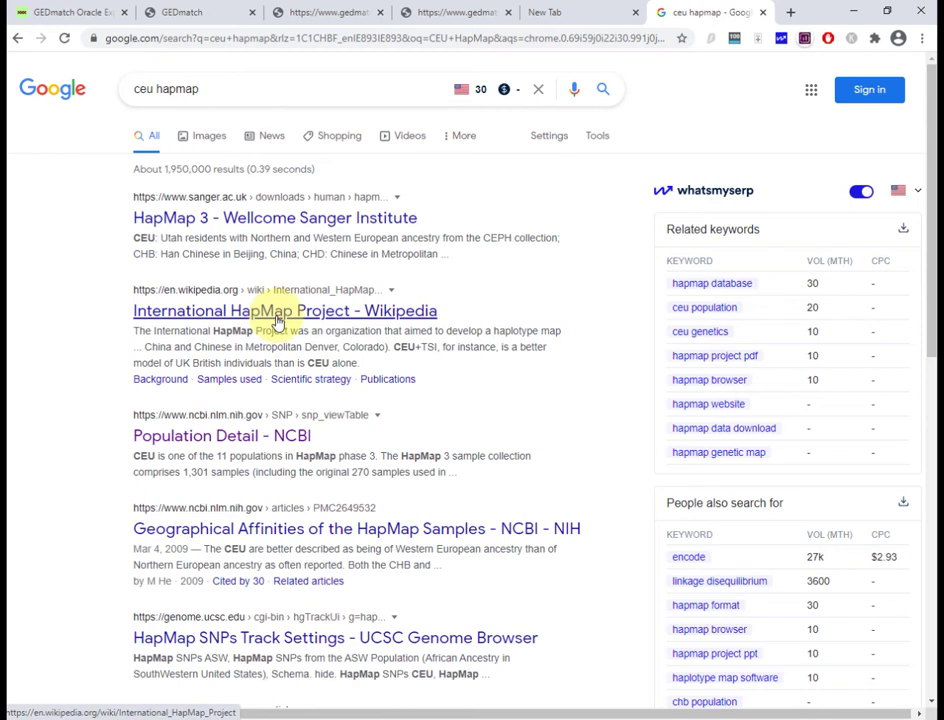
mouse_move(308, 222)
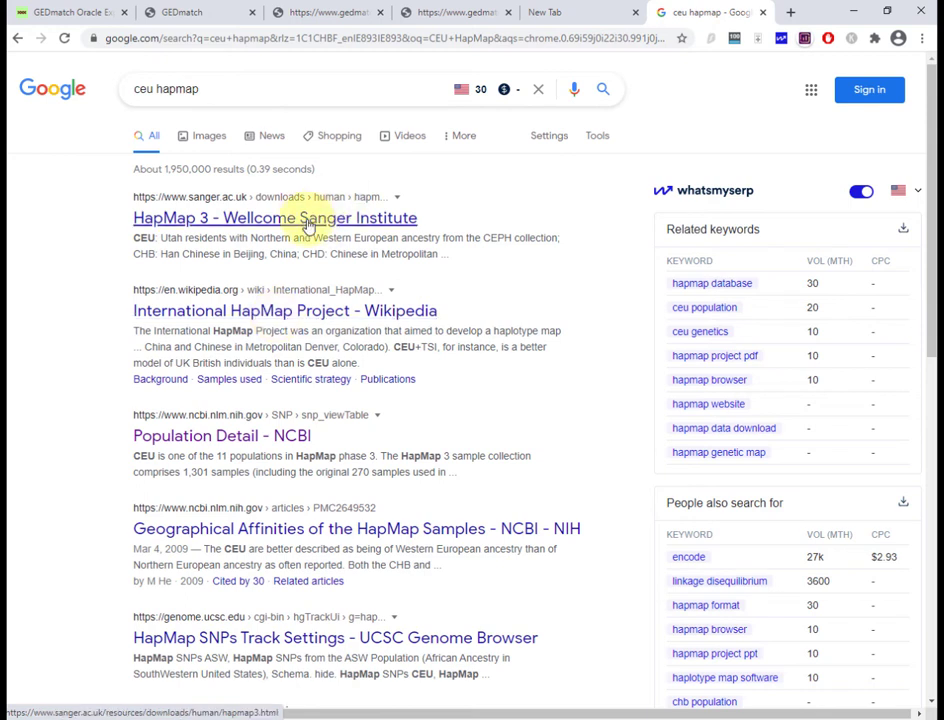
left_click(276, 218)
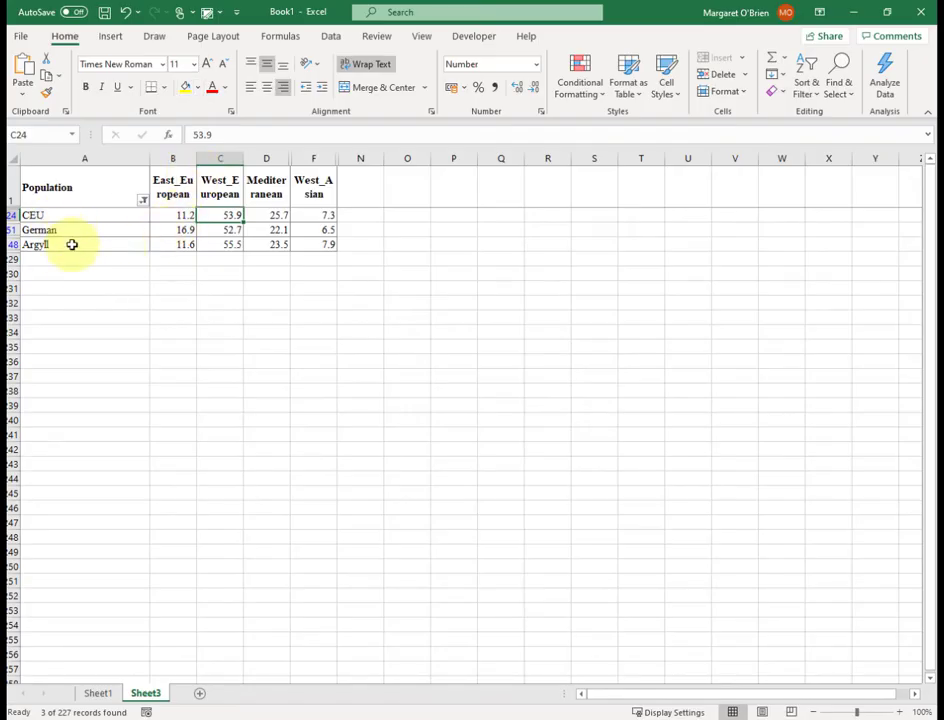
left_click(84, 244)
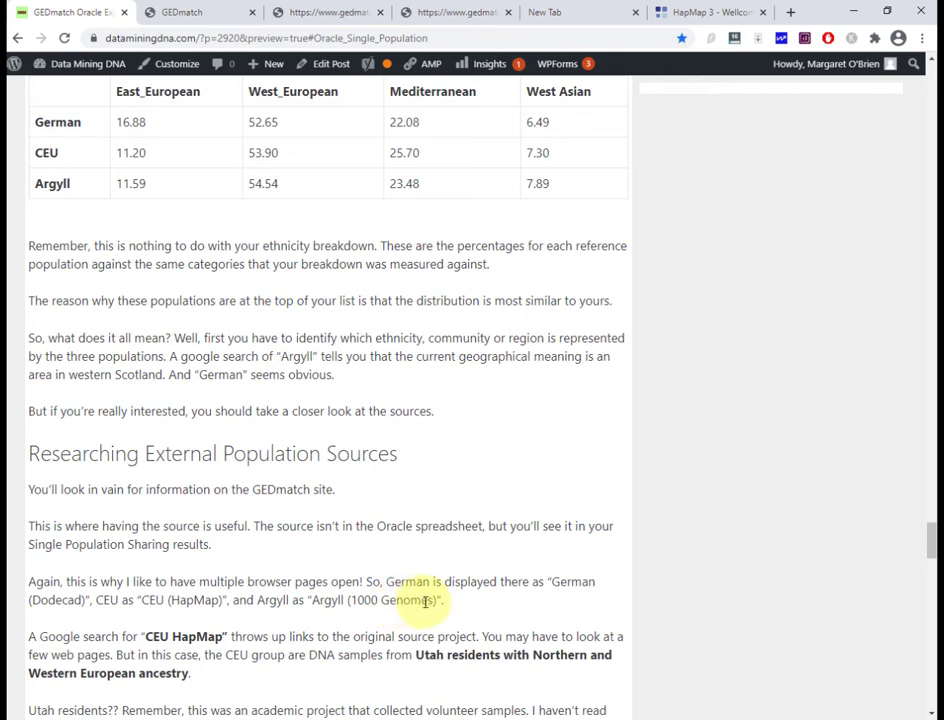
- Select the word Argyll in the article, then return to the GEDmatch Oracle results page
double_click(406, 600)
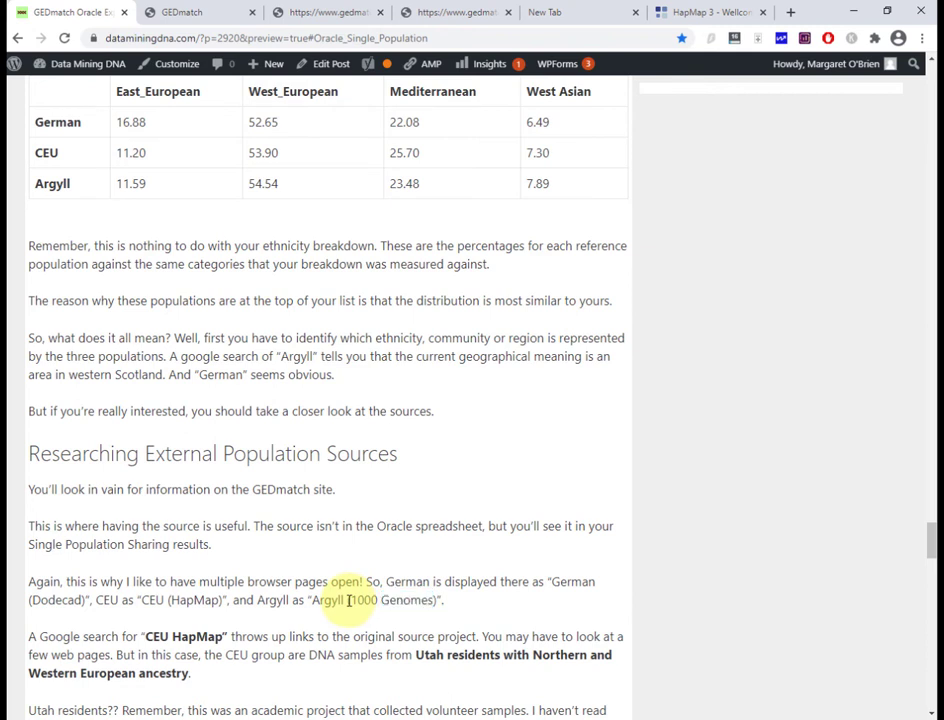
double_click(328, 600)
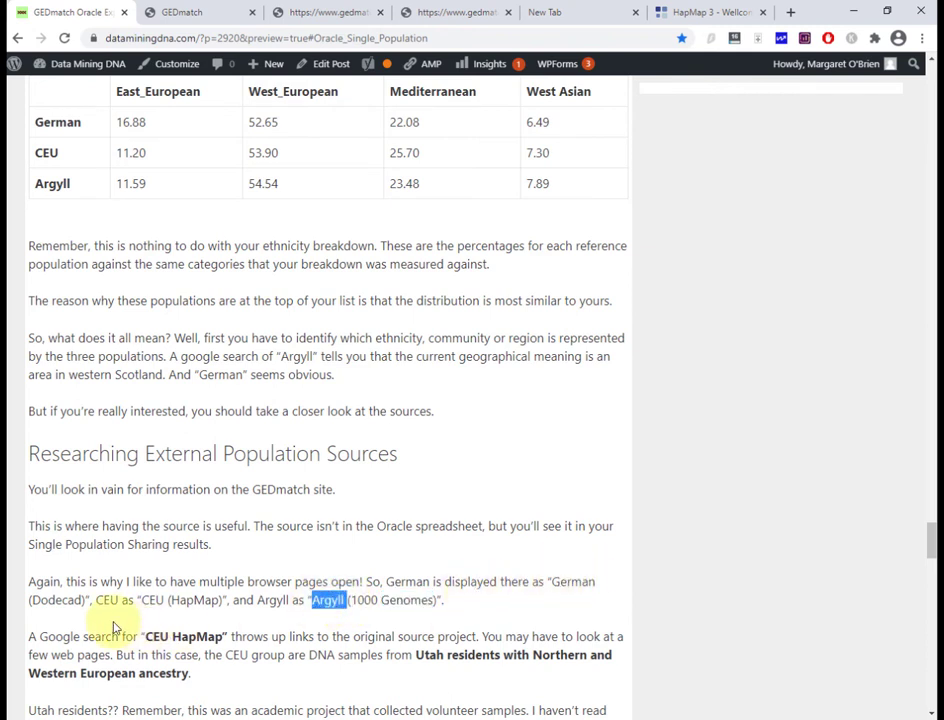
scroll("down", 3)
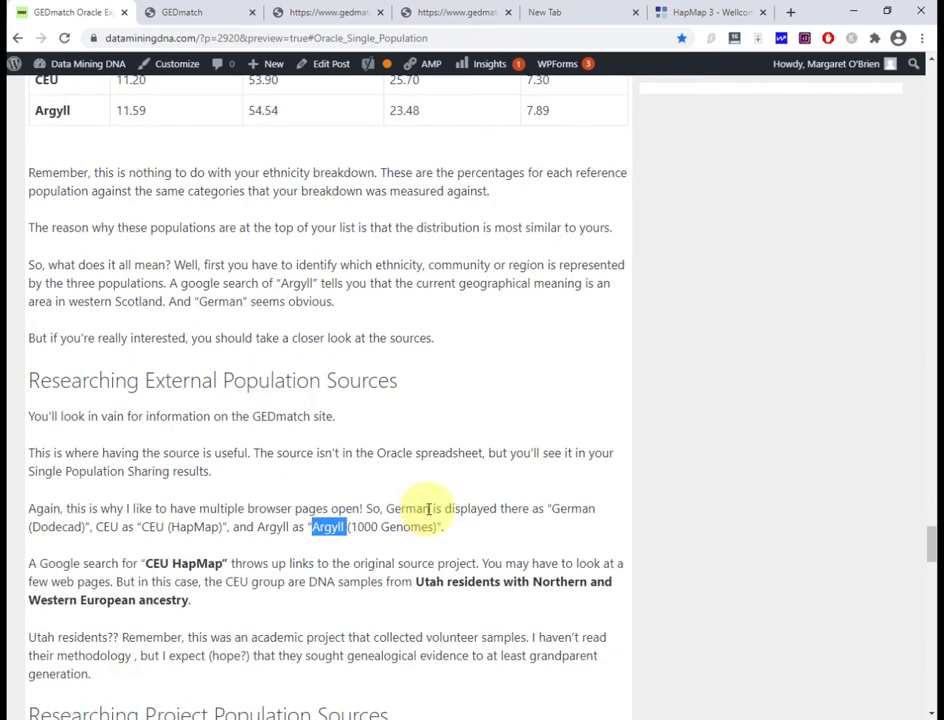
left_click(322, 12)
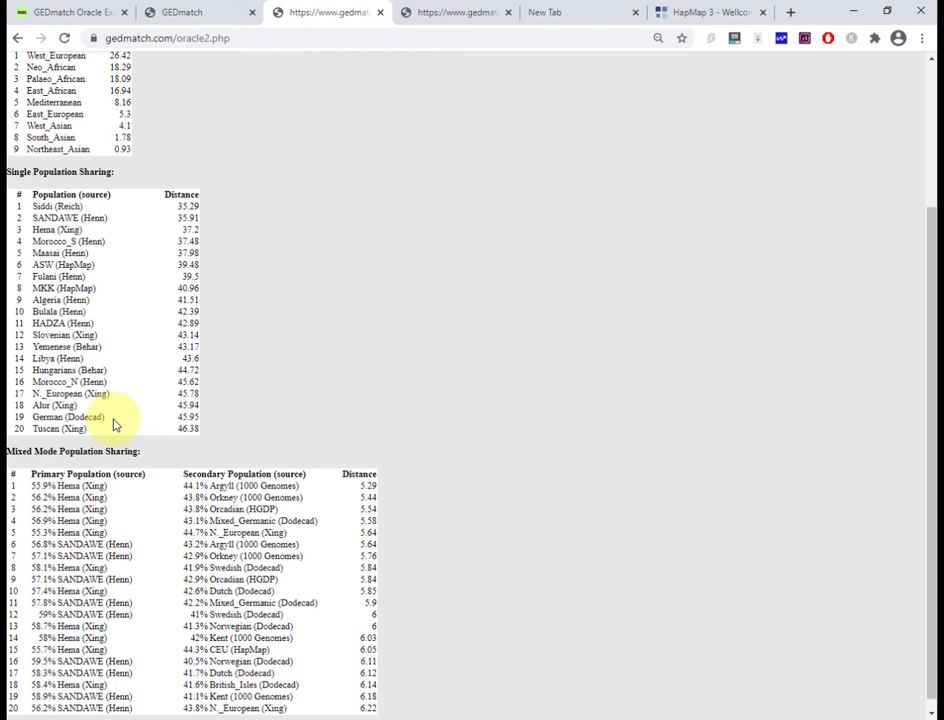
- Scroll through the Oracle single and mixed-mode population sharing lists
scroll("up", 3)
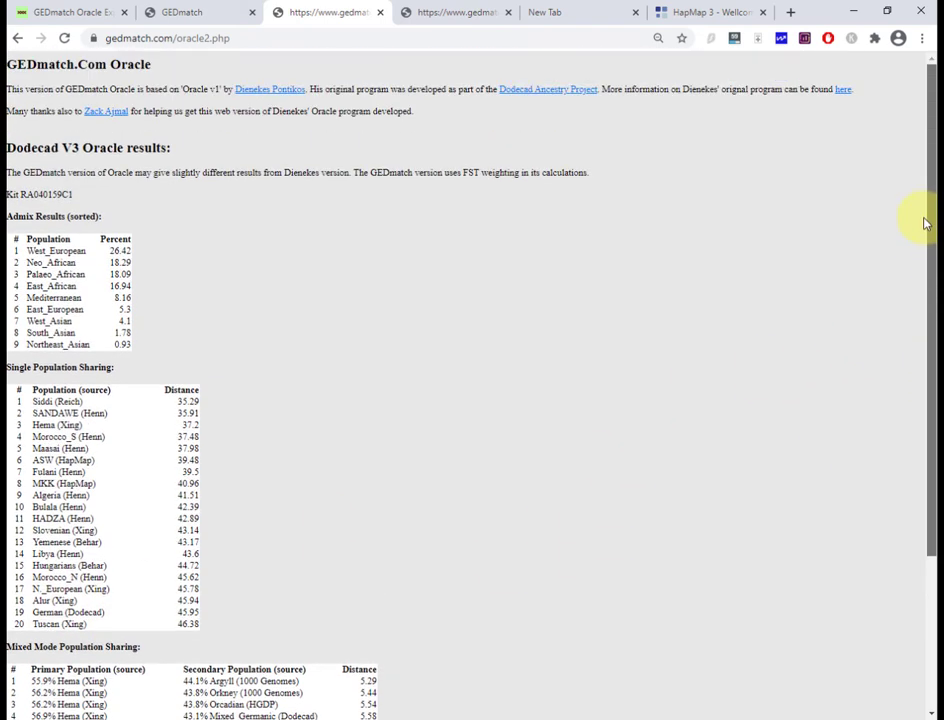
mouse_move(576, 164)
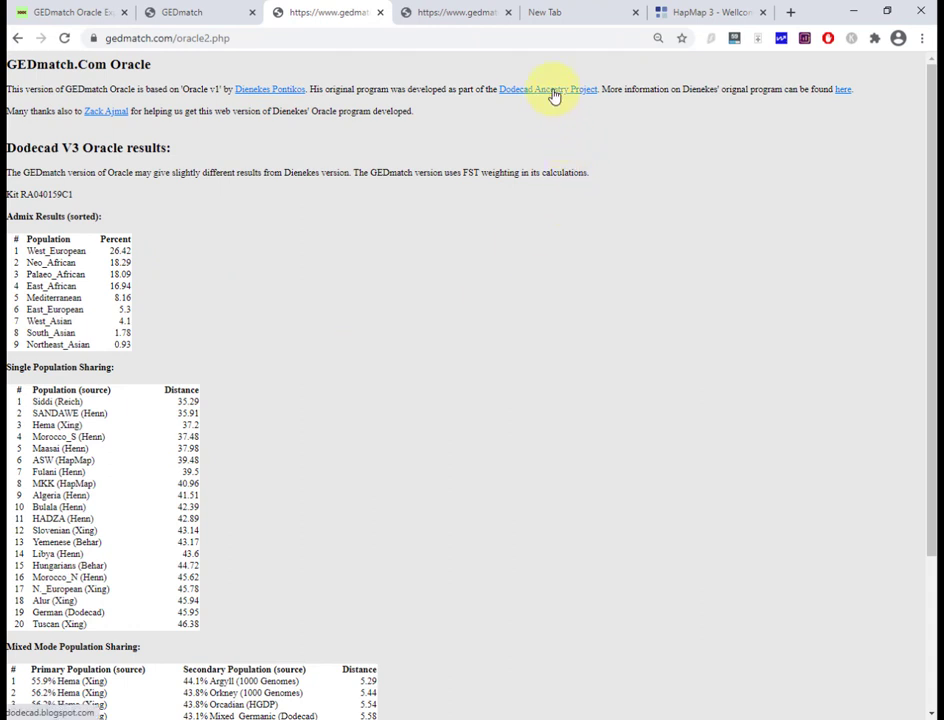
scroll("down", 3)
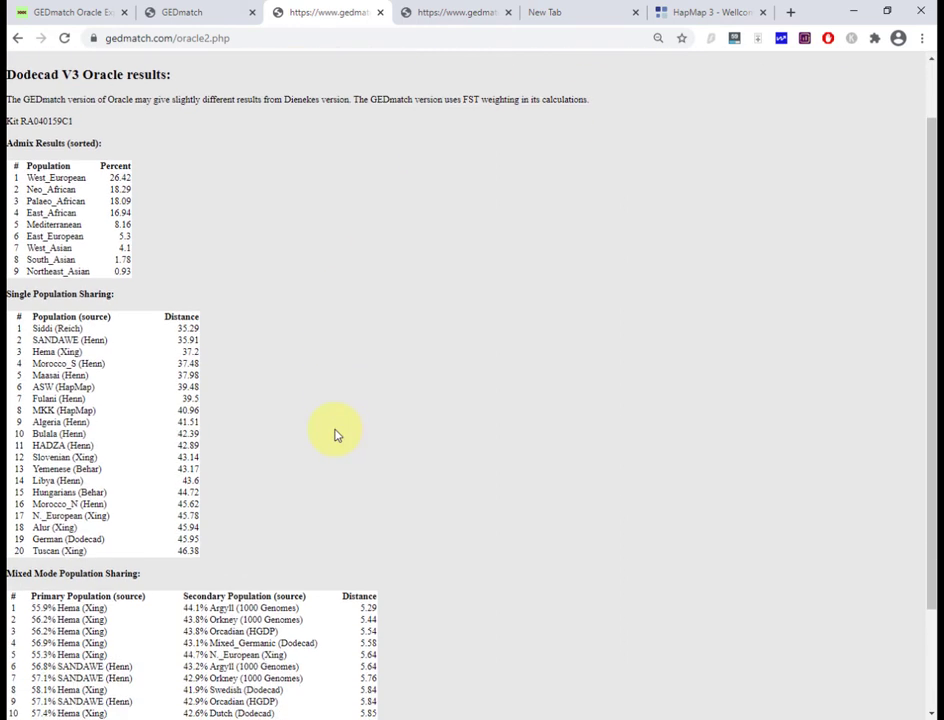
scroll("down", 3)
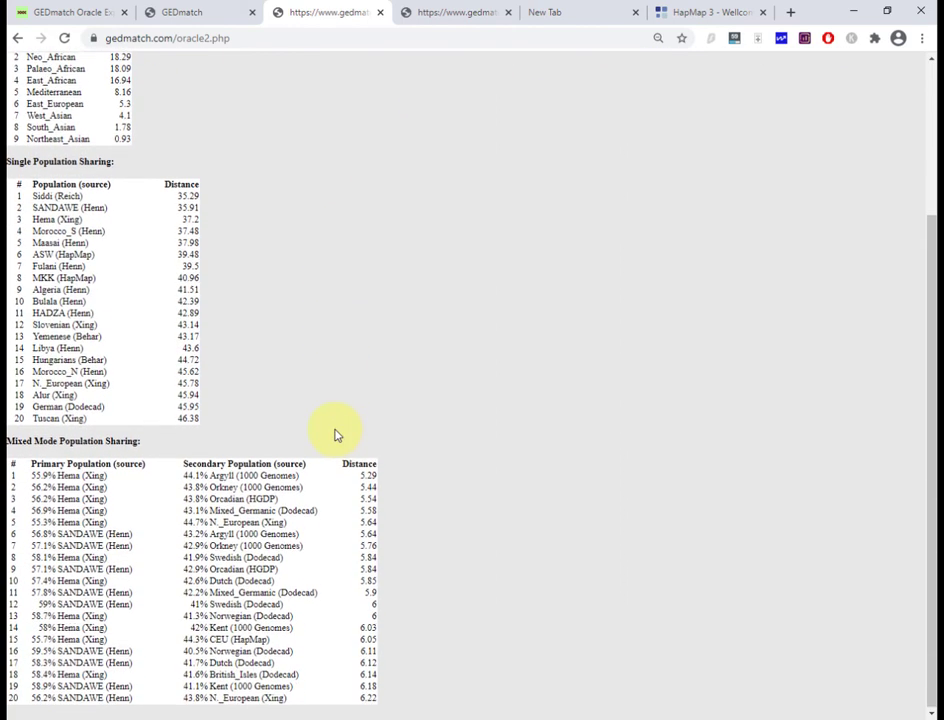
scroll("up", 3)
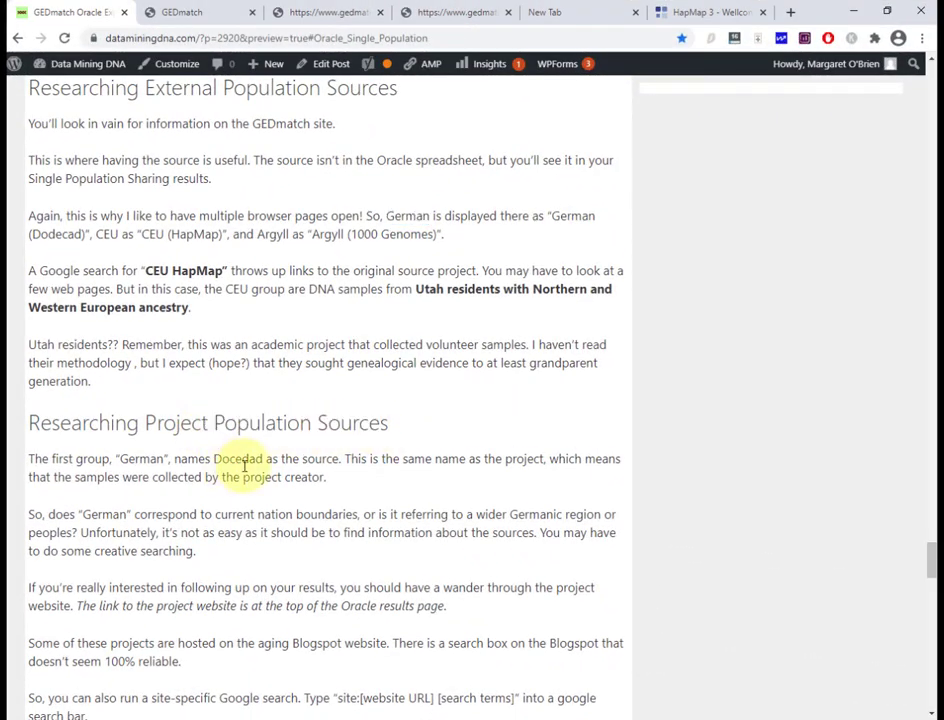
scroll("down", 3)
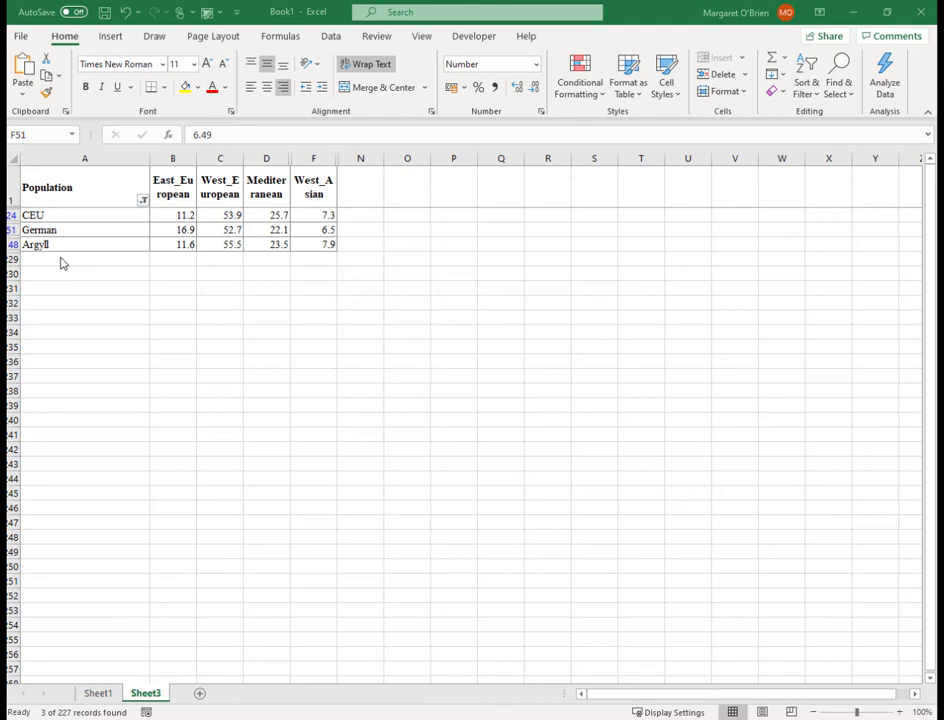
mouse_move(354, 258)
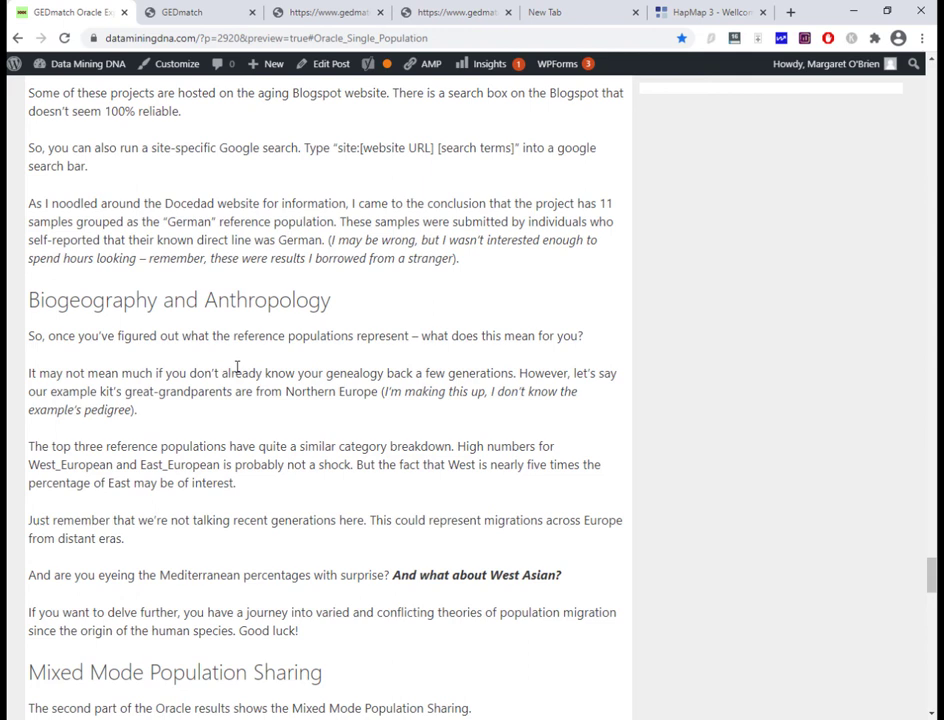
- Review the Oracle mixed-mode distance results, then switch to the 'GEDmatch Oracle Explained' article
scroll("up", 3)
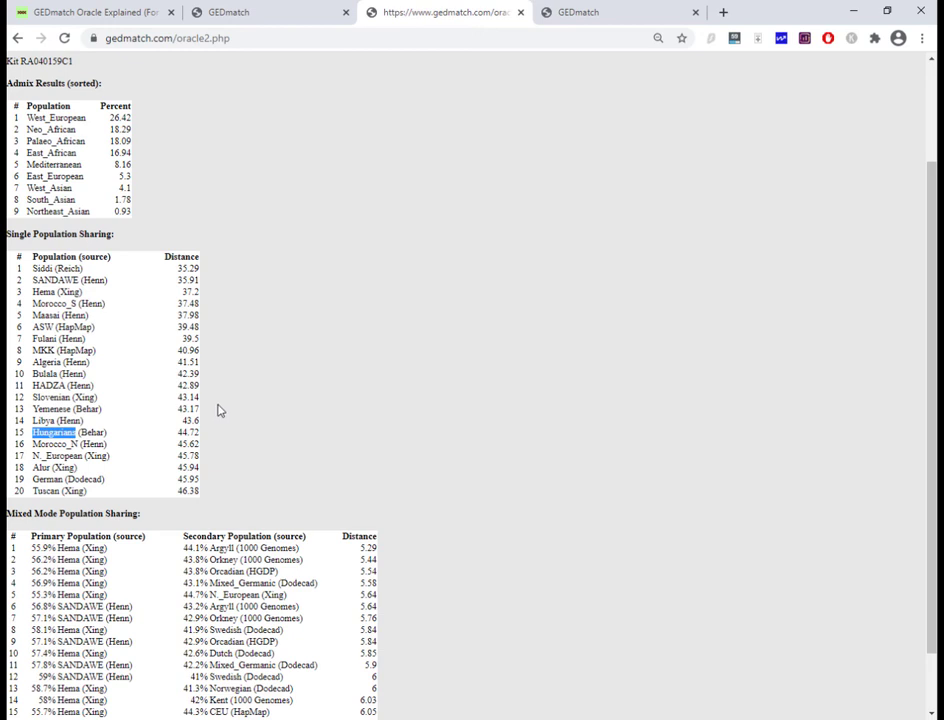
mouse_move(16, 264)
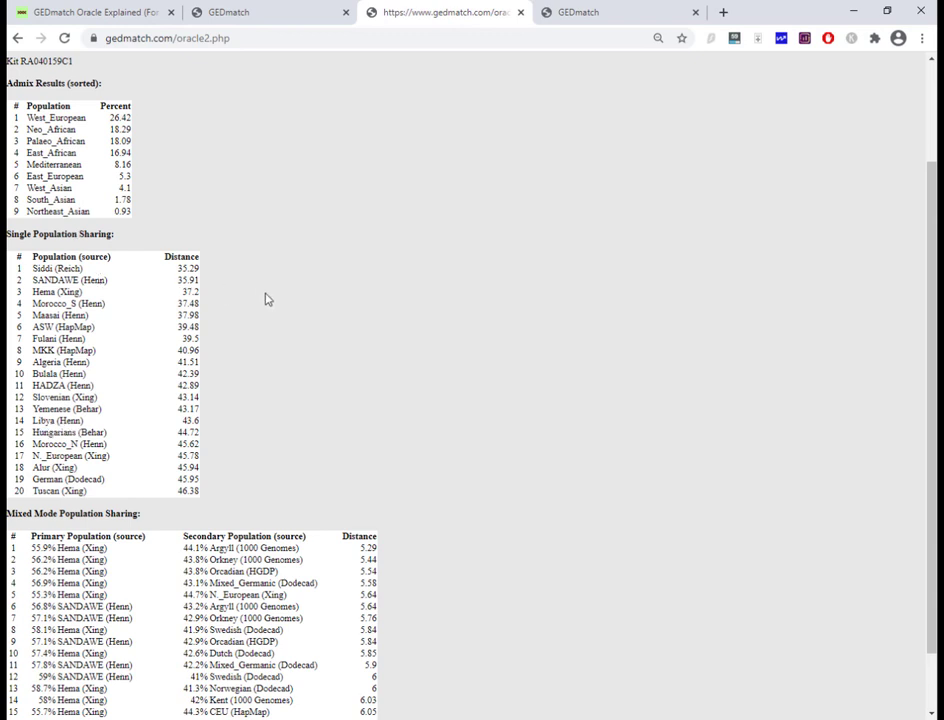
mouse_move(116, 248)
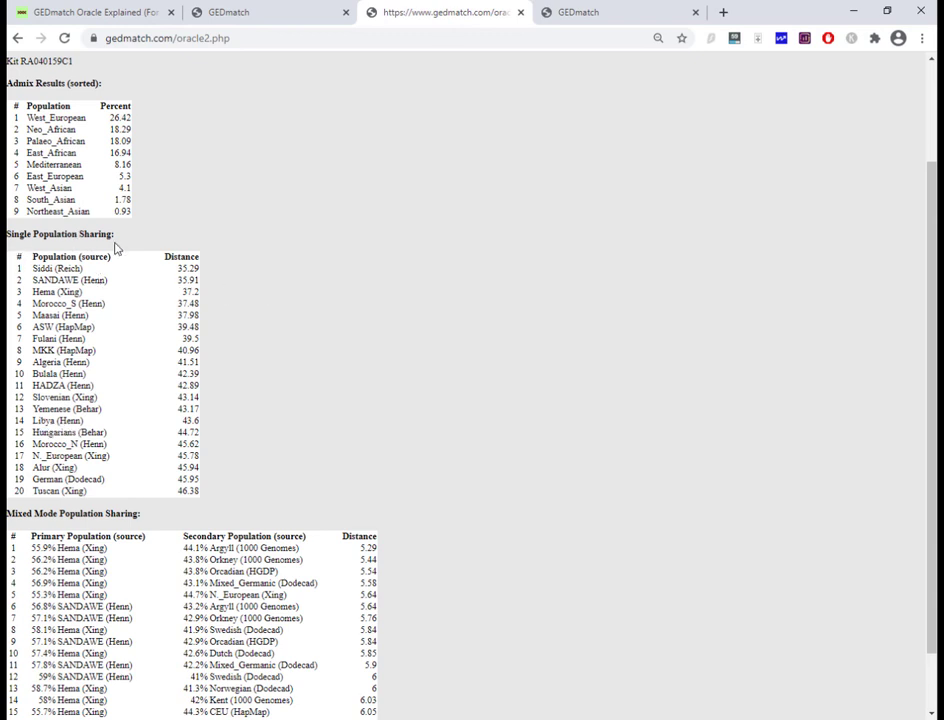
mouse_move(232, 302)
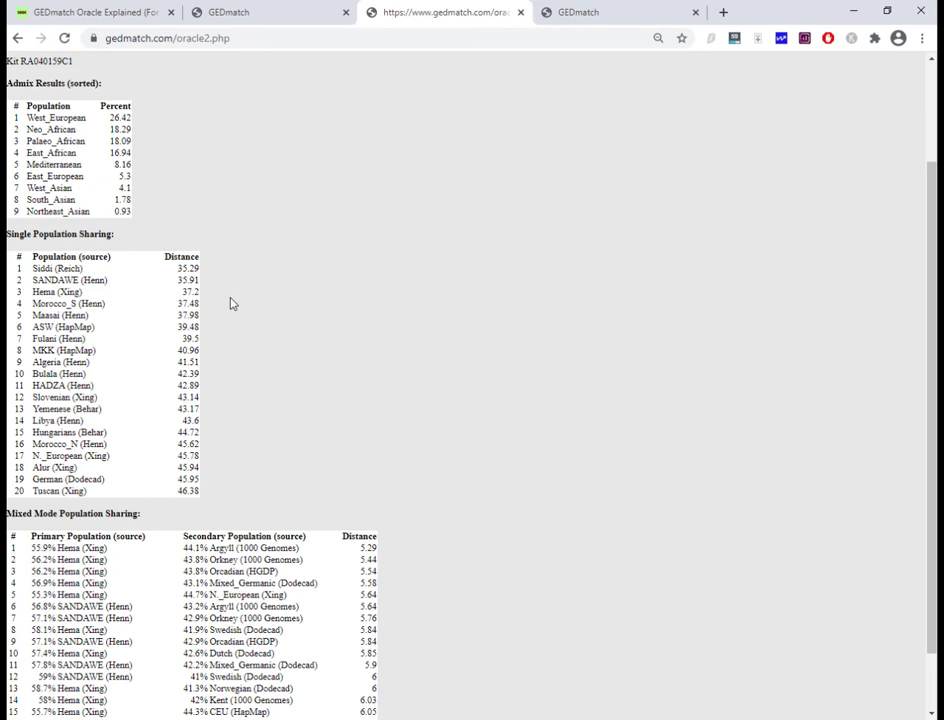
mouse_move(296, 374)
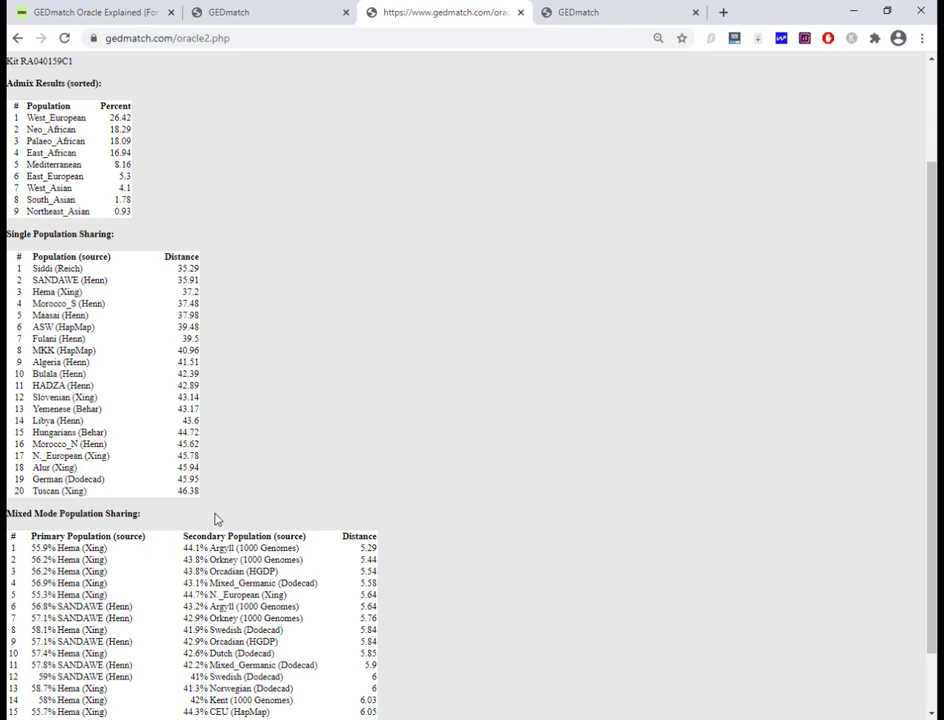
scroll("down", 3)
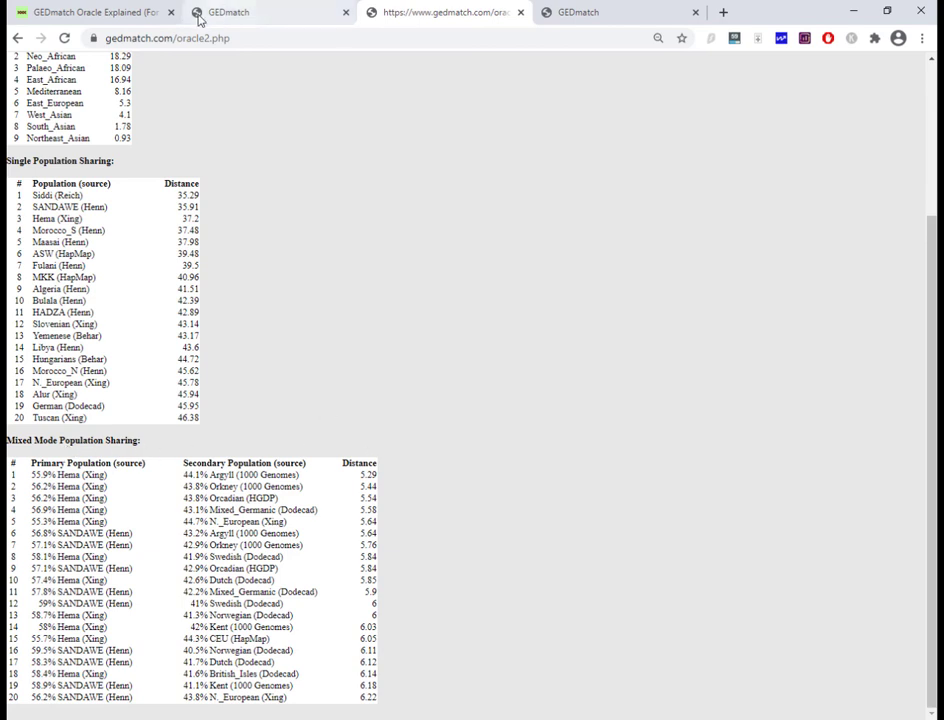
left_click(96, 12)
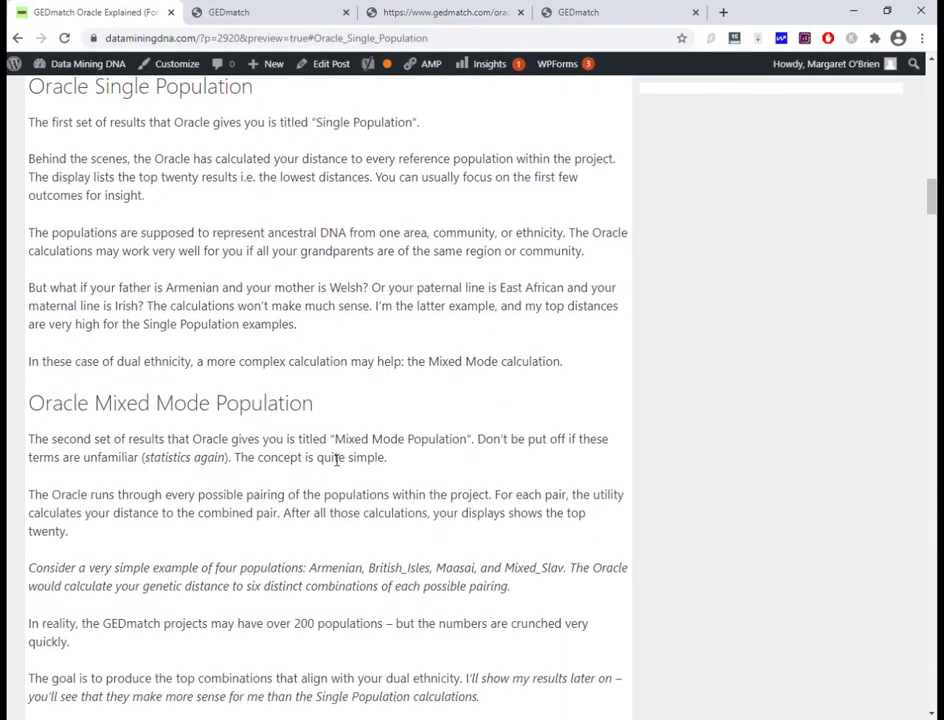
- Bring back the Dodecad V3 population spreadsheet showing the top reference population averages
scroll("down", 3)
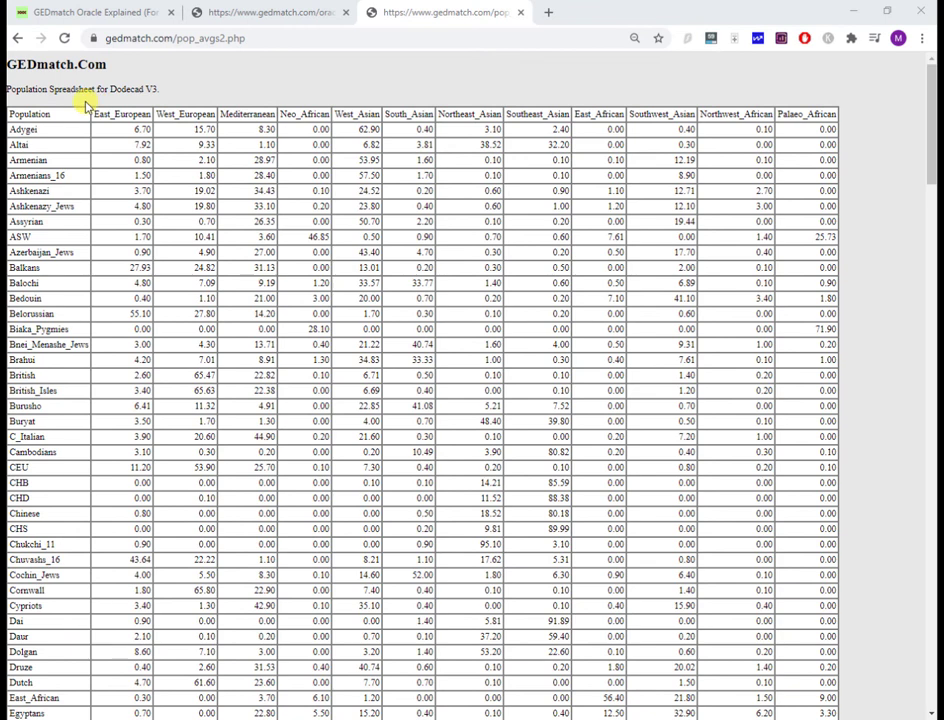
mouse_move(62, 144)
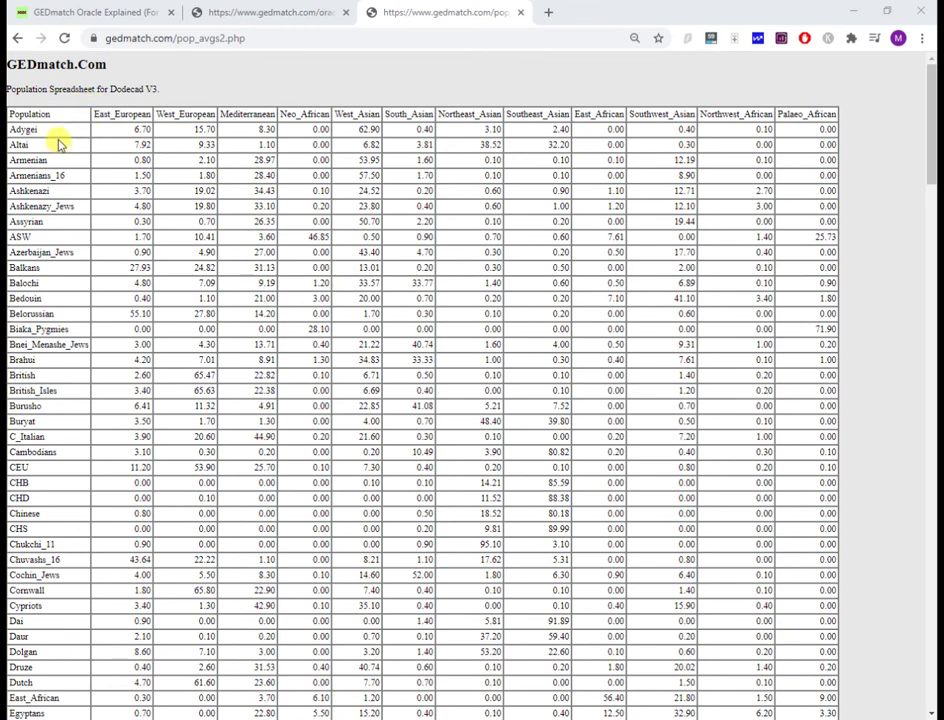
mouse_move(36, 428)
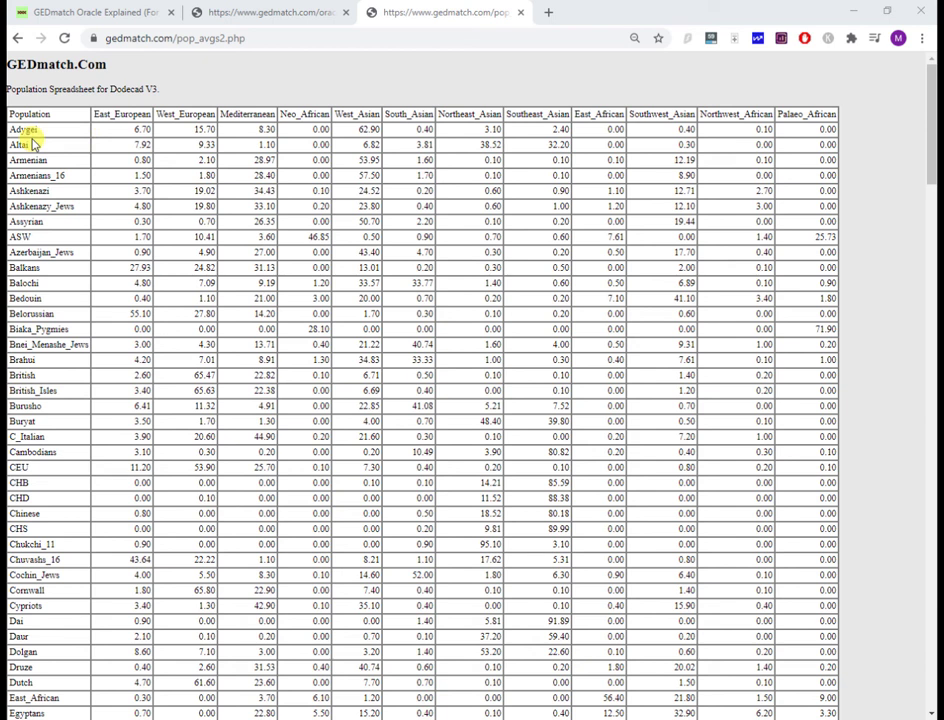
mouse_move(94, 136)
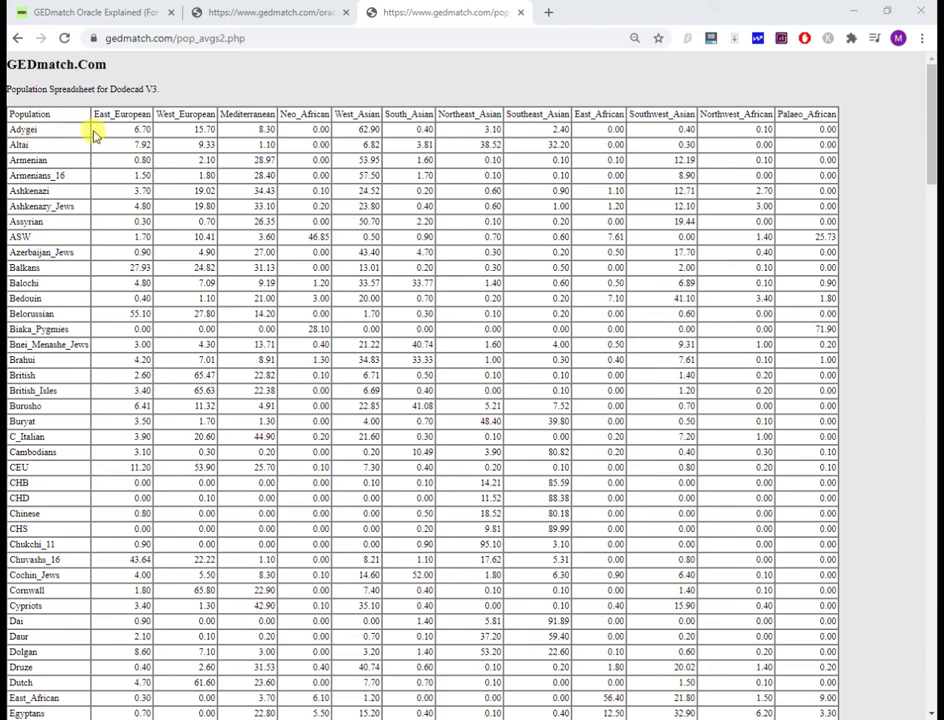
mouse_move(584, 164)
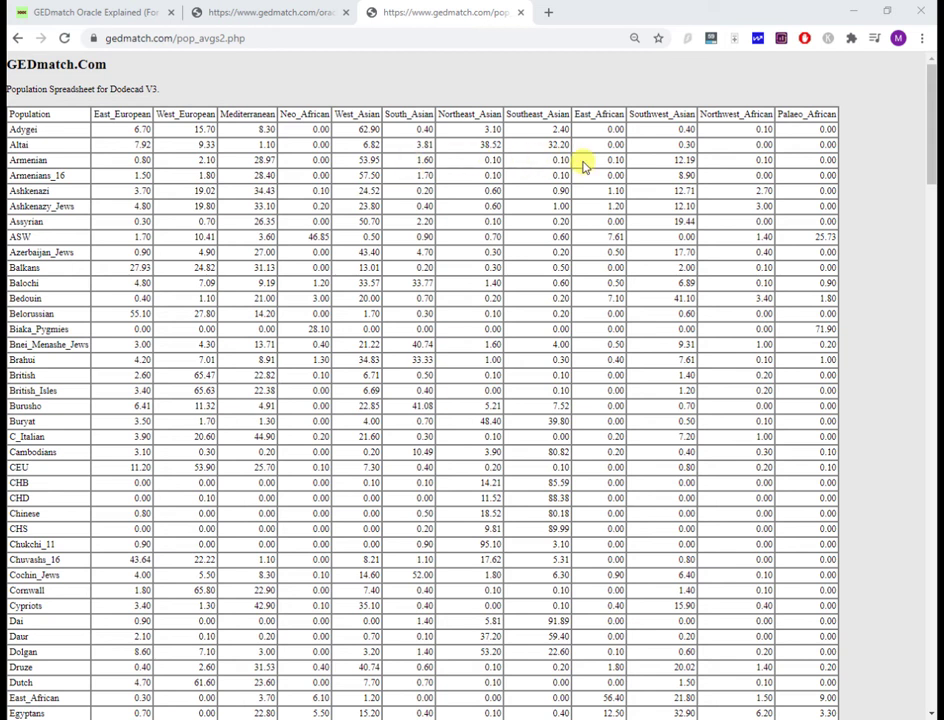
mouse_move(68, 144)
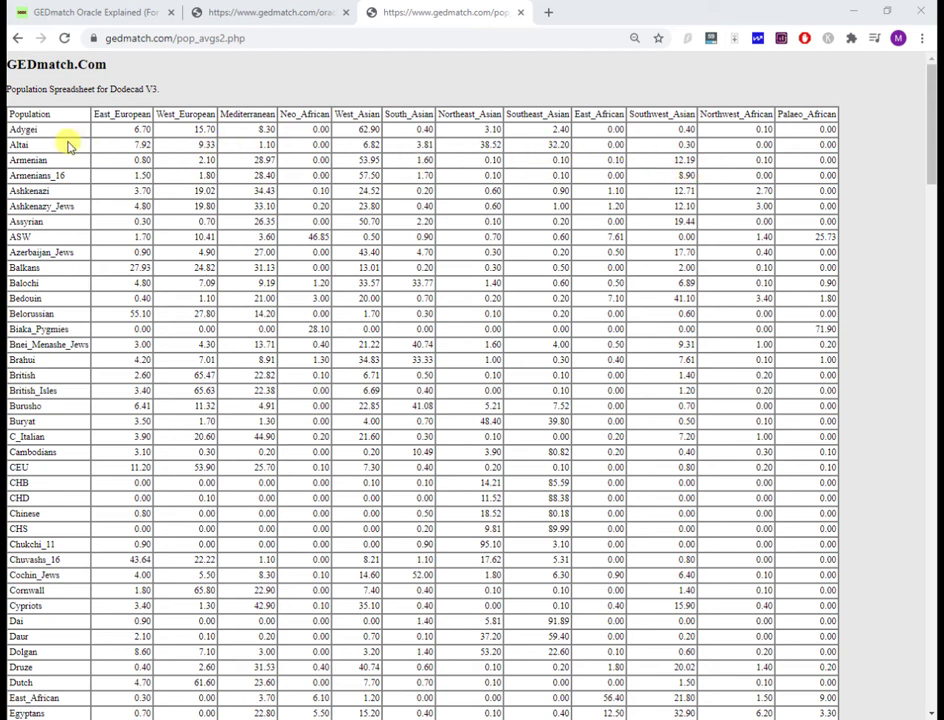
mouse_move(678, 144)
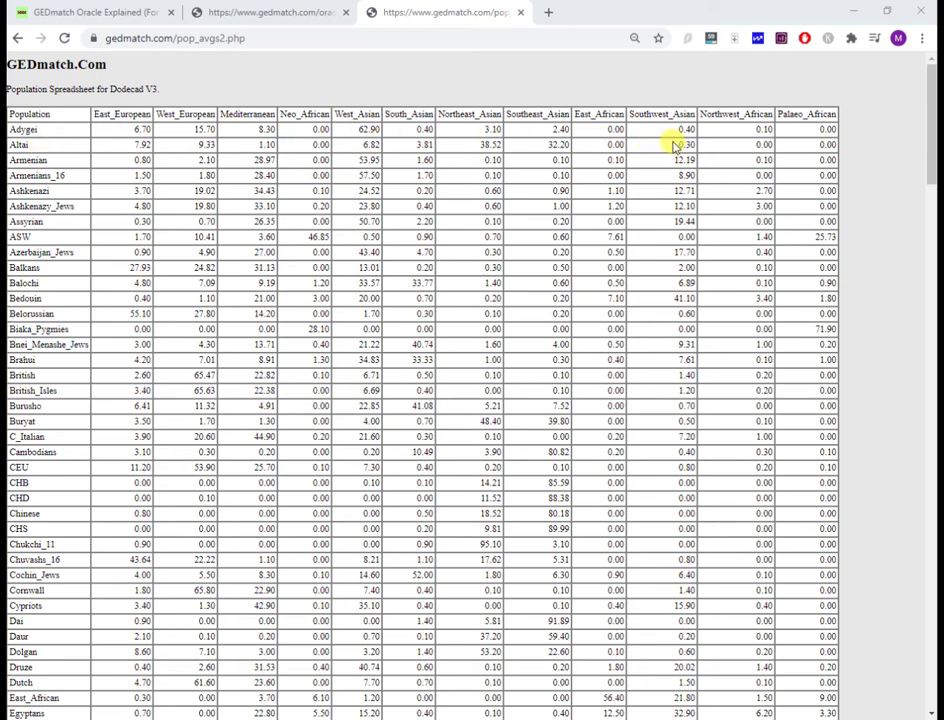
mouse_move(28, 128)
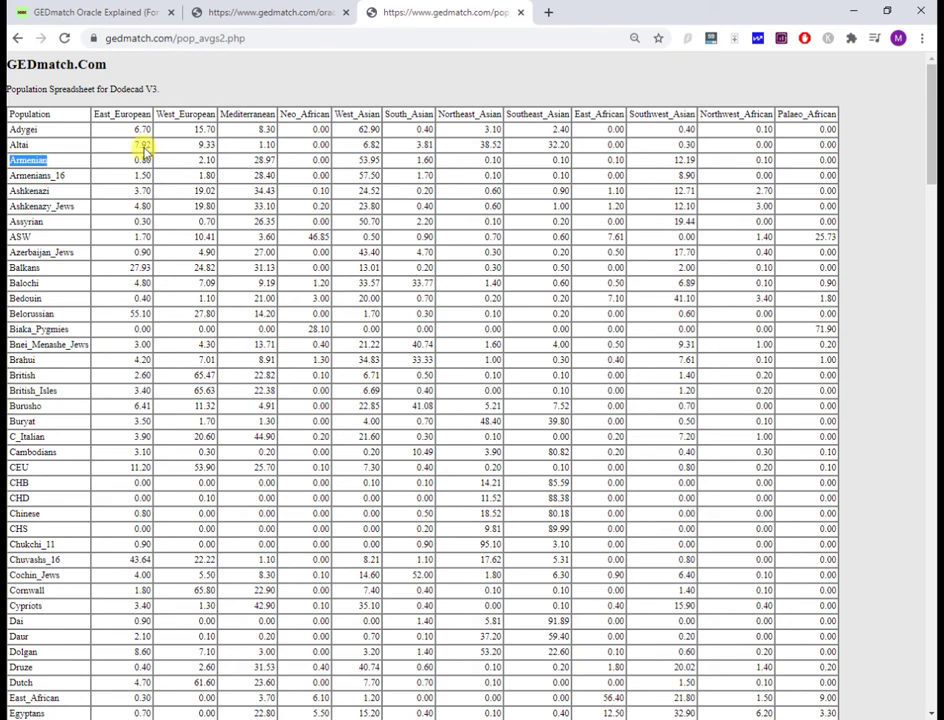
left_click(764, 160)
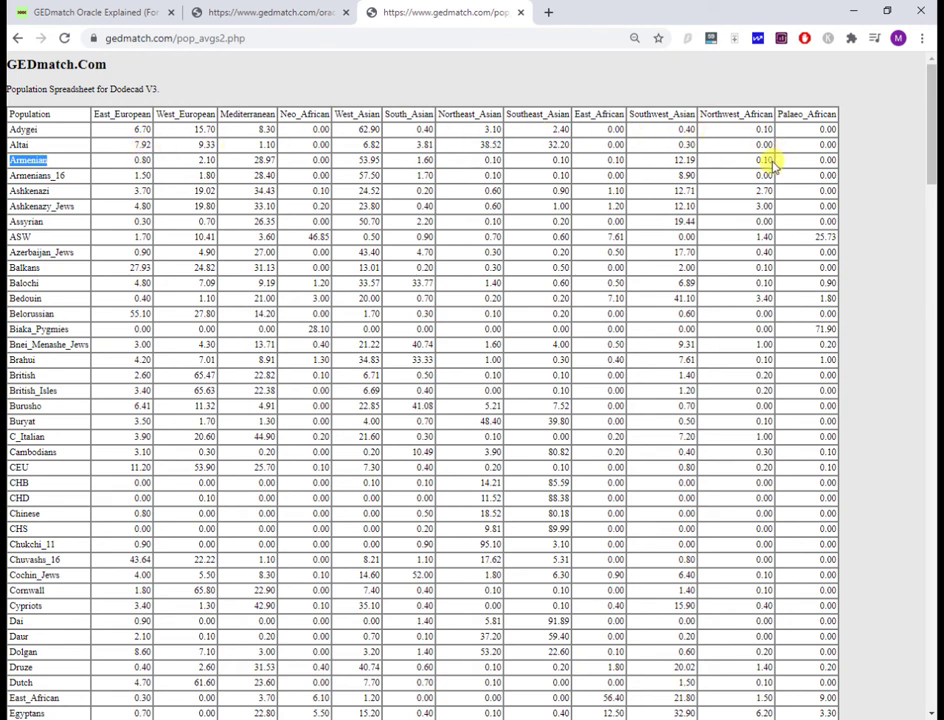
mouse_move(420, 176)
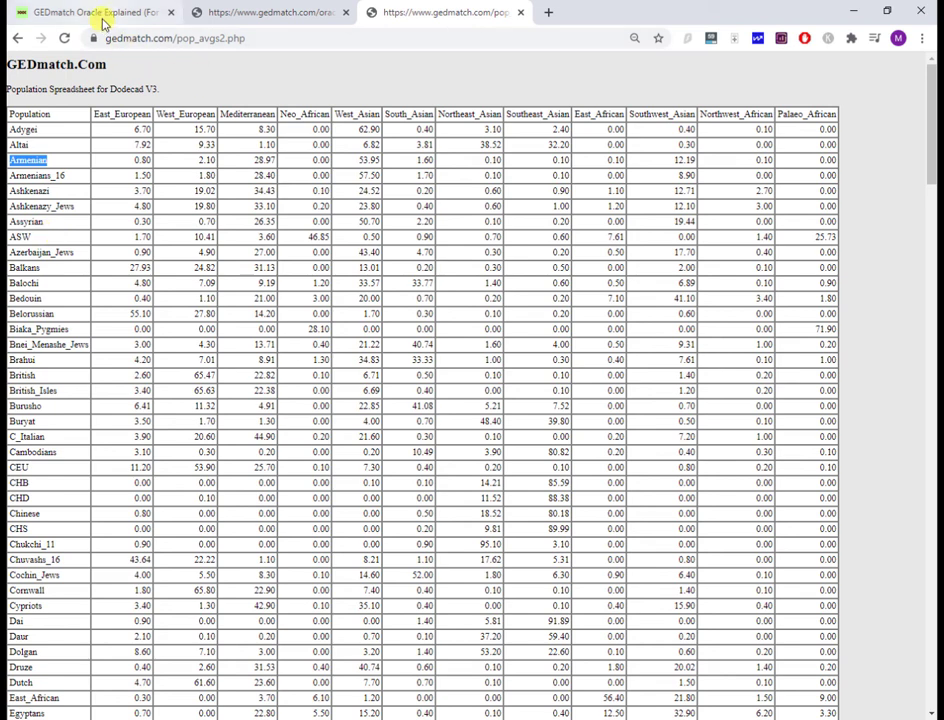
mouse_move(104, 12)
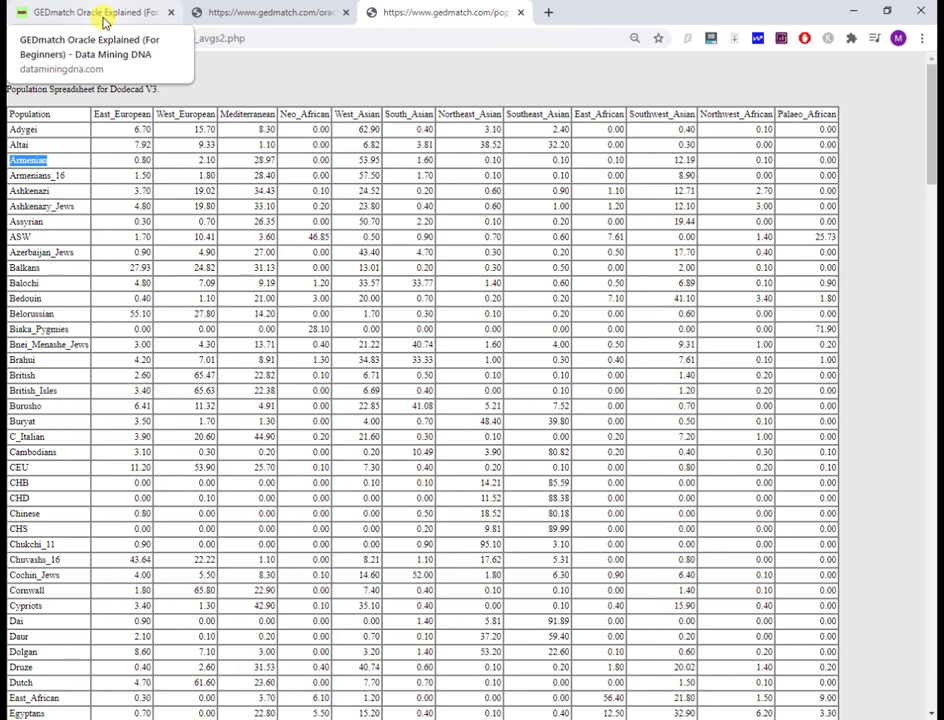
left_click(96, 12)
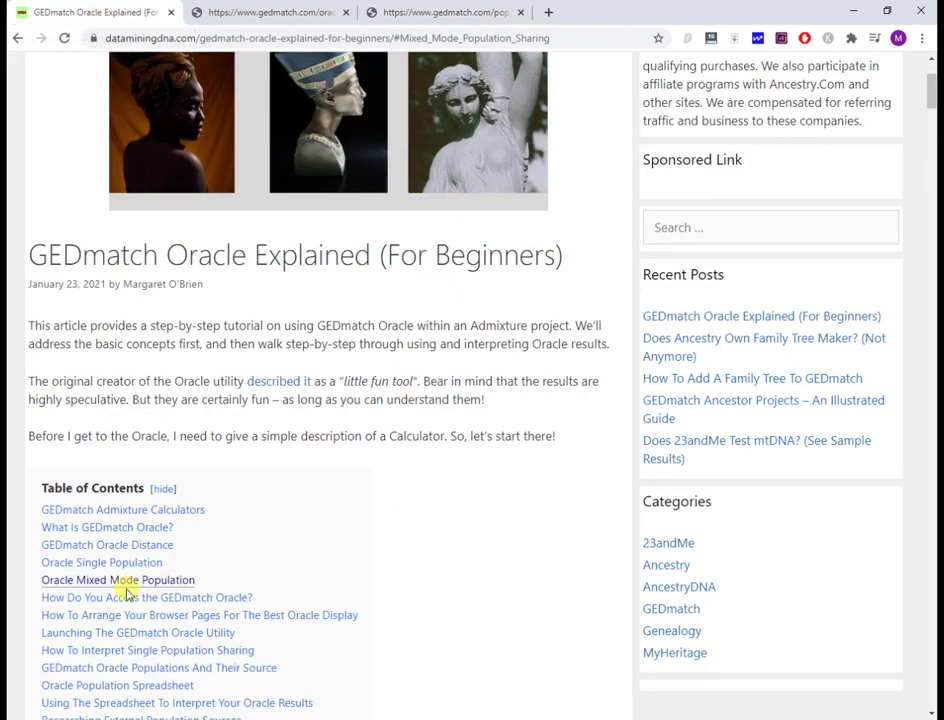
left_click(116, 580)
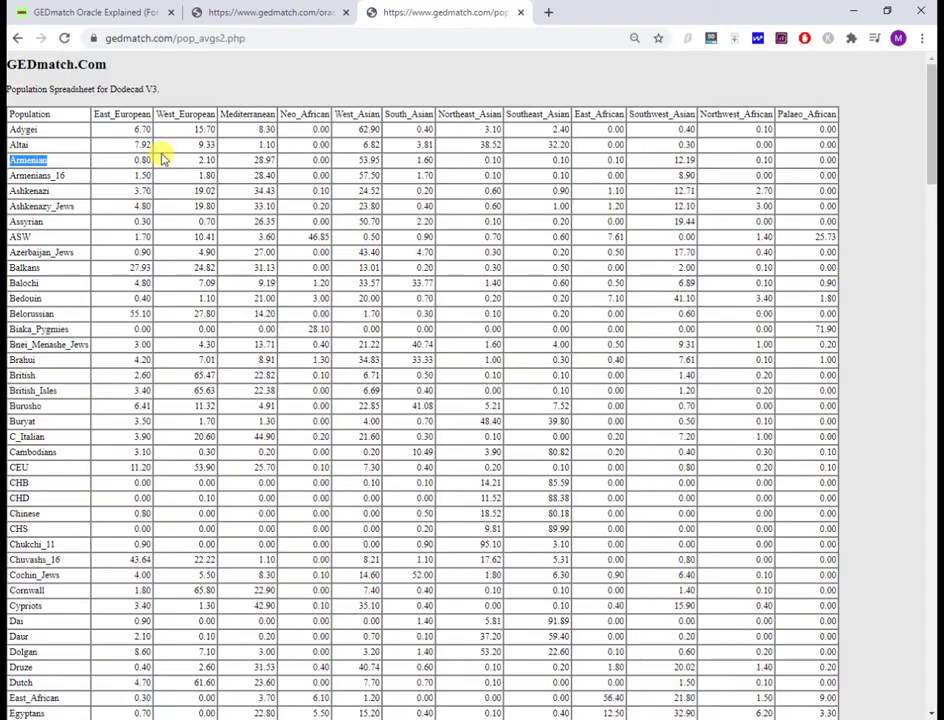
- Return to the oracle2.php results to review the Single and Mixed Mode population sharing tables
left_click(268, 12)
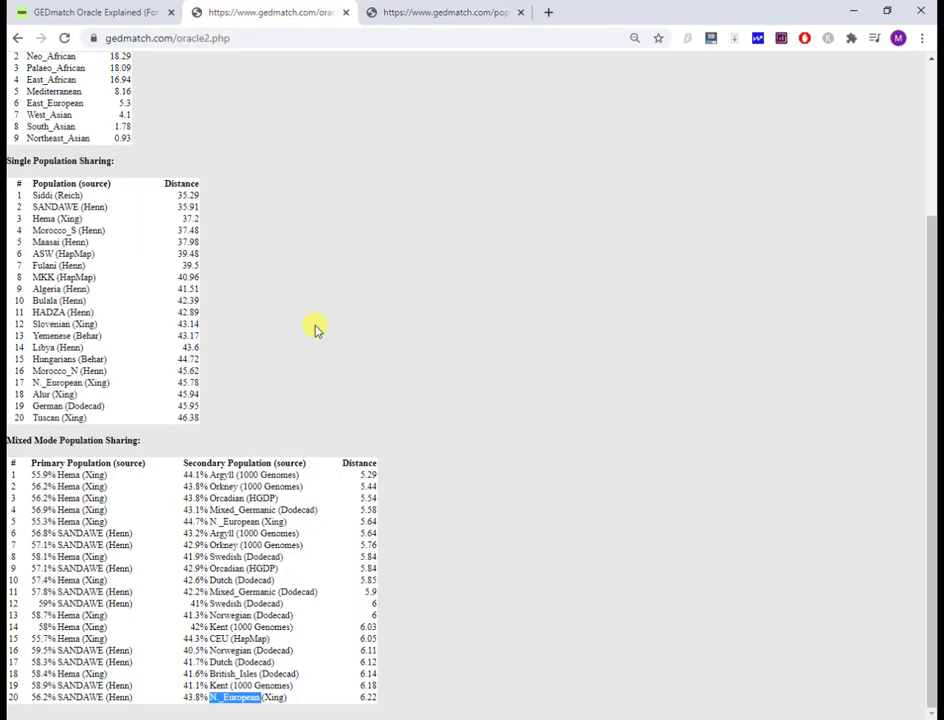
mouse_move(358, 488)
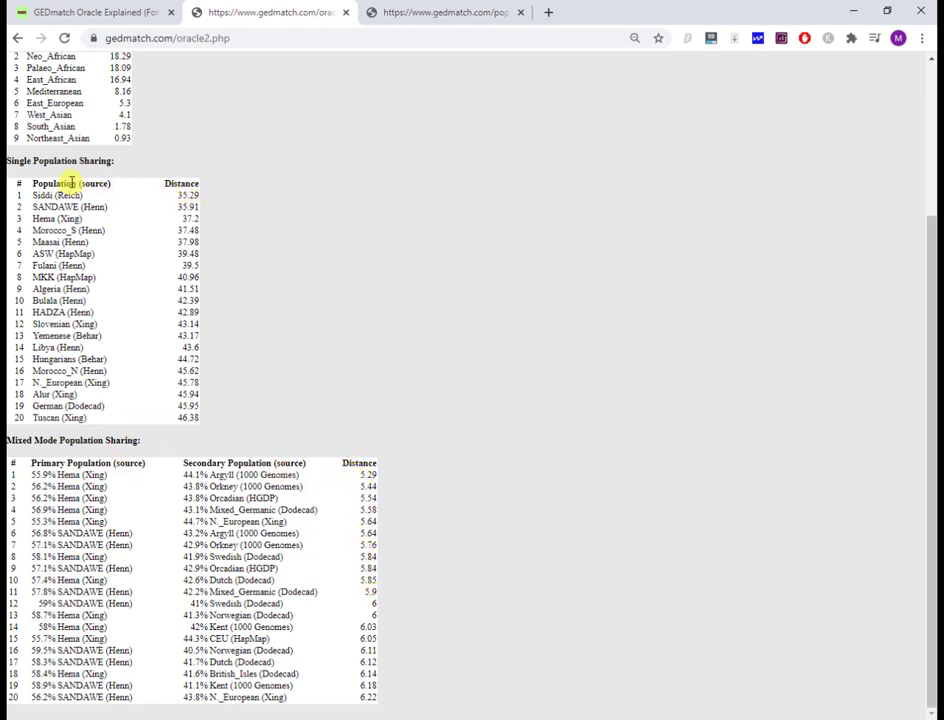
mouse_move(312, 444)
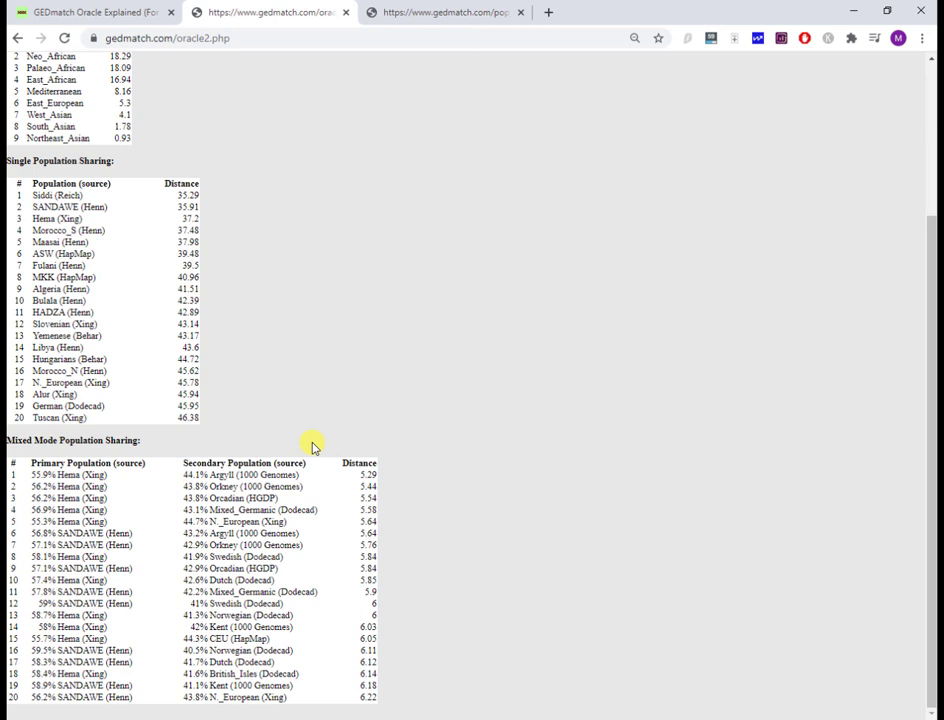
mouse_move(364, 428)
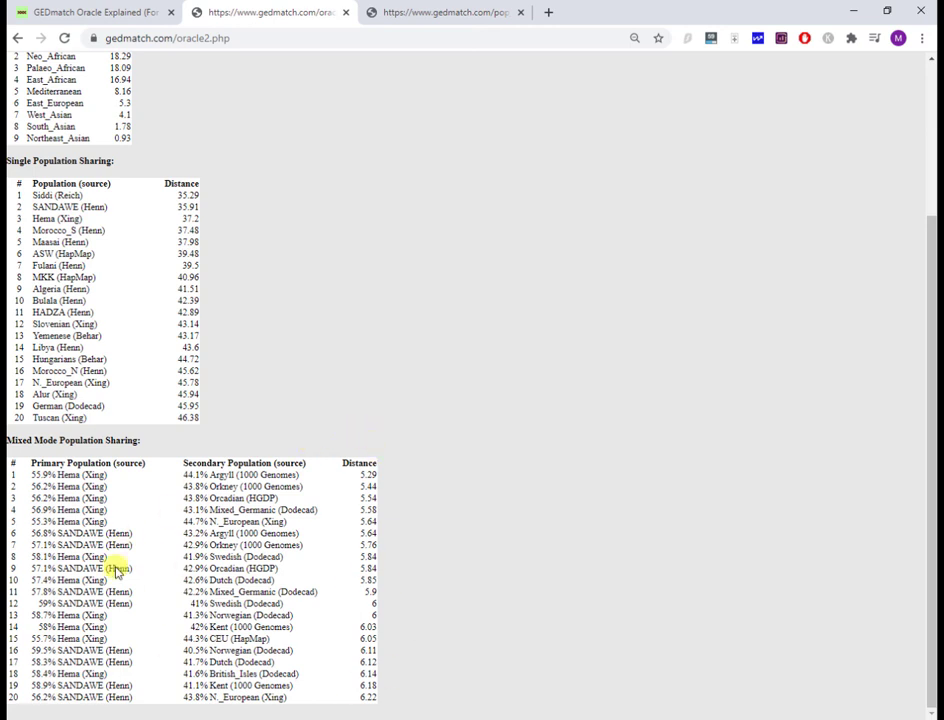
mouse_move(150, 470)
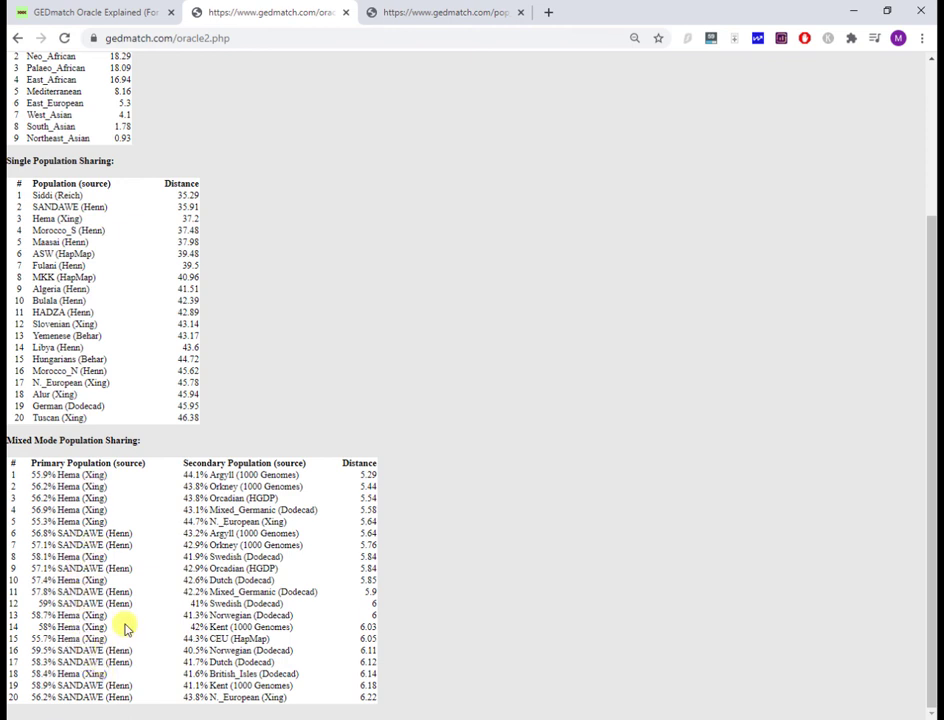
mouse_move(336, 546)
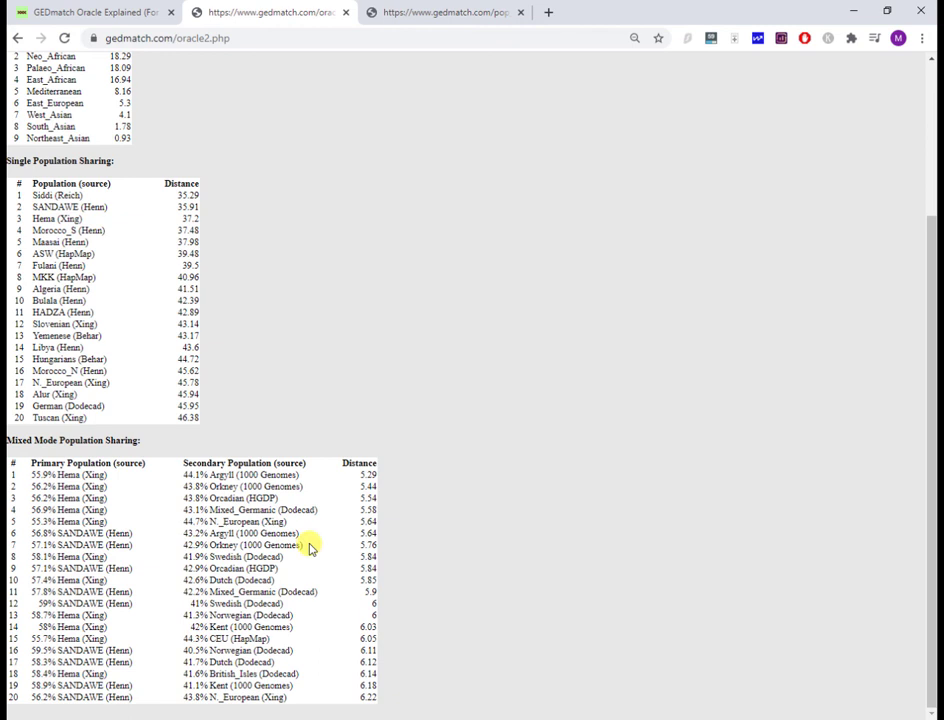
mouse_move(332, 22)
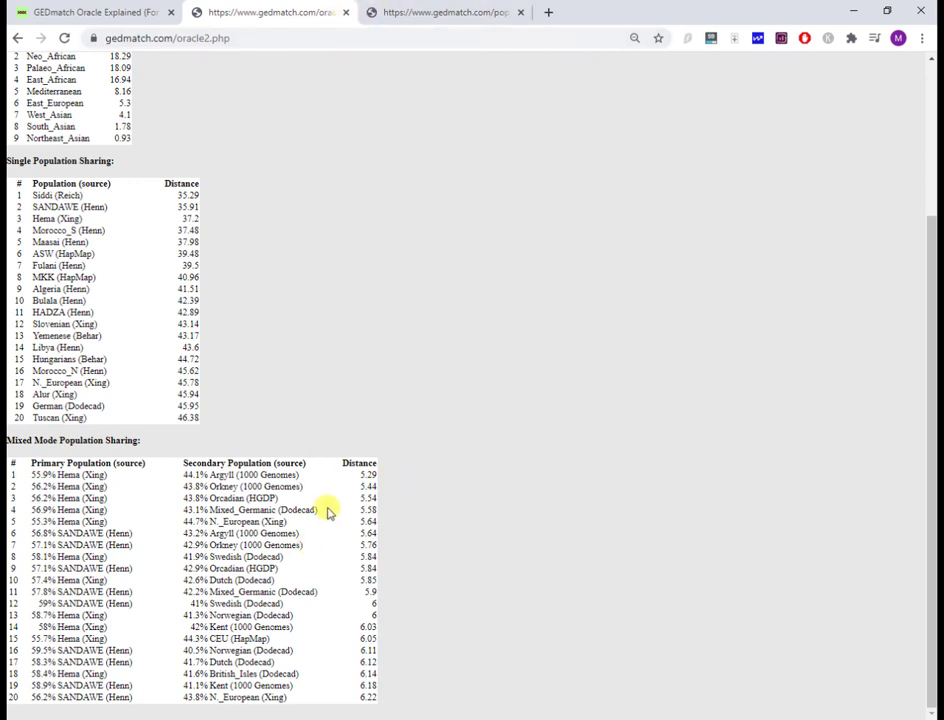
- Switch to the 'GEDmatch Oracle Explained' article and reach its 'Other Reading Material' section
left_click(96, 12)
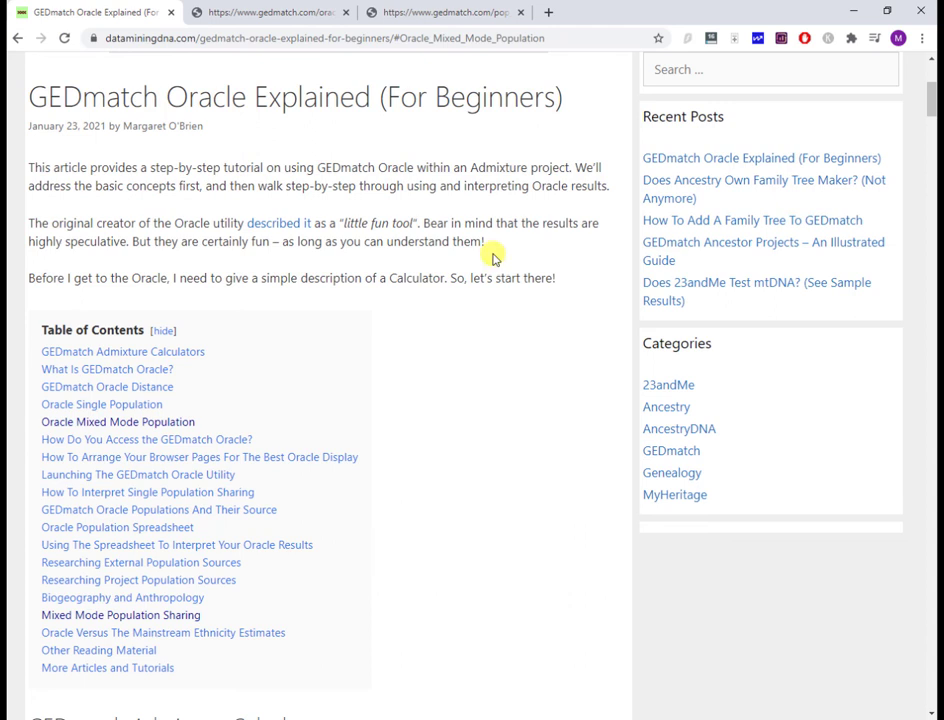
mouse_move(492, 218)
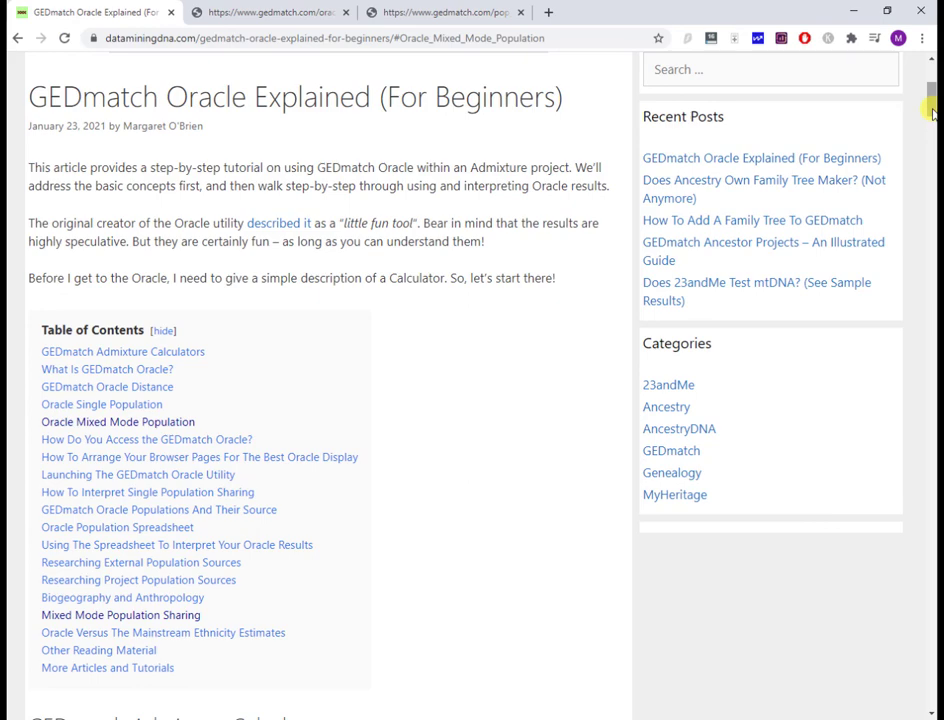
scroll("down", 3)
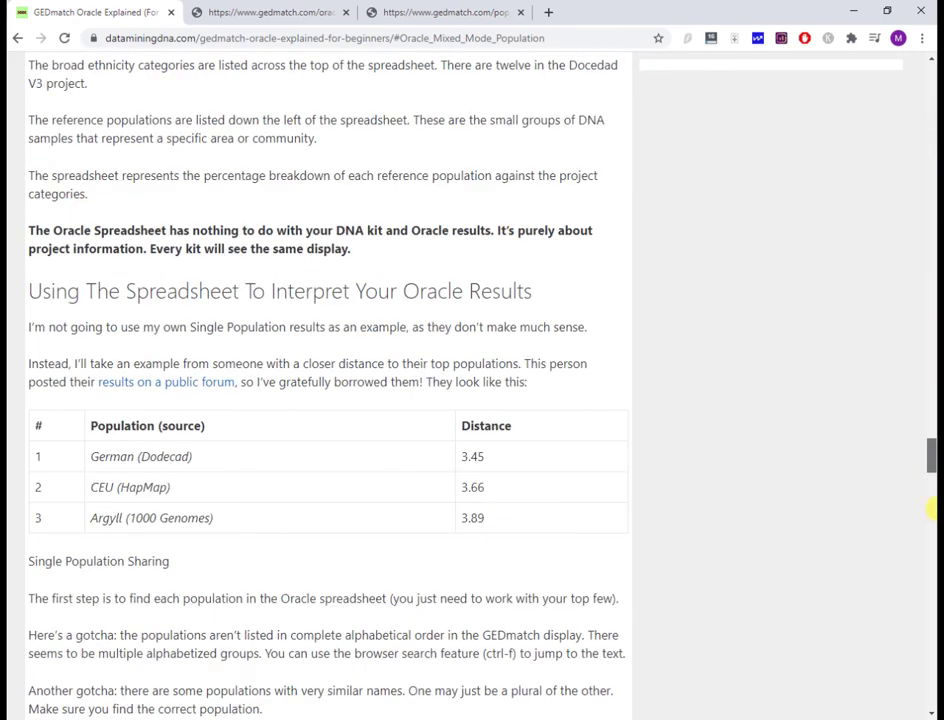
scroll("down", 3)
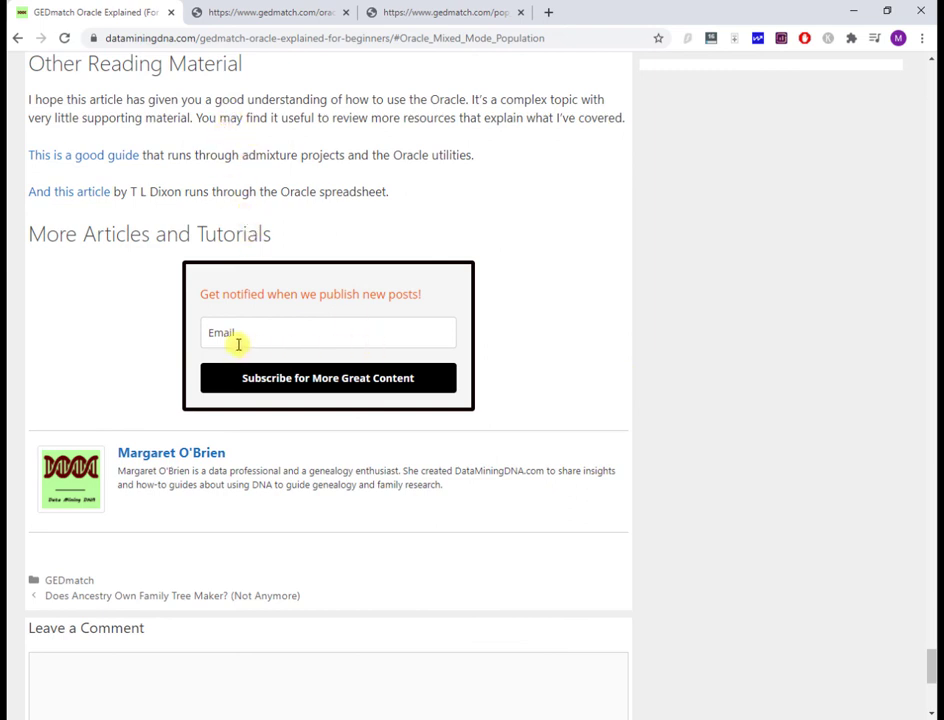
mouse_move(332, 224)
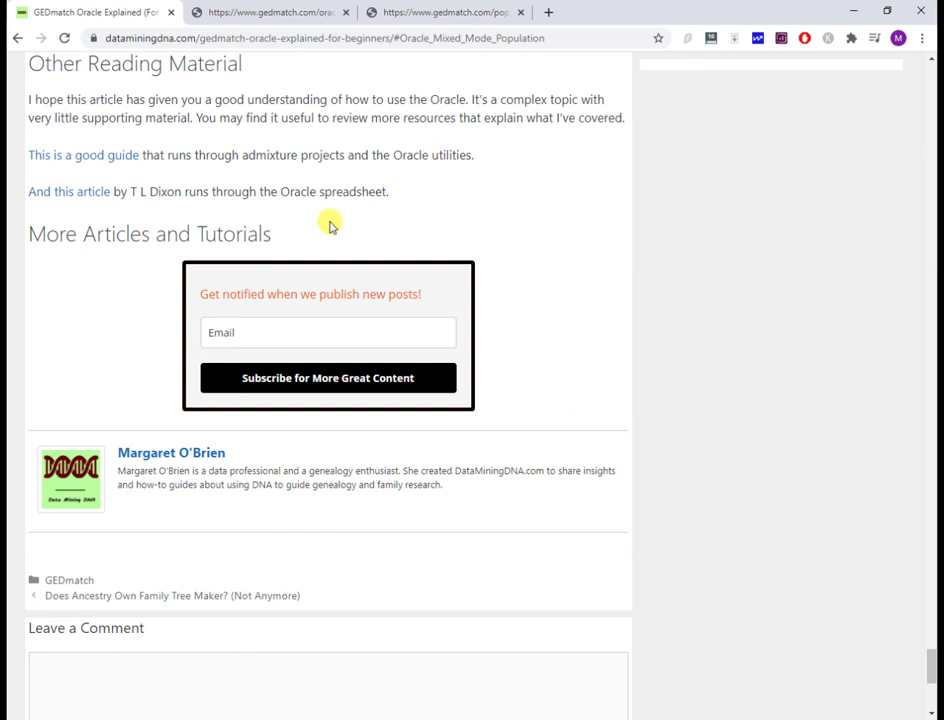
mouse_move(440, 4)
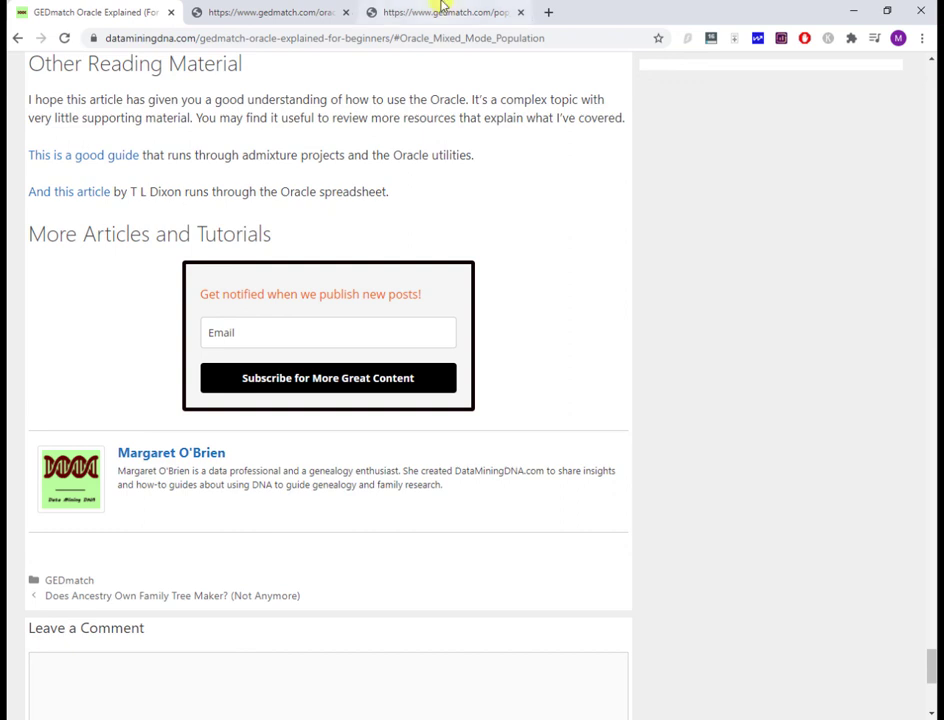